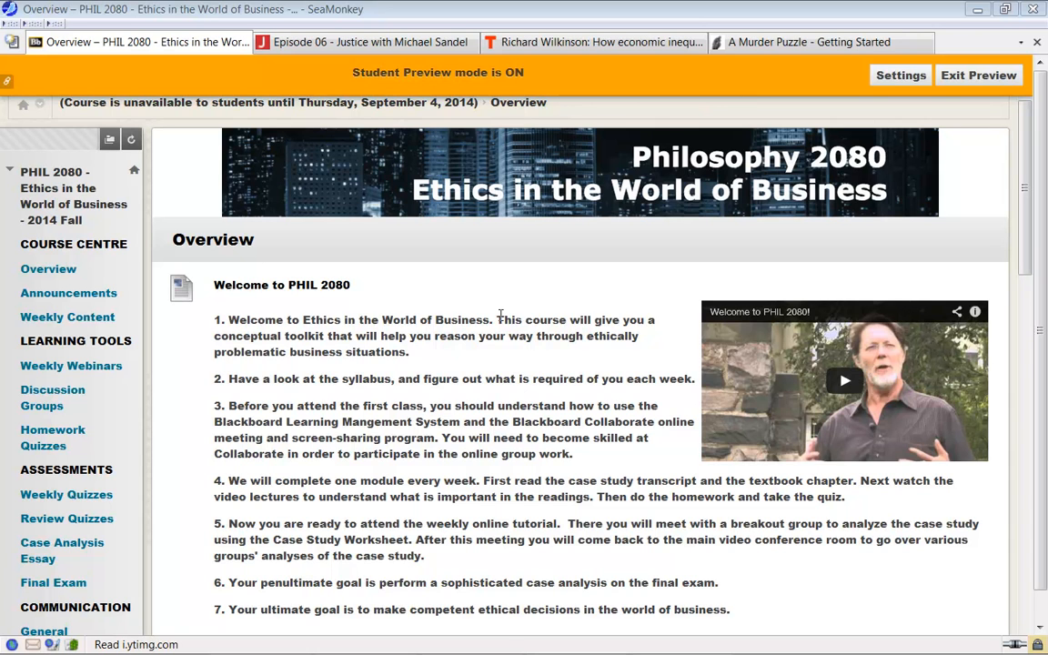
{"action": "mouse_move", "coordinate": [816, 172]}
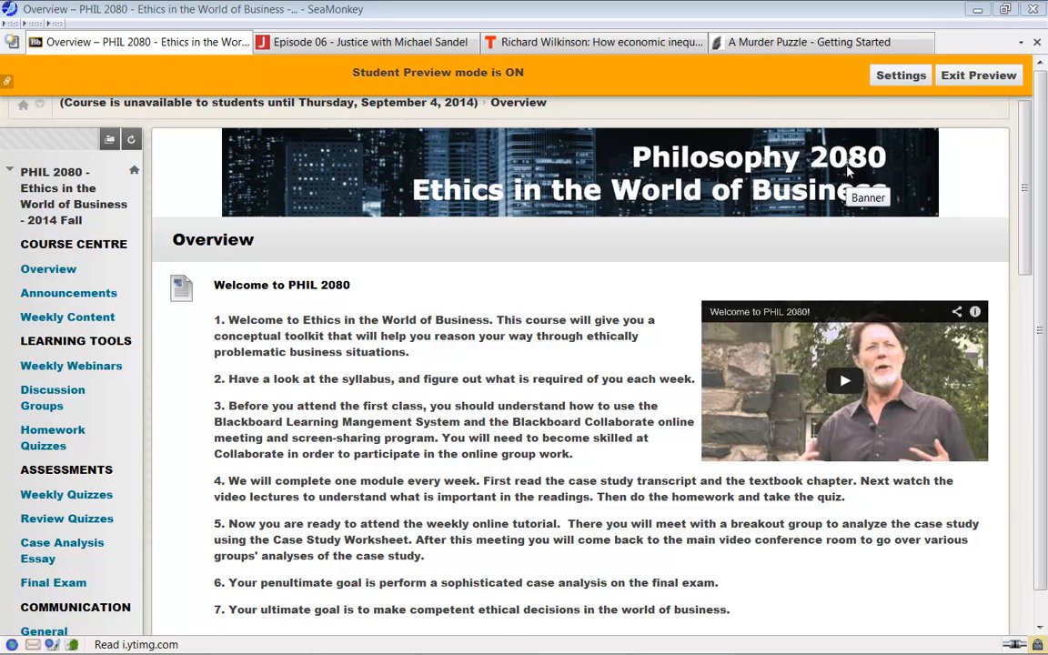
{"action": "mouse_move", "coordinate": [878, 170]}
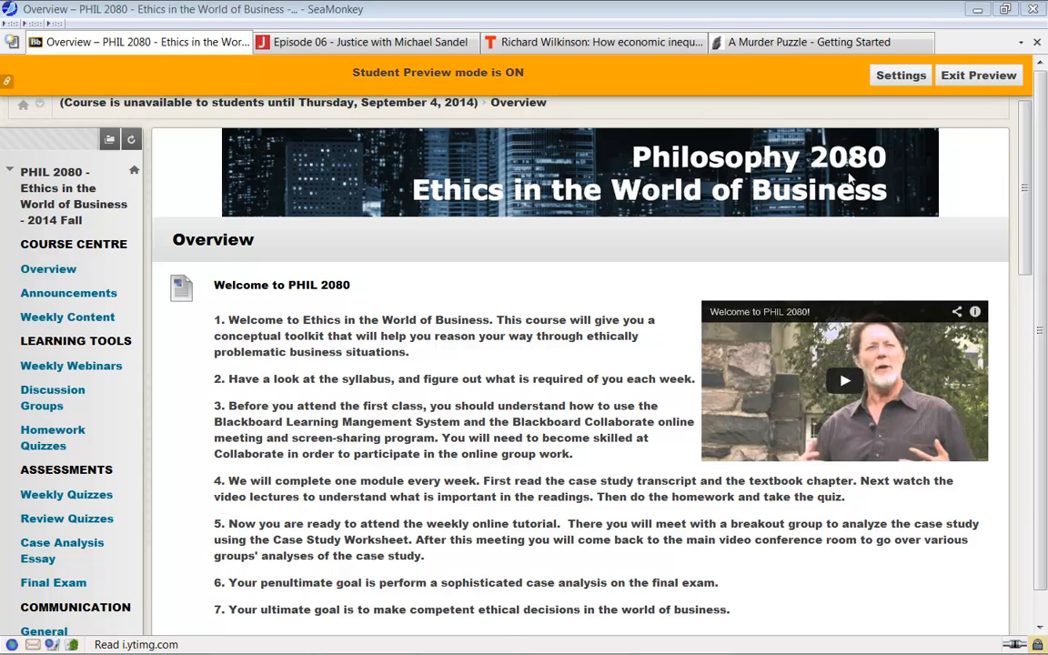
{"action": "mouse_move", "coordinate": [611, 283]}
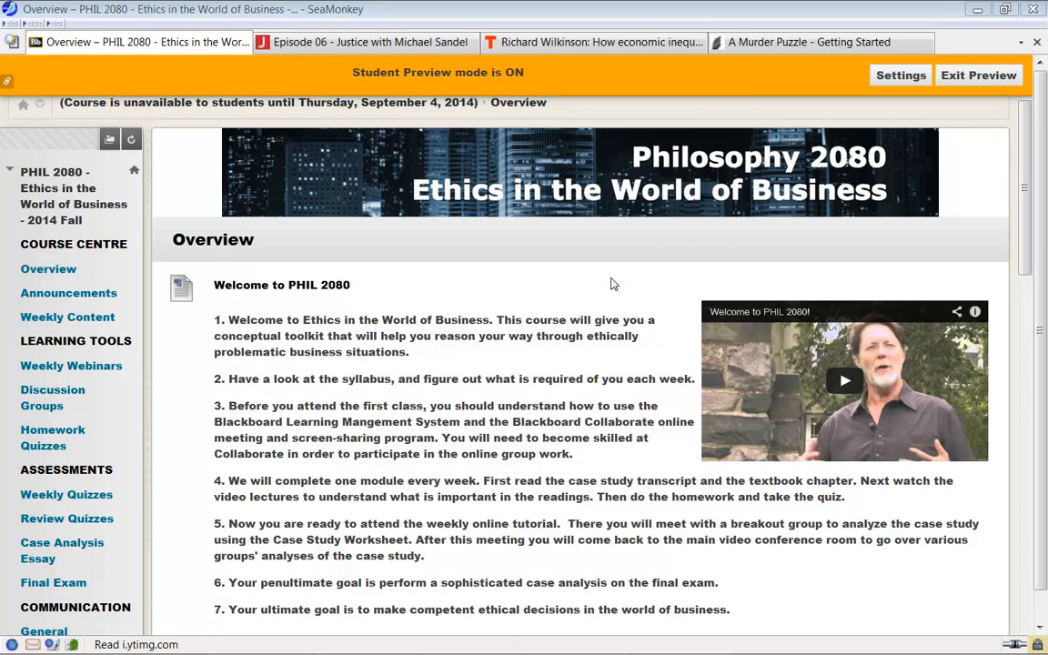
{"action": "mouse_move", "coordinate": [180, 298]}
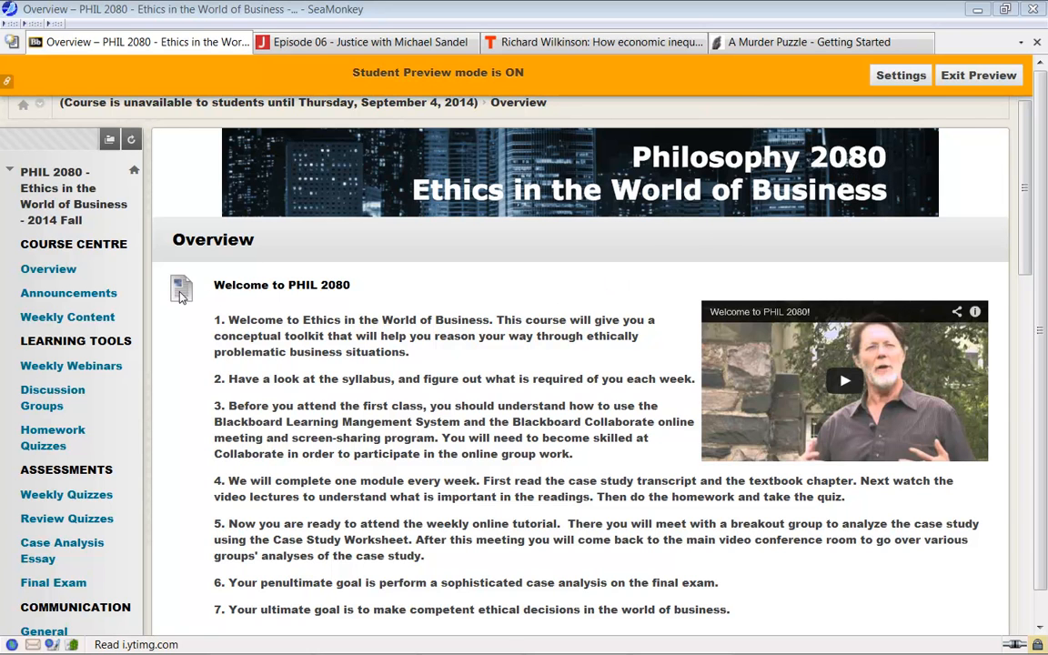
{"action": "mouse_move", "coordinate": [280, 309]}
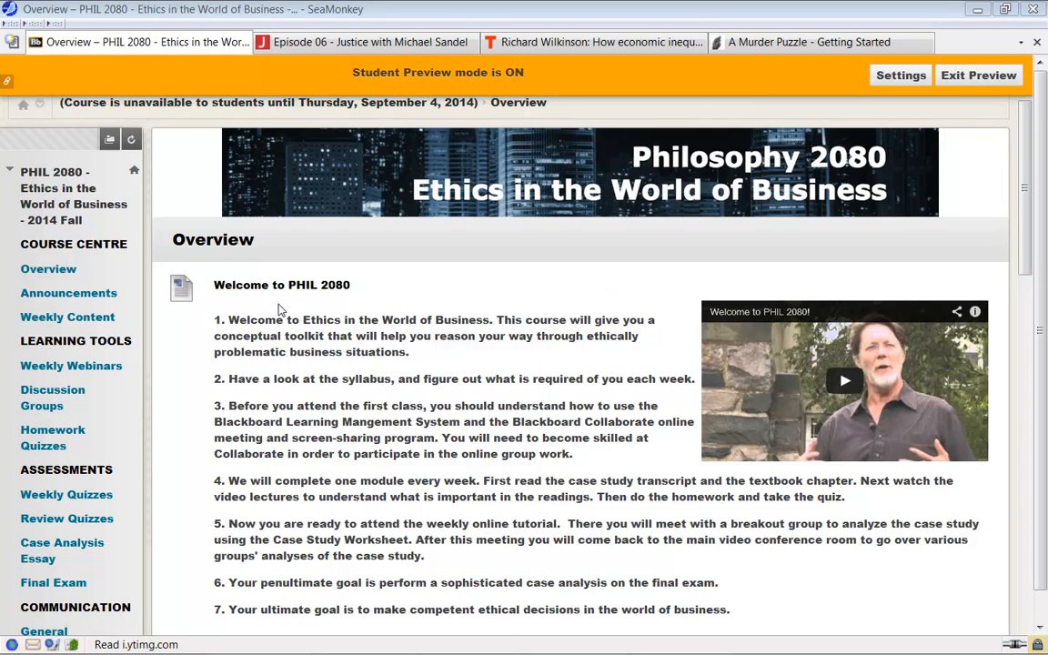
{"action": "mouse_move", "coordinate": [801, 403]}
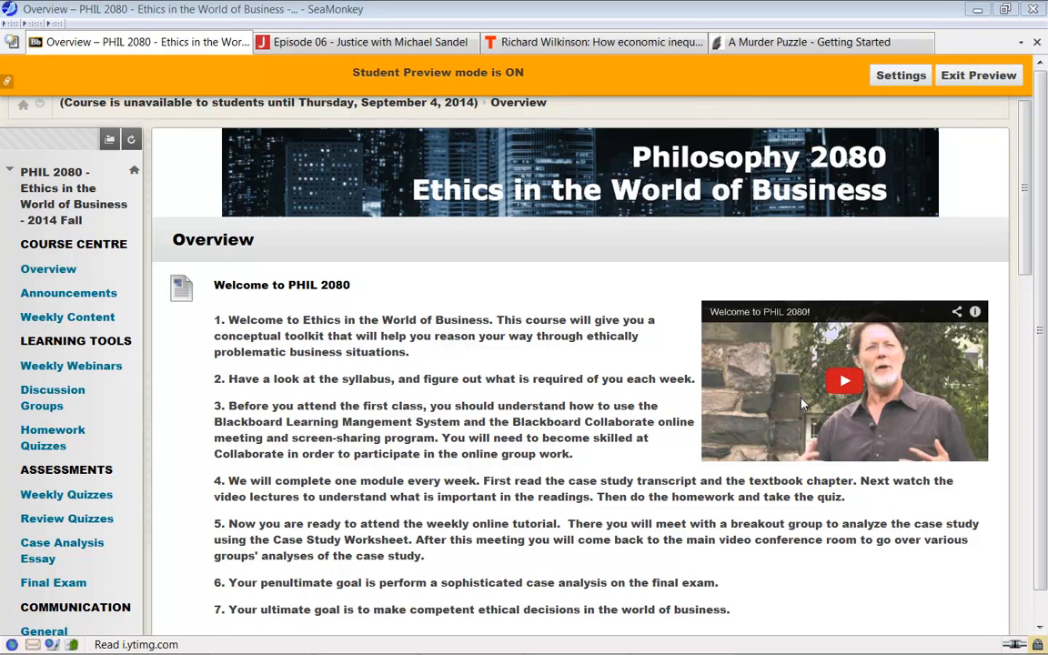
{"action": "mouse_move", "coordinate": [762, 429]}
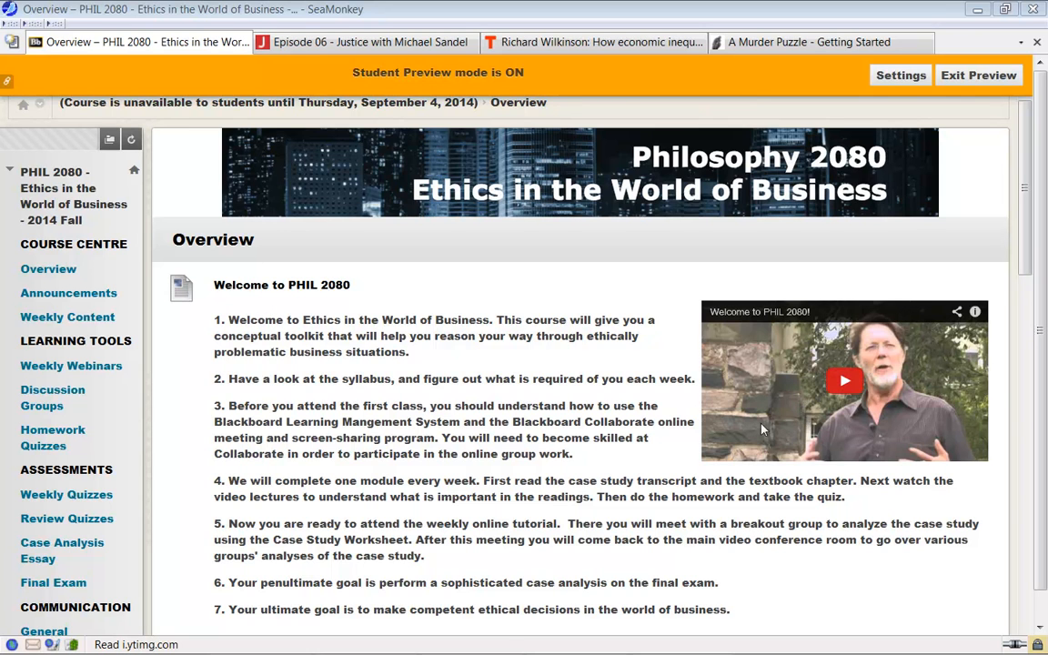
{"action": "mouse_move", "coordinate": [435, 446]}
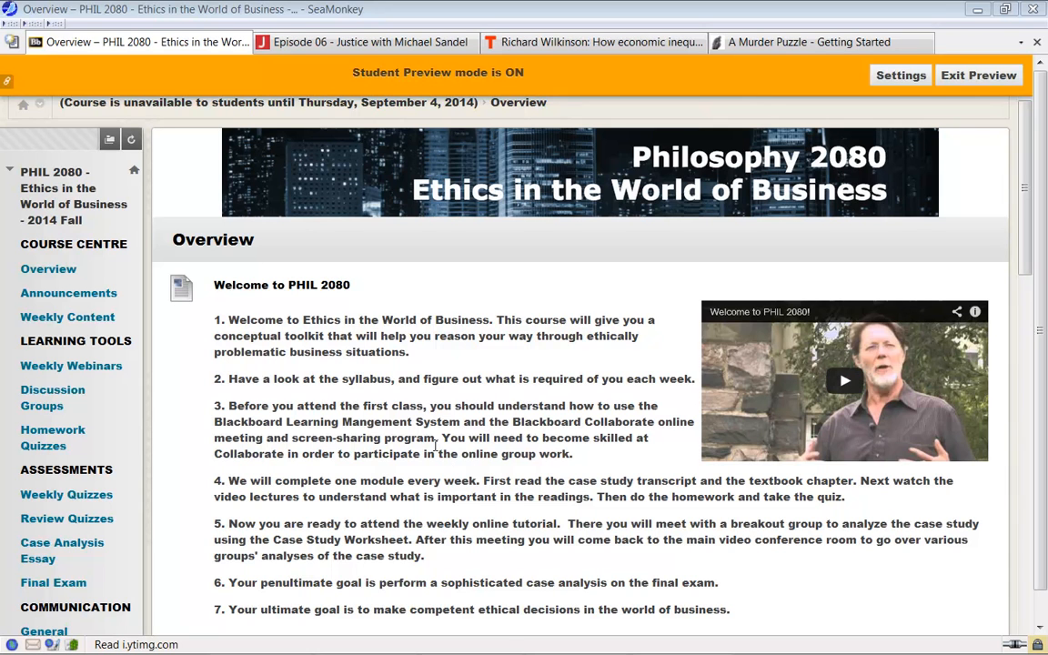
{"action": "mouse_move", "coordinate": [403, 517]}
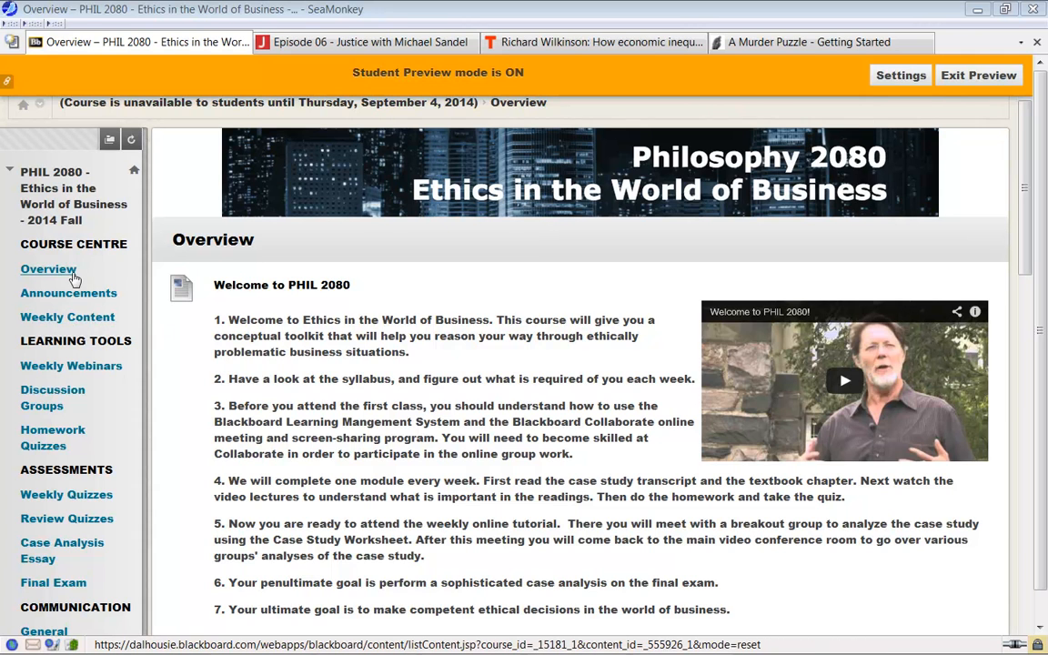
{"action": "mouse_move", "coordinate": [58, 275]}
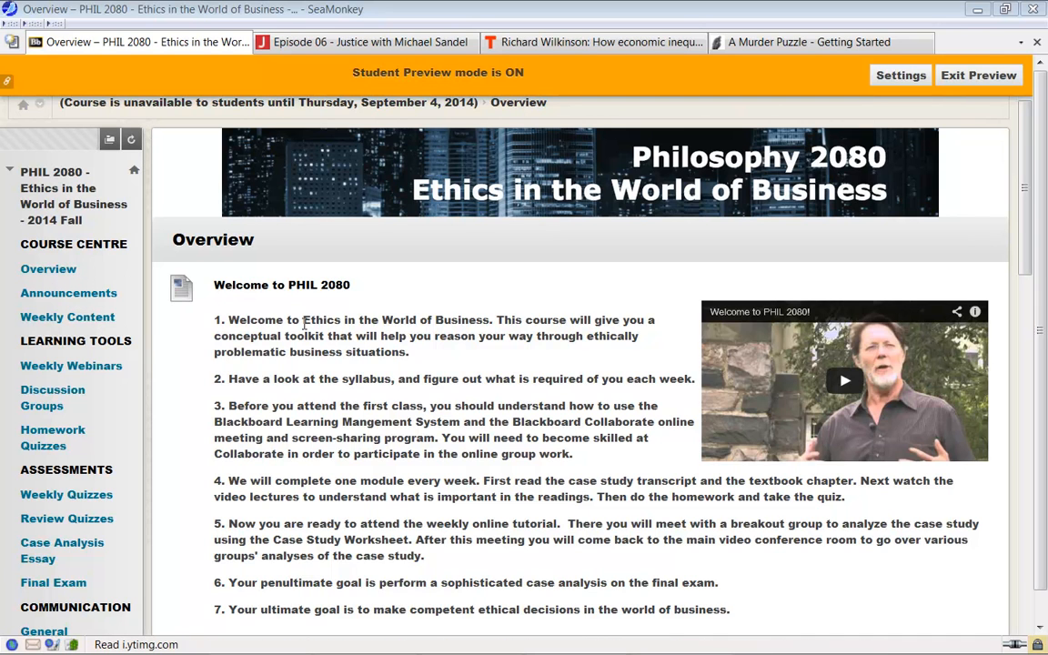
{"action": "mouse_move", "coordinate": [330, 367]}
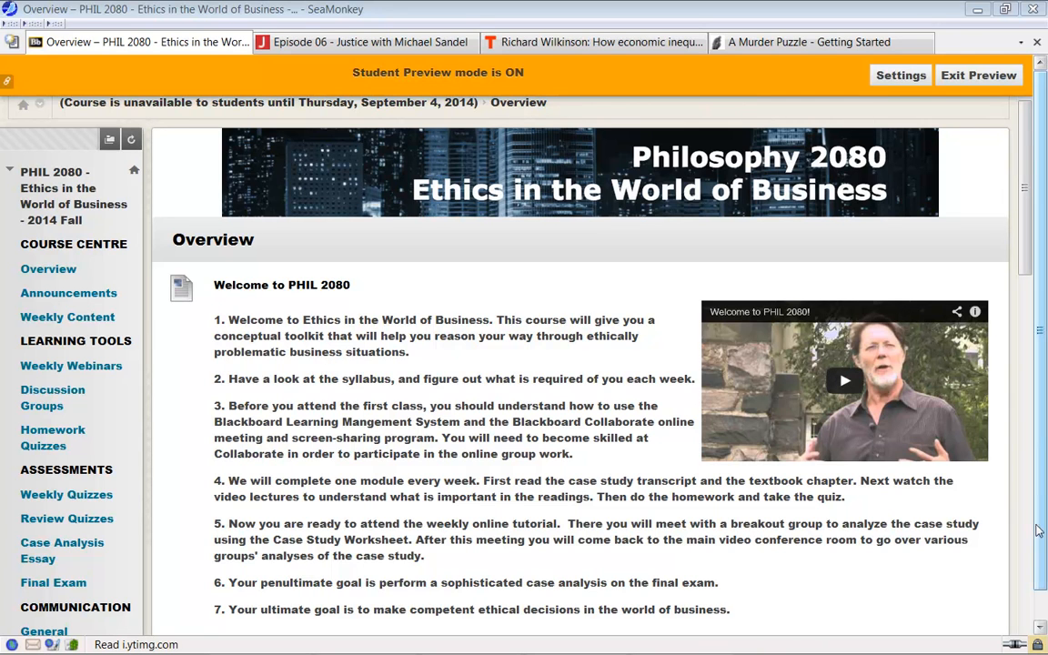
{"action": "mouse_move", "coordinate": [1003, 504]}
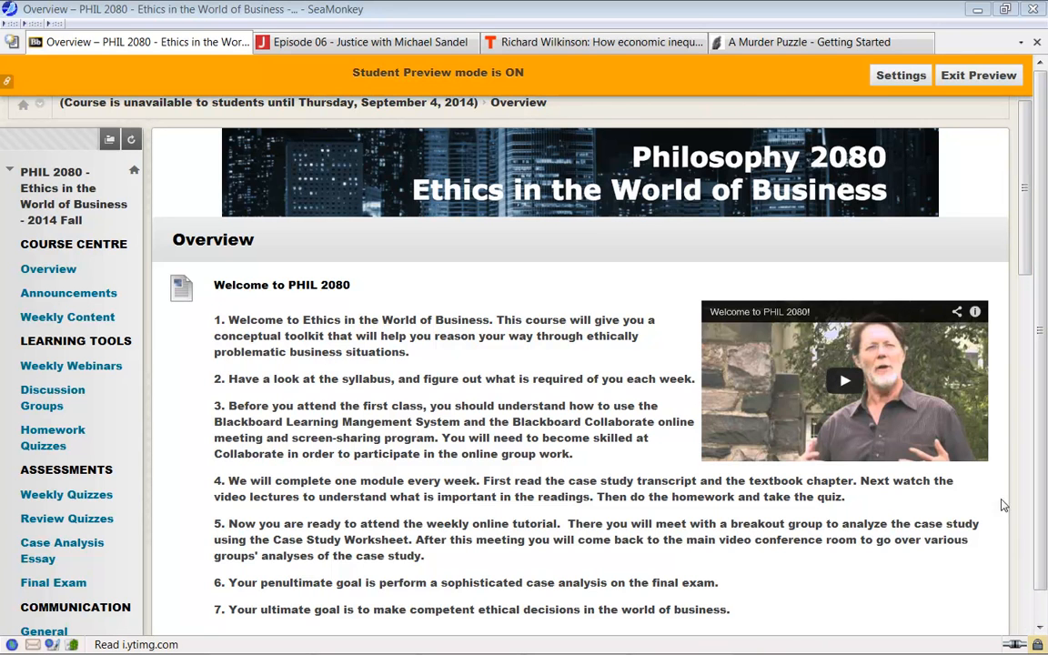
Scroll the Overview past the Time zone survey to Course Syllabus 2014, Learning Outcomes and the Tour Video
{"action": "scroll", "scroll_direction": "down", "scroll_amount": 3}
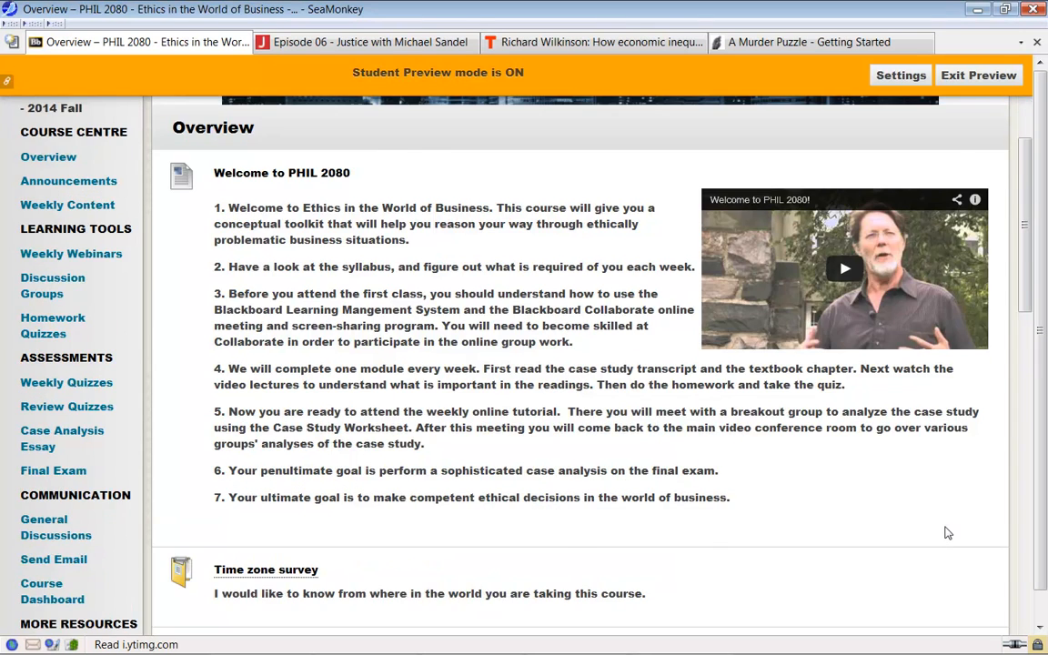
{"action": "scroll", "scroll_direction": "down", "scroll_amount": 3}
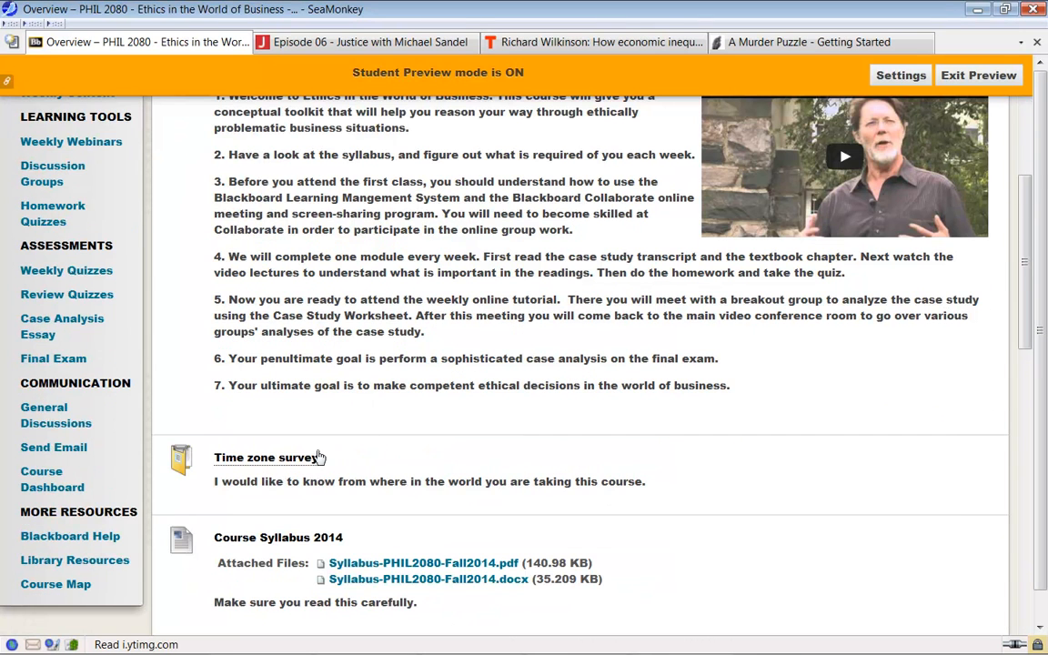
{"action": "mouse_move", "coordinate": [406, 455]}
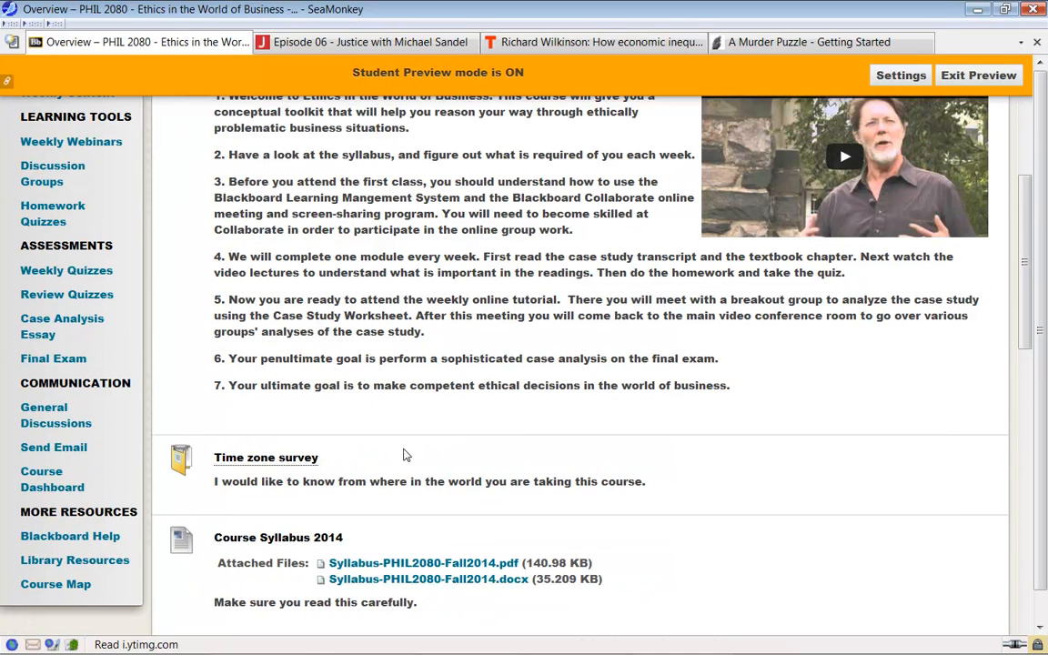
{"action": "mouse_move", "coordinate": [458, 444]}
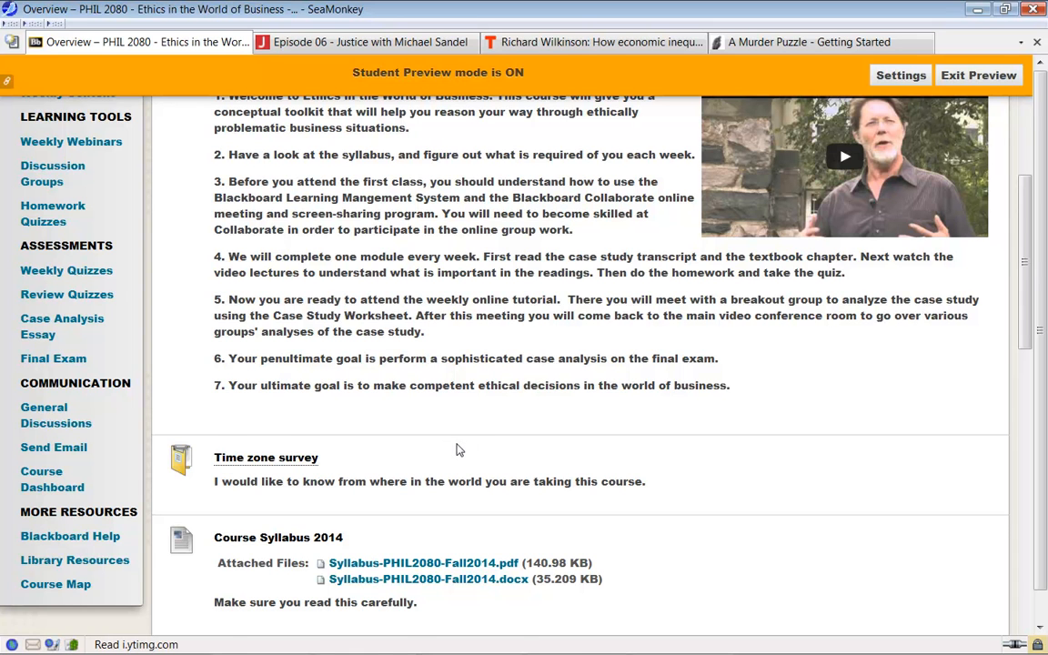
{"action": "scroll", "scroll_direction": "down", "scroll_amount": 3}
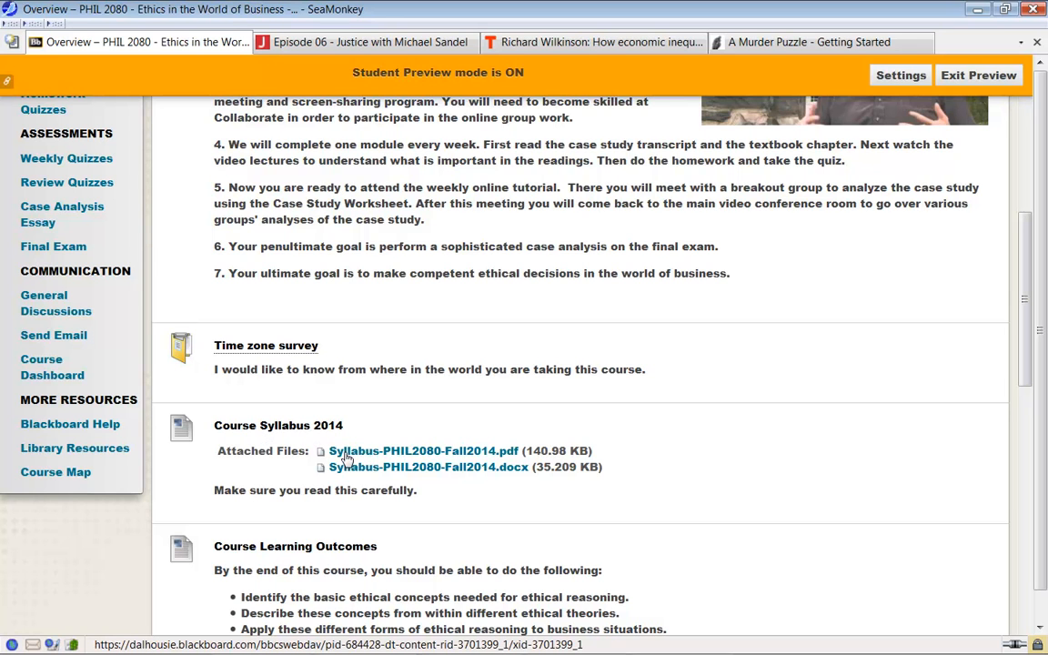
{"action": "mouse_move", "coordinate": [441, 462]}
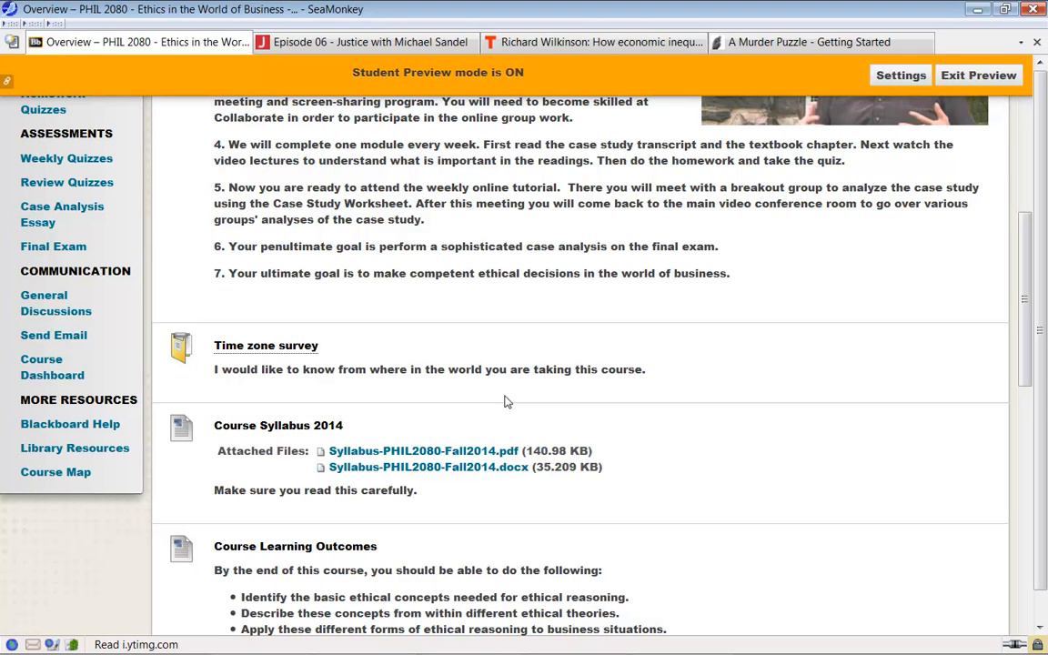
{"action": "mouse_move", "coordinate": [505, 442]}
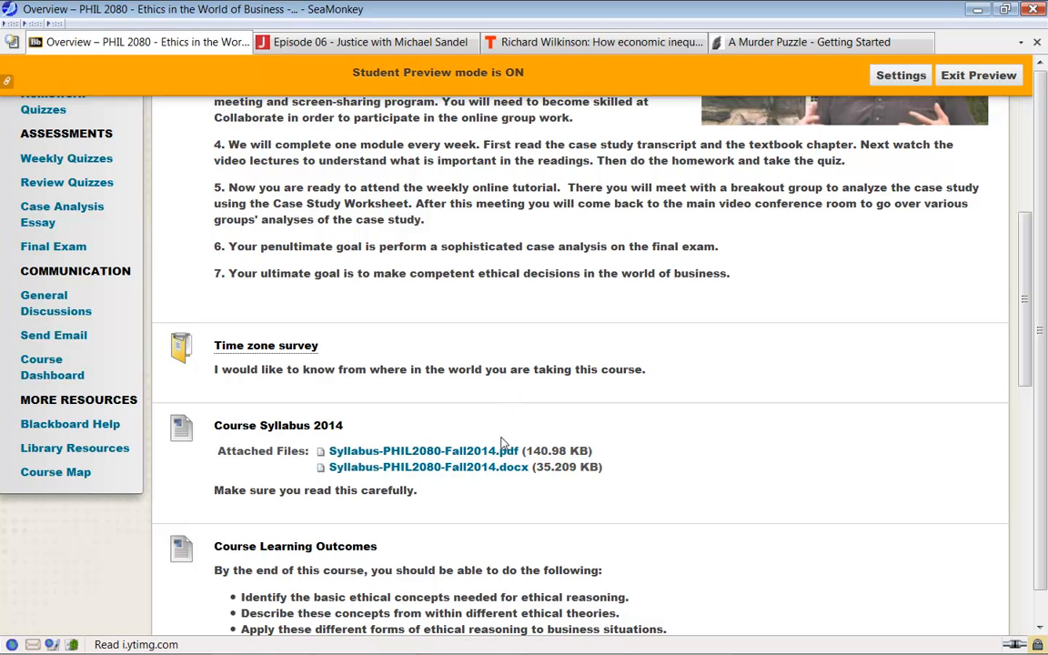
{"action": "mouse_move", "coordinate": [509, 522]}
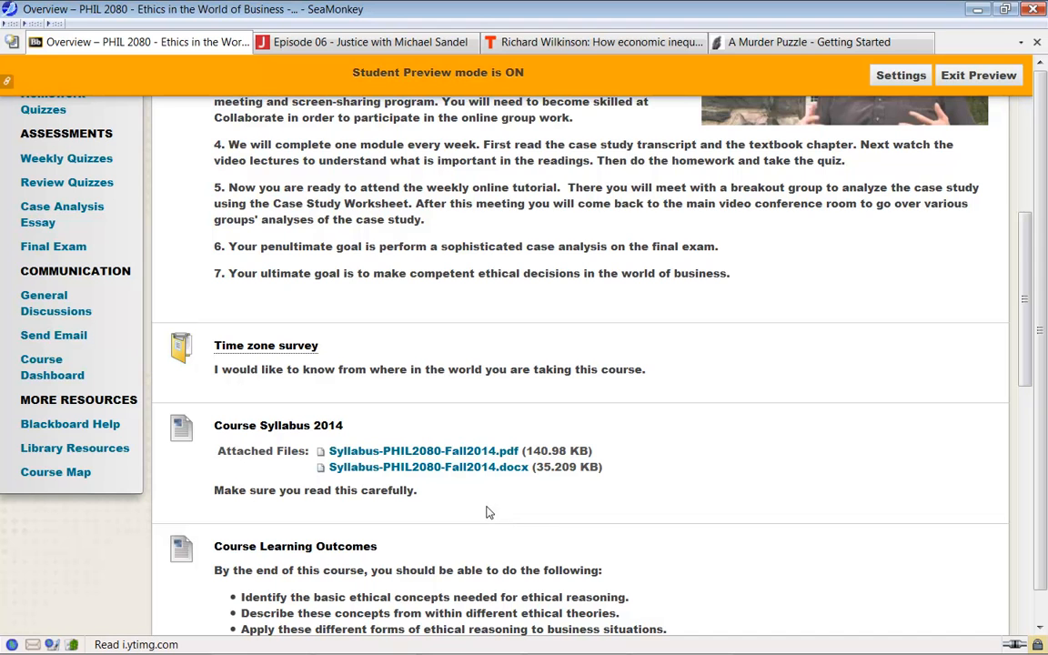
{"action": "scroll", "scroll_direction": "down", "scroll_amount": 3}
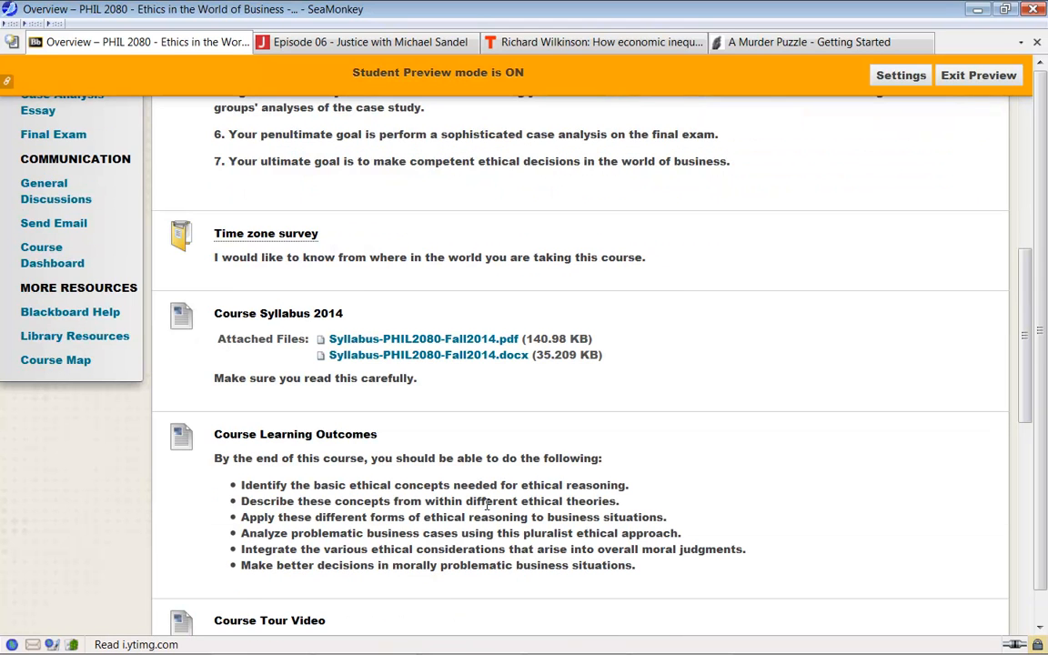
{"action": "scroll", "scroll_direction": "down", "scroll_amount": 3}
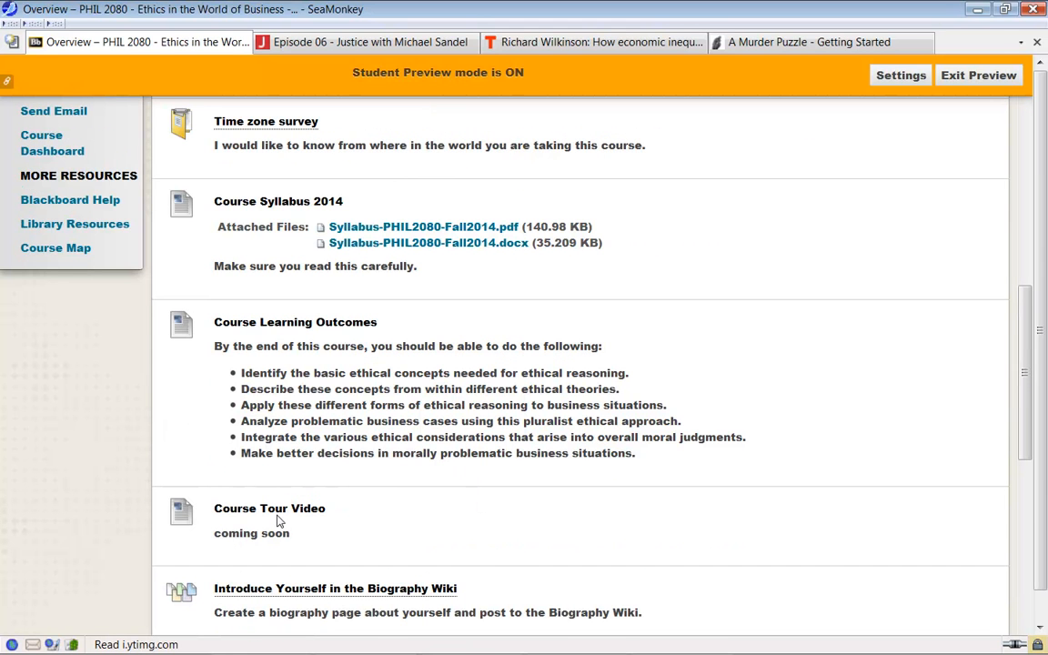
{"action": "mouse_move", "coordinate": [209, 518]}
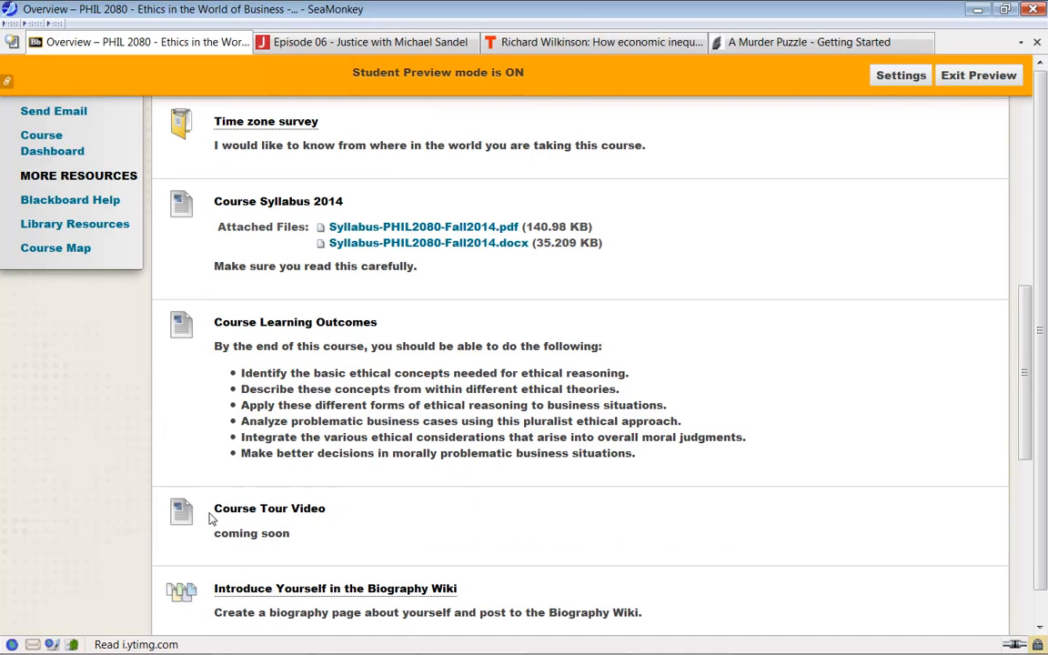
{"action": "mouse_move", "coordinate": [276, 518]}
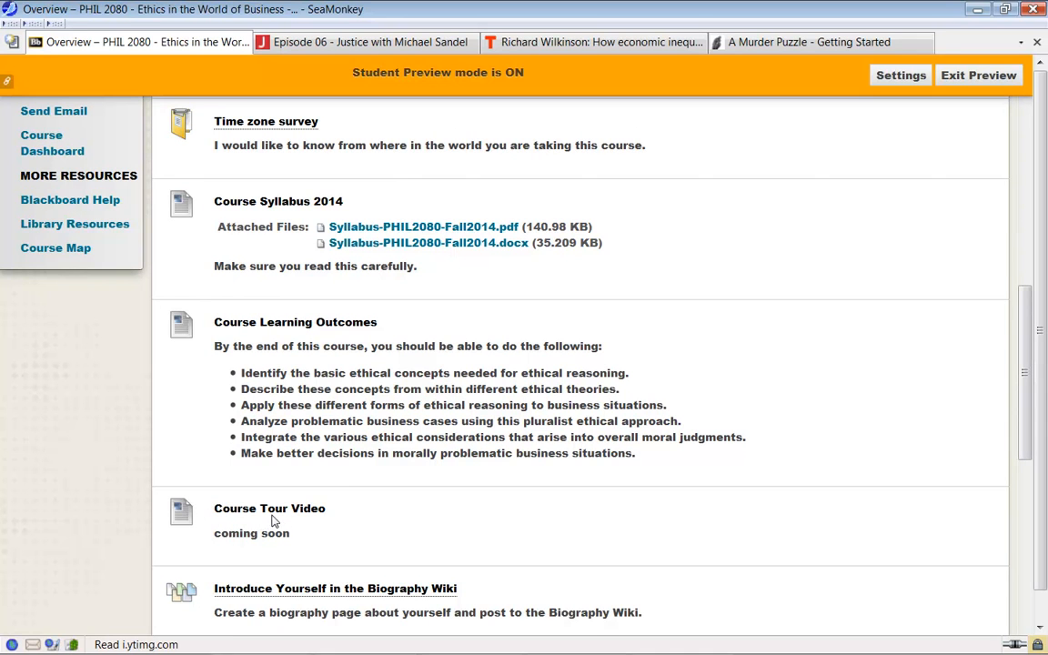
{"action": "mouse_move", "coordinate": [446, 531]}
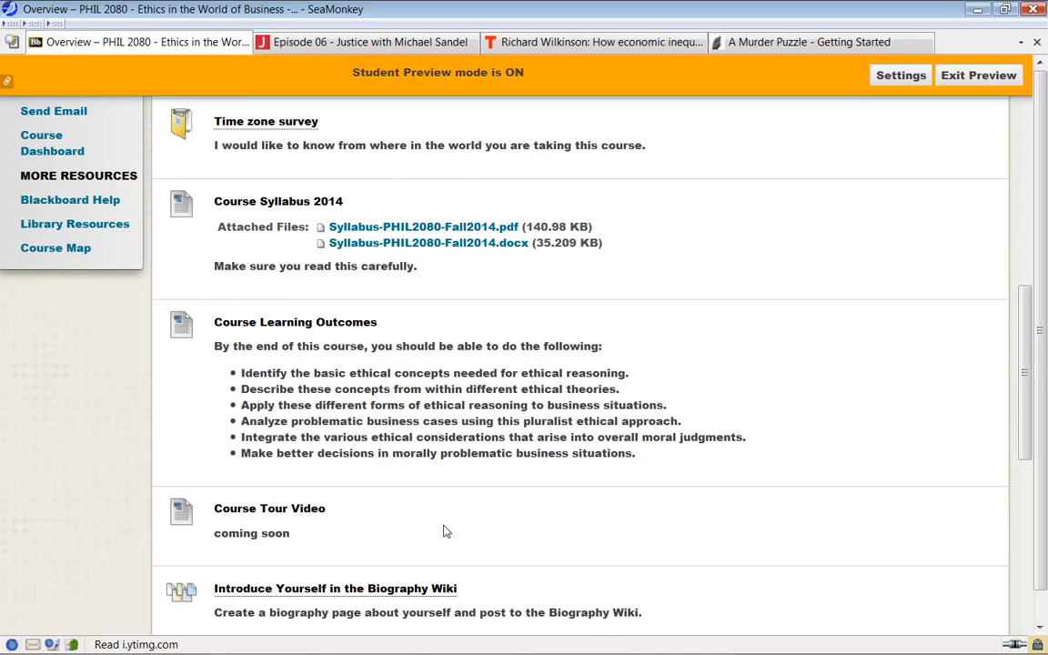
{"action": "scroll", "scroll_direction": "down", "scroll_amount": 3}
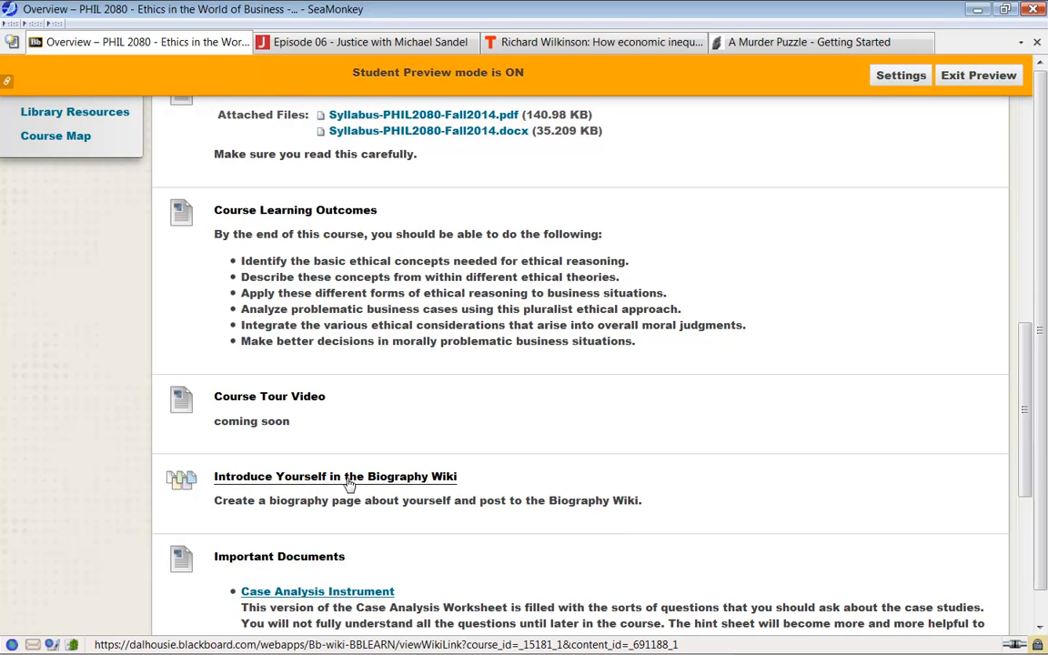
{"action": "mouse_move", "coordinate": [415, 485]}
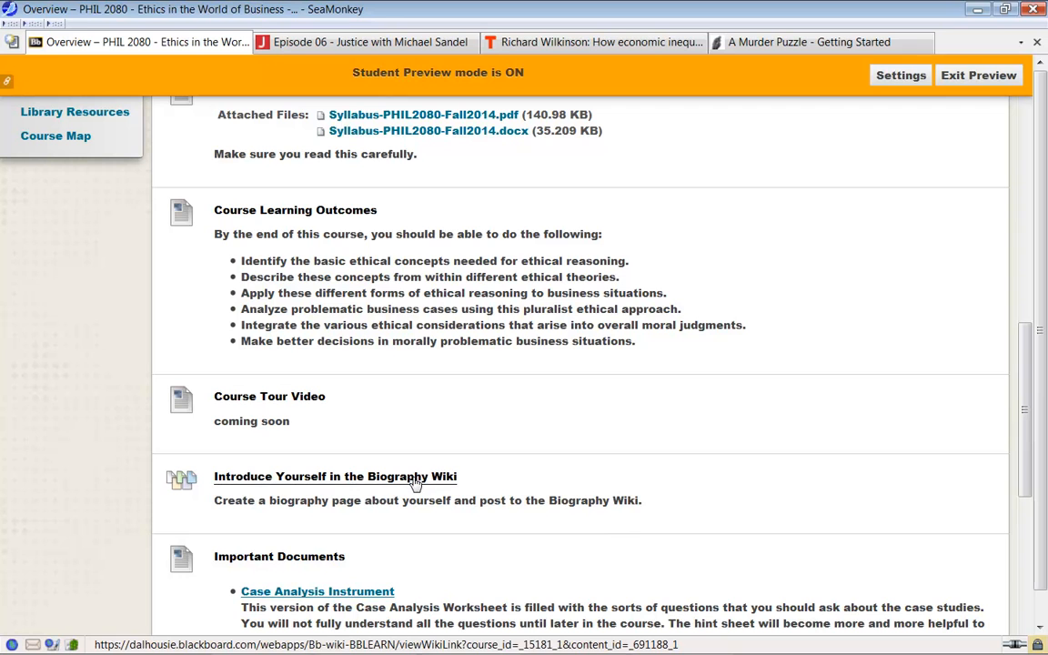
{"action": "mouse_move", "coordinate": [826, 459]}
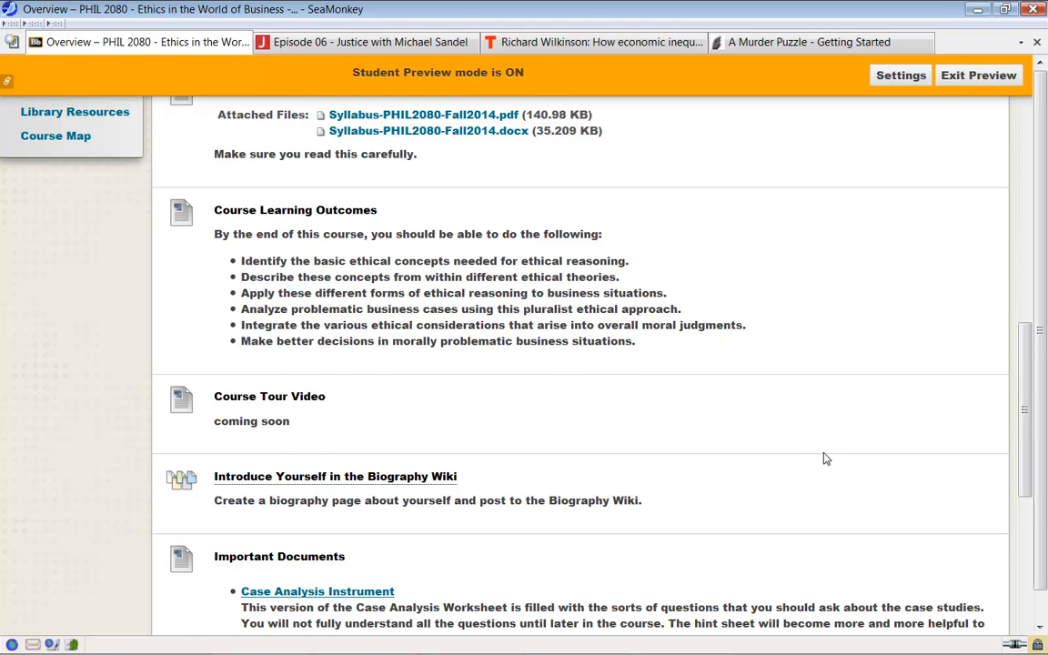
{"action": "scroll", "scroll_direction": "down", "scroll_amount": 3}
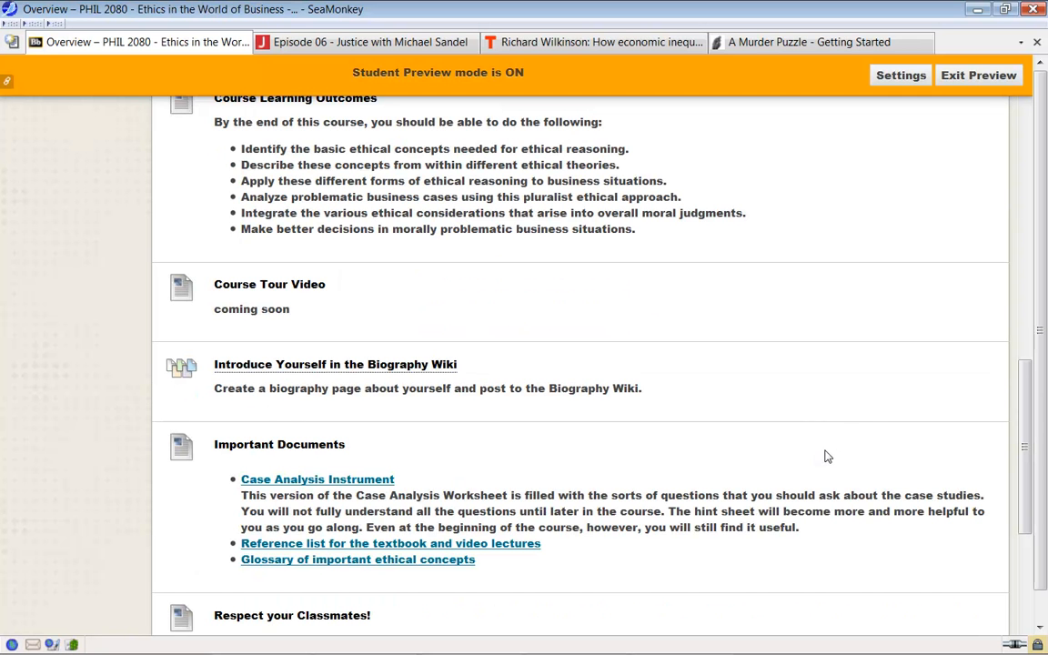
{"action": "mouse_move", "coordinate": [332, 453]}
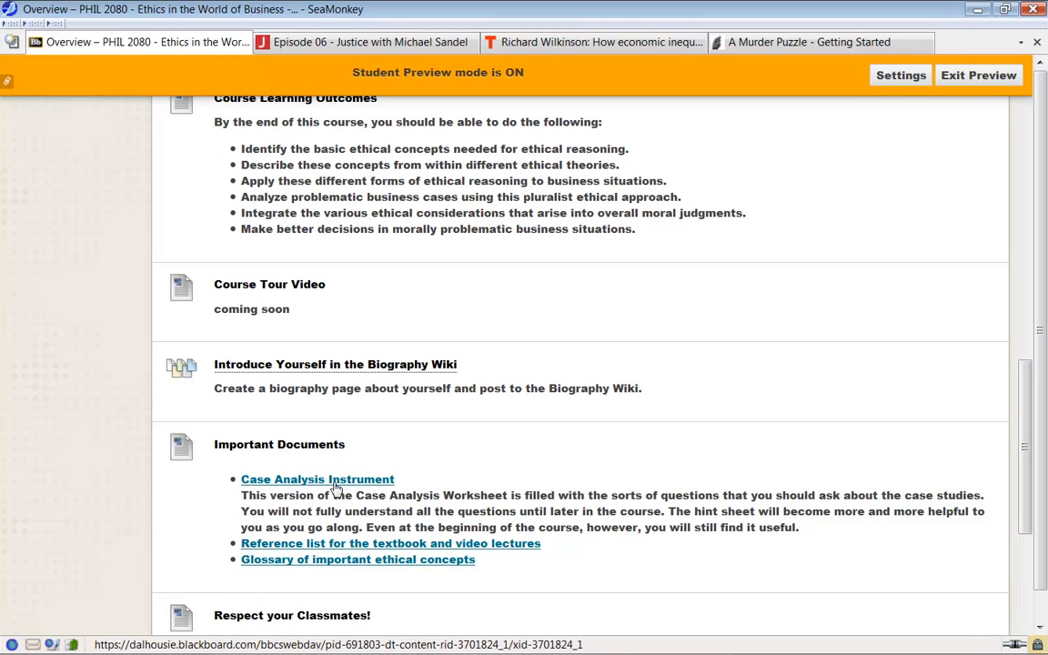
{"action": "mouse_move", "coordinate": [317, 479]}
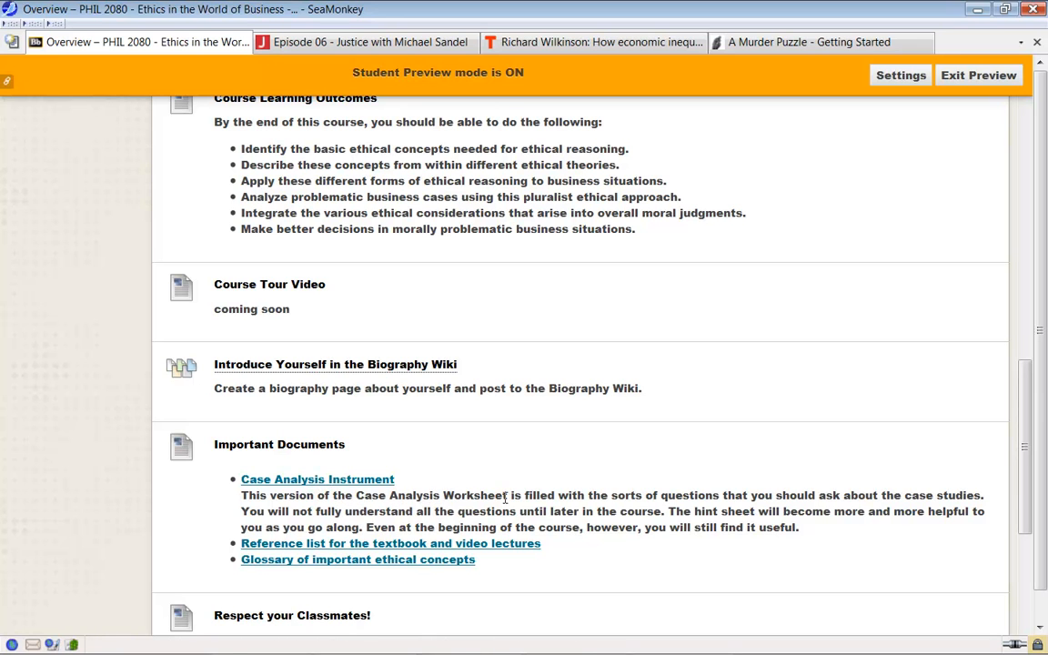
{"action": "mouse_move", "coordinate": [317, 479]}
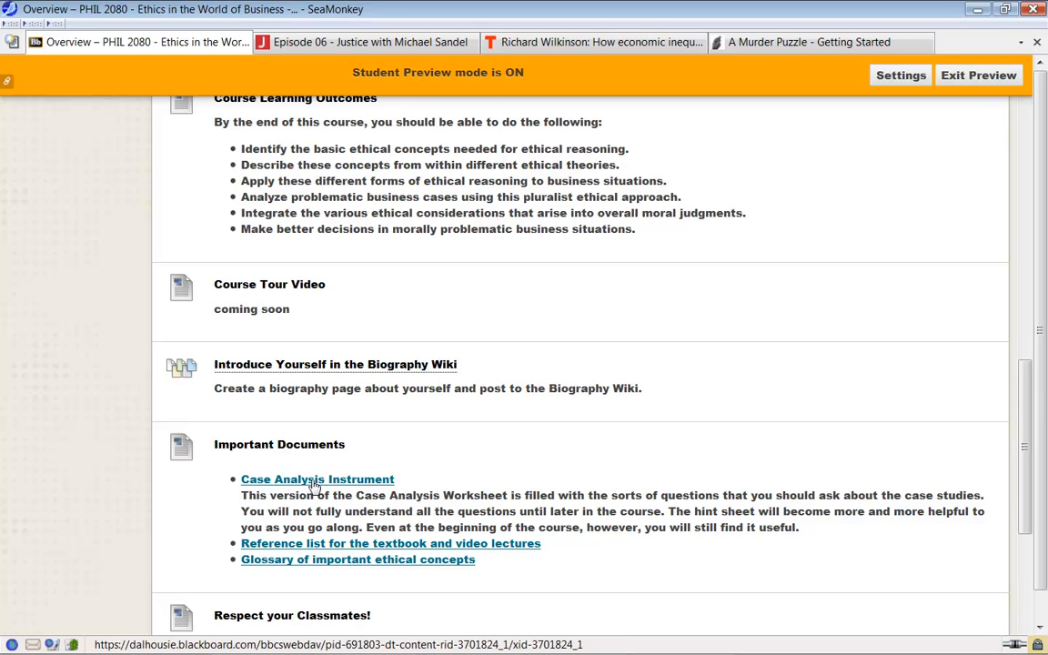
{"action": "mouse_move", "coordinate": [317, 479]}
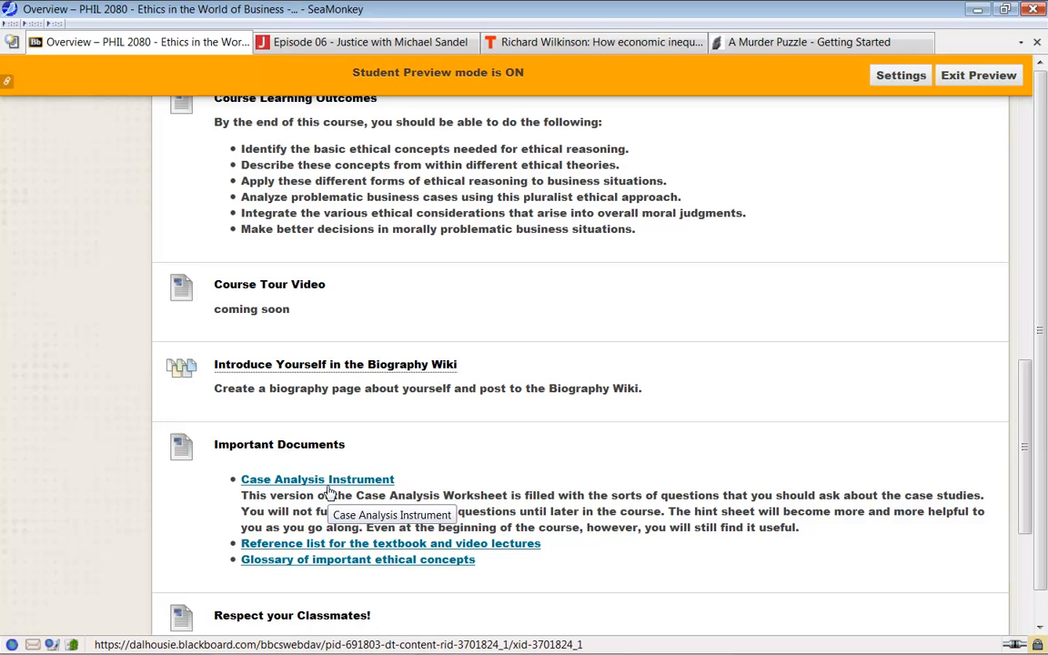
{"action": "mouse_move", "coordinate": [408, 489]}
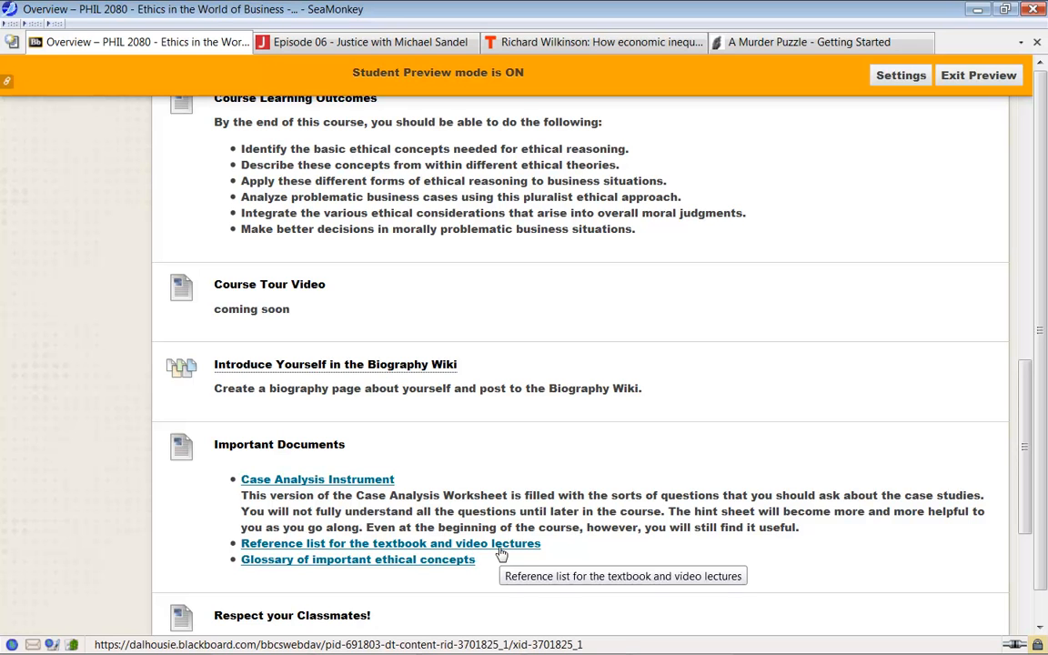
{"action": "mouse_move", "coordinate": [459, 571]}
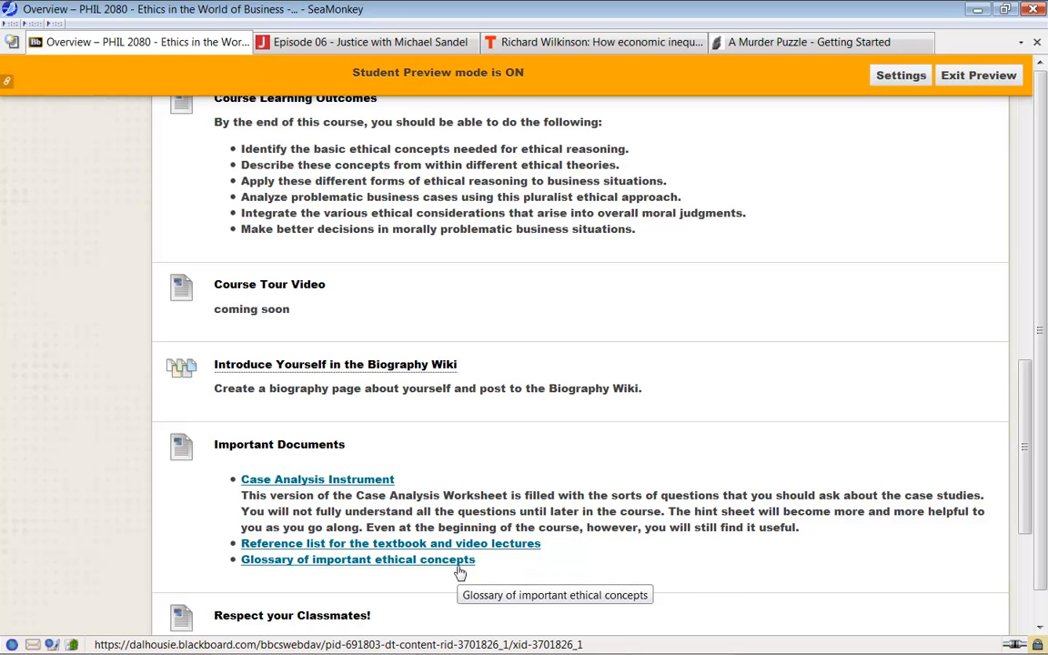
{"action": "mouse_move", "coordinate": [607, 553]}
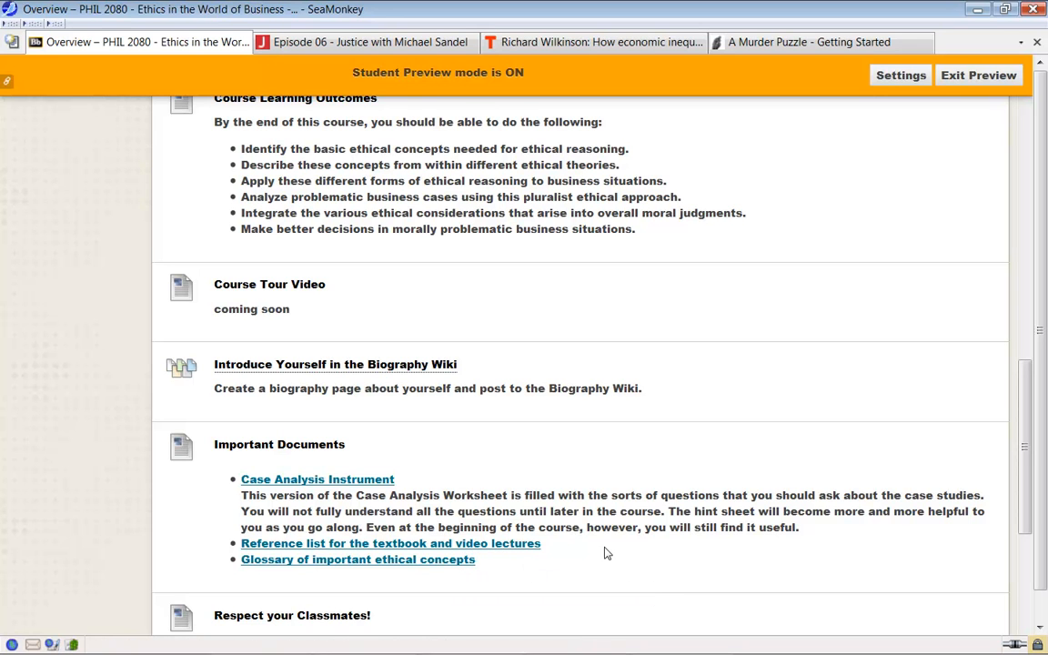
{"action": "scroll", "scroll_direction": "down", "scroll_amount": 3}
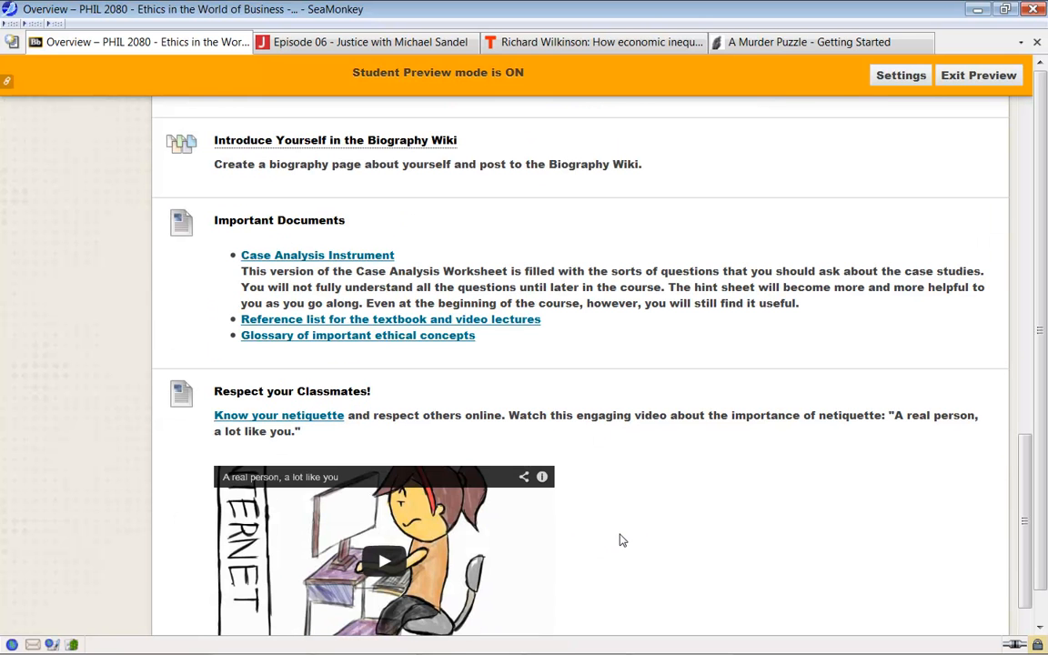
{"action": "mouse_move", "coordinate": [299, 426]}
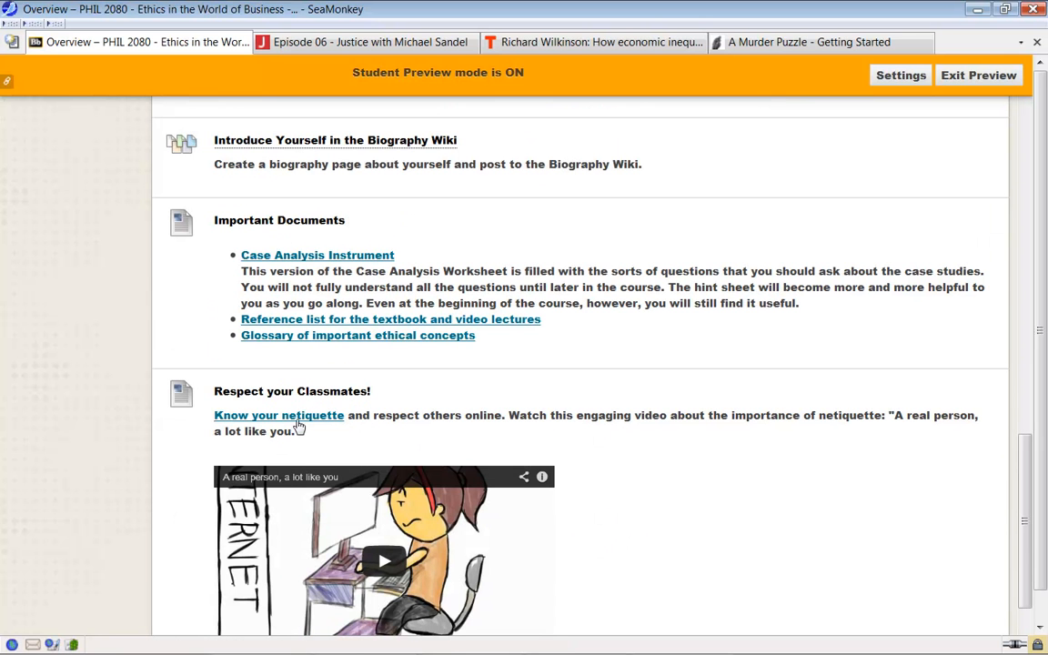
{"action": "scroll", "scroll_direction": "up", "scroll_amount": 3}
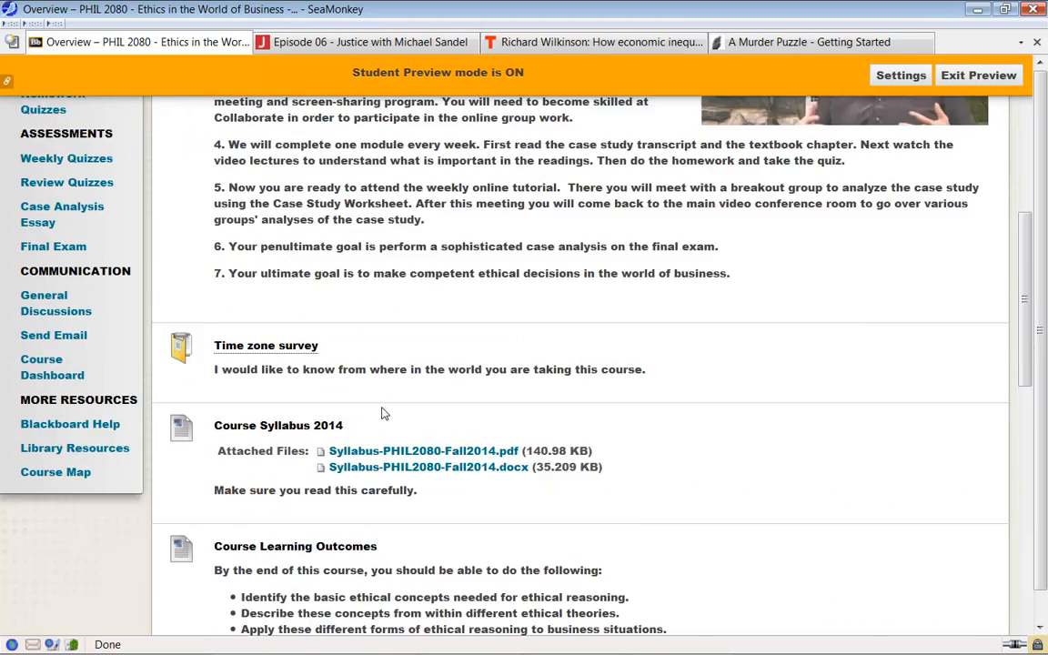
Go to Weekly Webinars under Learning Tools in the course menu
{"action": "scroll", "scroll_direction": "up", "scroll_amount": 3}
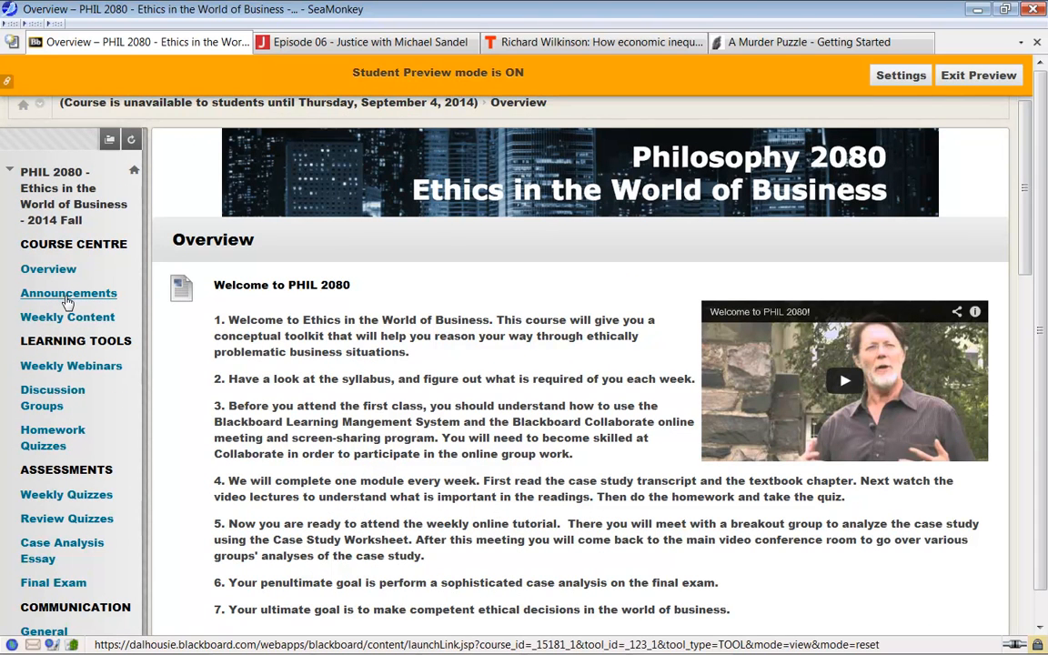
{"action": "mouse_move", "coordinate": [68, 293]}
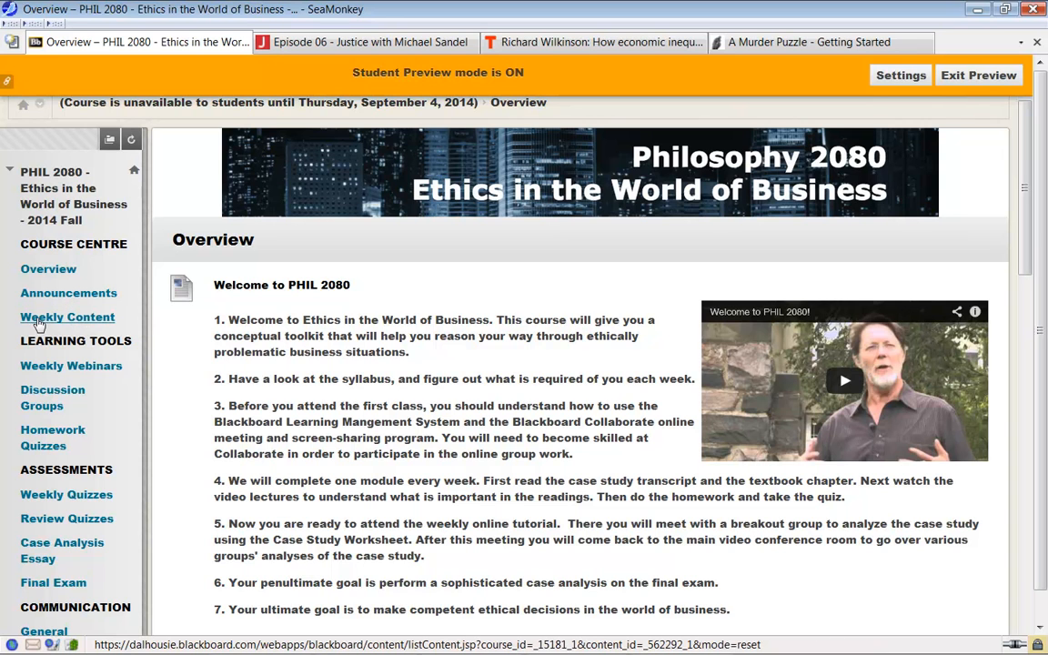
{"action": "mouse_move", "coordinate": [67, 317]}
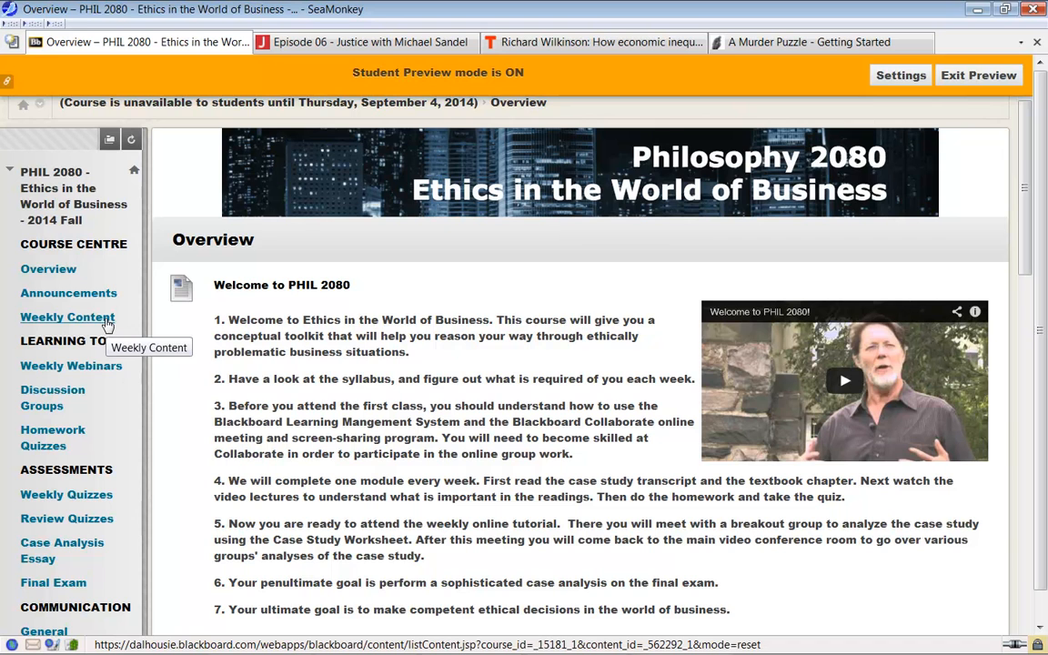
{"action": "mouse_move", "coordinate": [86, 340]}
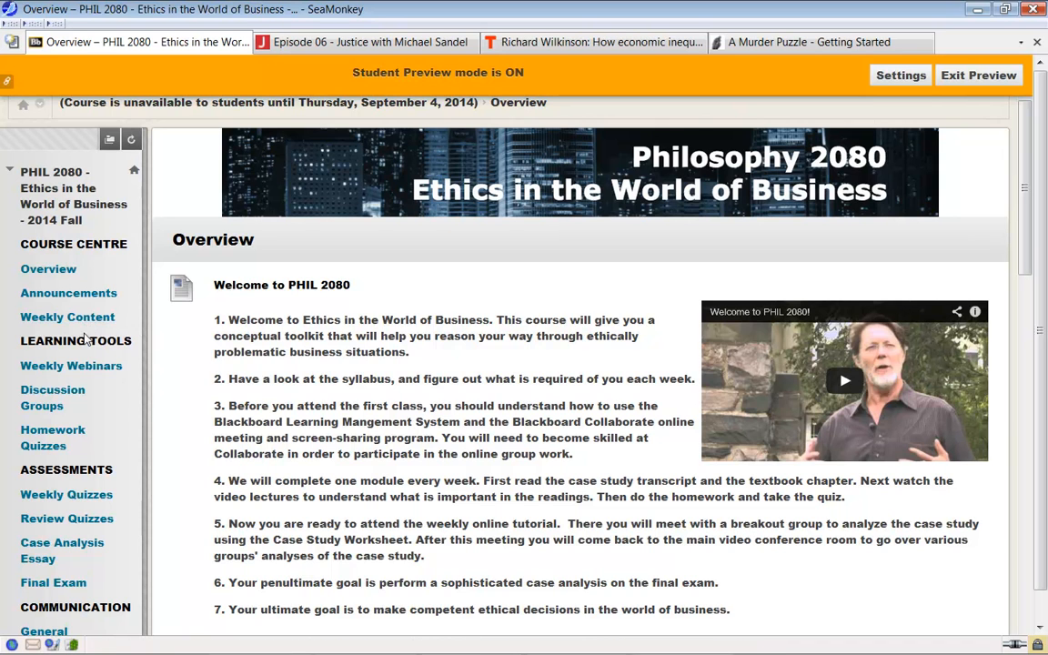
{"action": "mouse_move", "coordinate": [71, 366]}
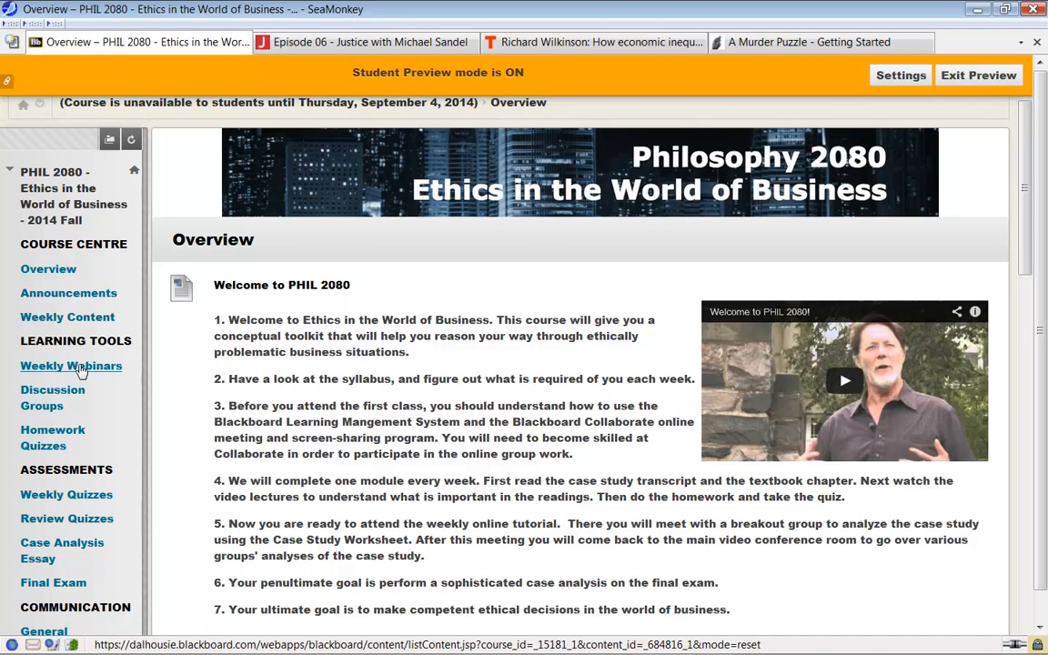
{"action": "left_click", "coordinate": [71, 366]}
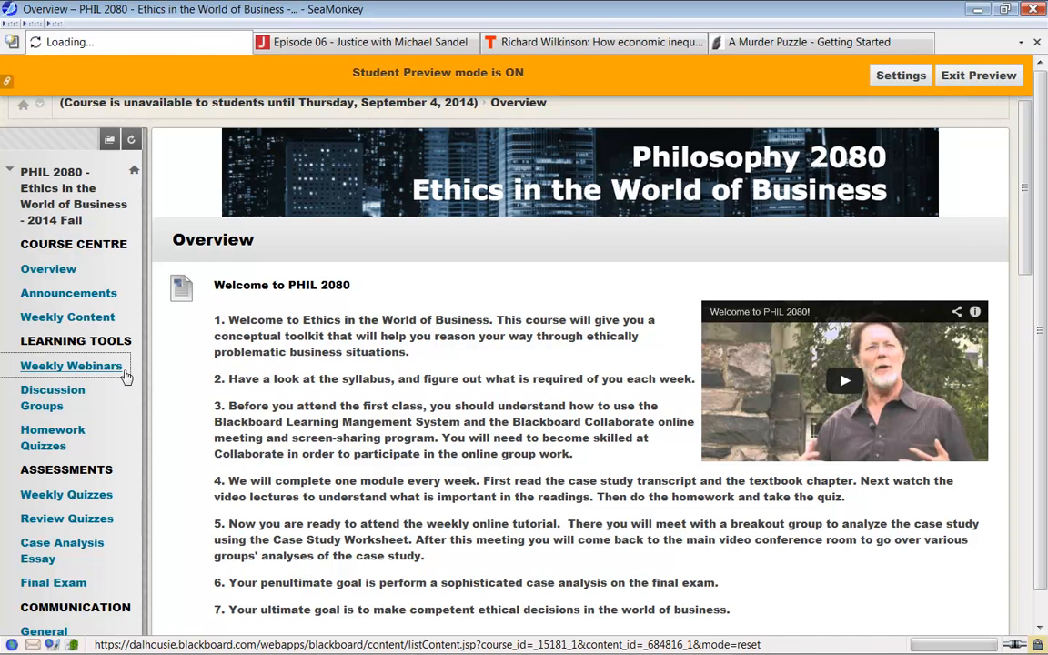
Load the Weekly Webinars page with its Wednesday schedule and Collaborate training links
{"action": "left_click", "coordinate": [71, 365]}
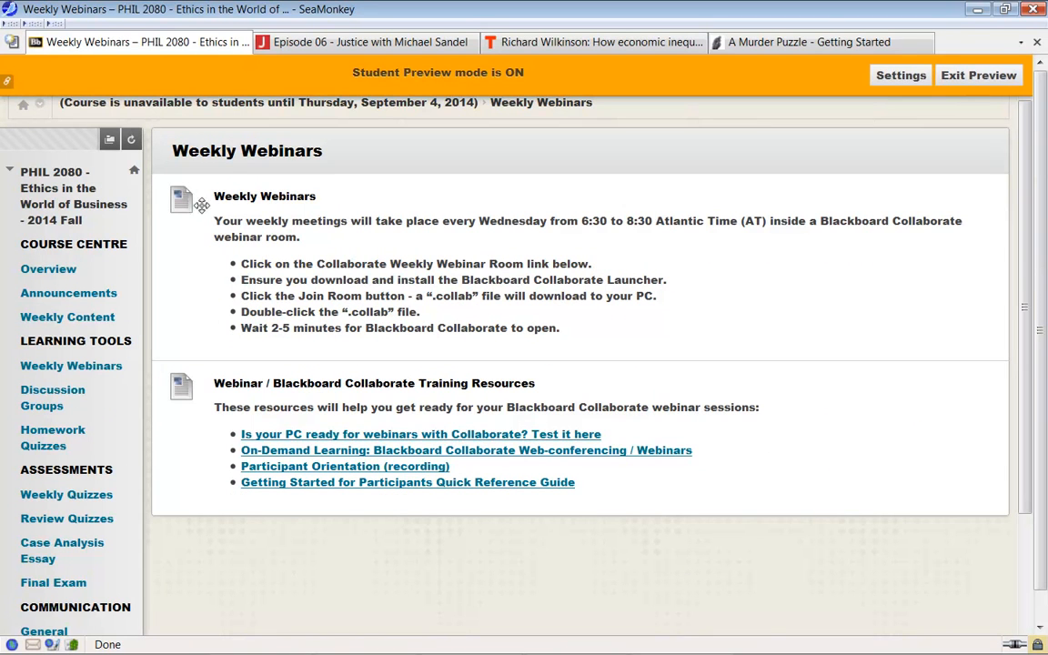
{"action": "mouse_move", "coordinate": [261, 236]}
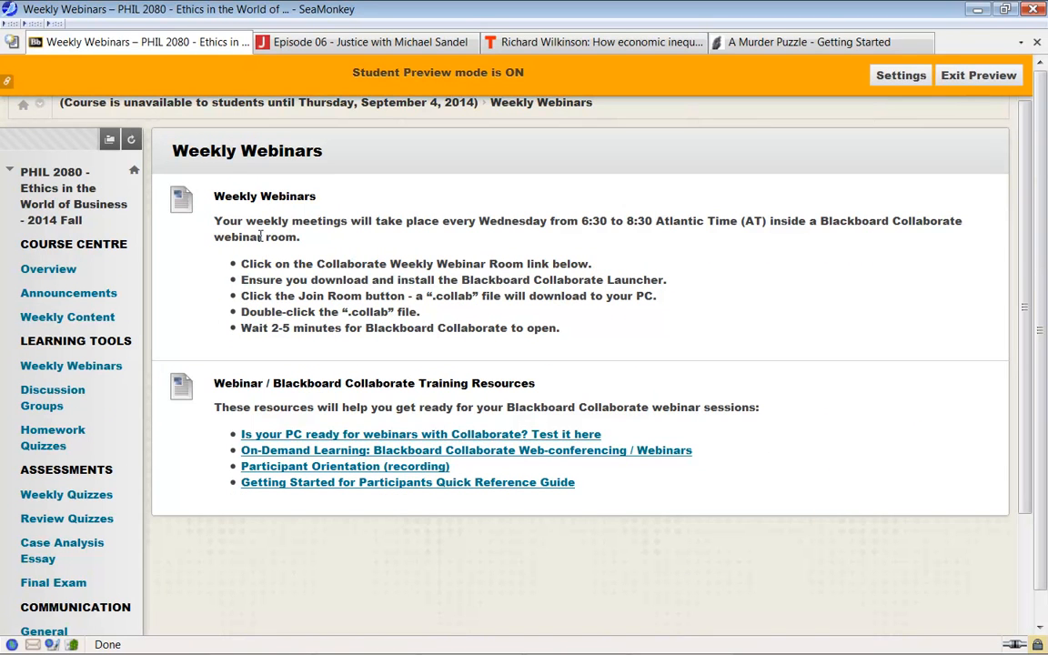
{"action": "mouse_move", "coordinate": [365, 223]}
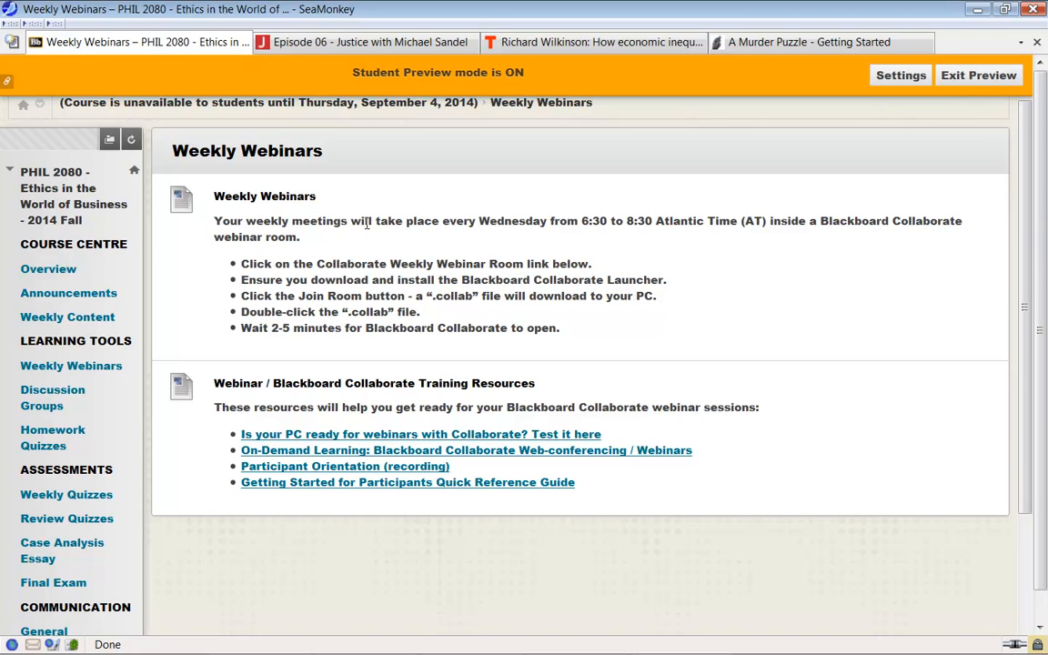
{"action": "mouse_move", "coordinate": [327, 255]}
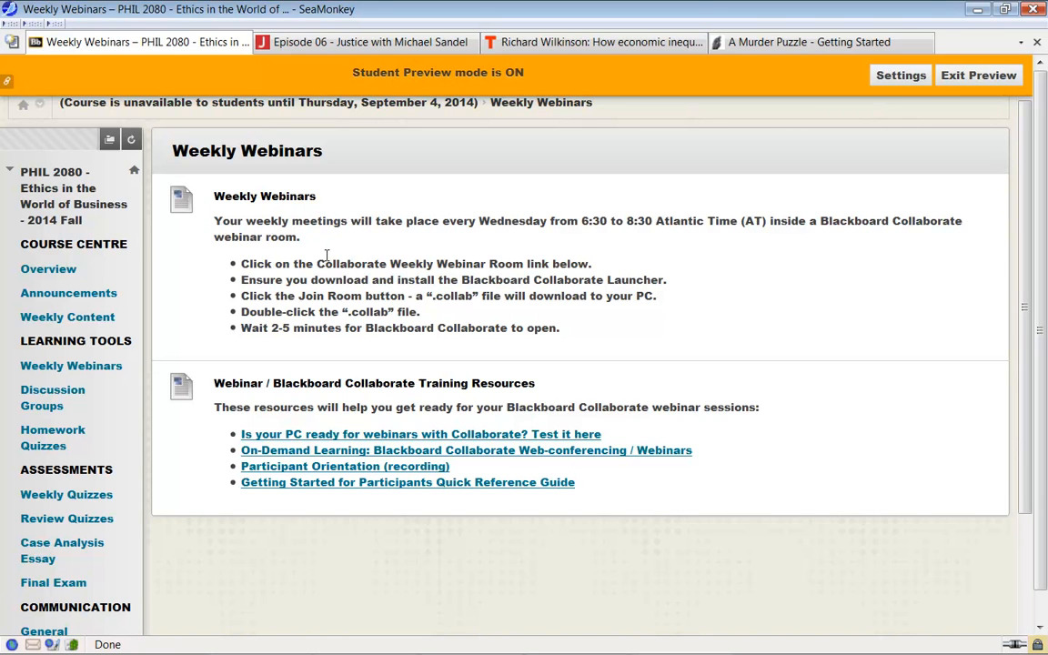
{"action": "mouse_move", "coordinate": [506, 90]}
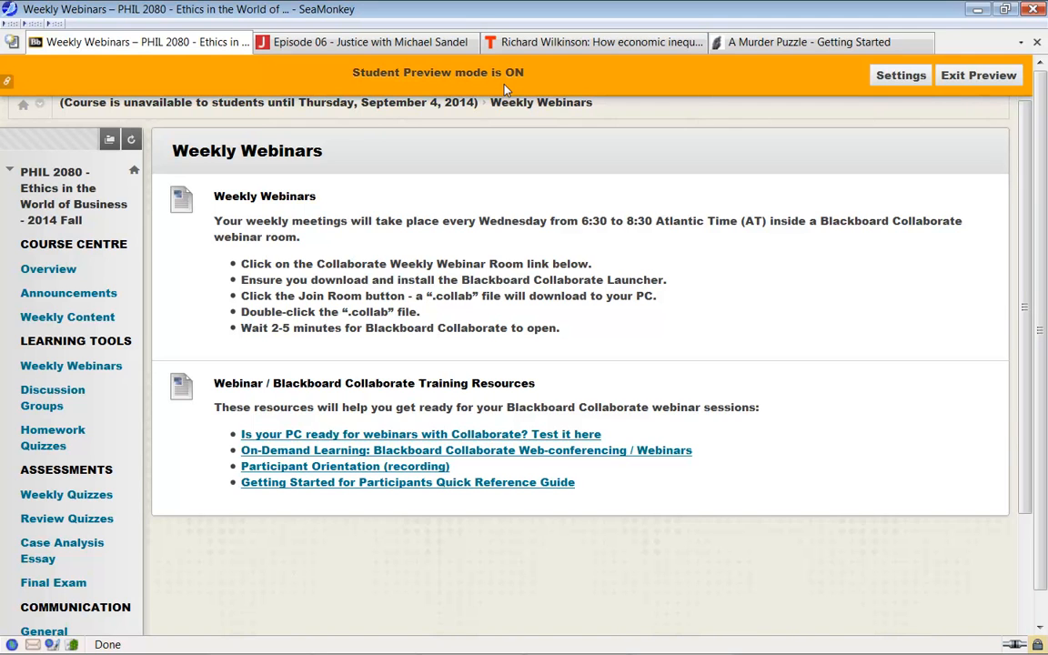
{"action": "mouse_move", "coordinate": [380, 178]}
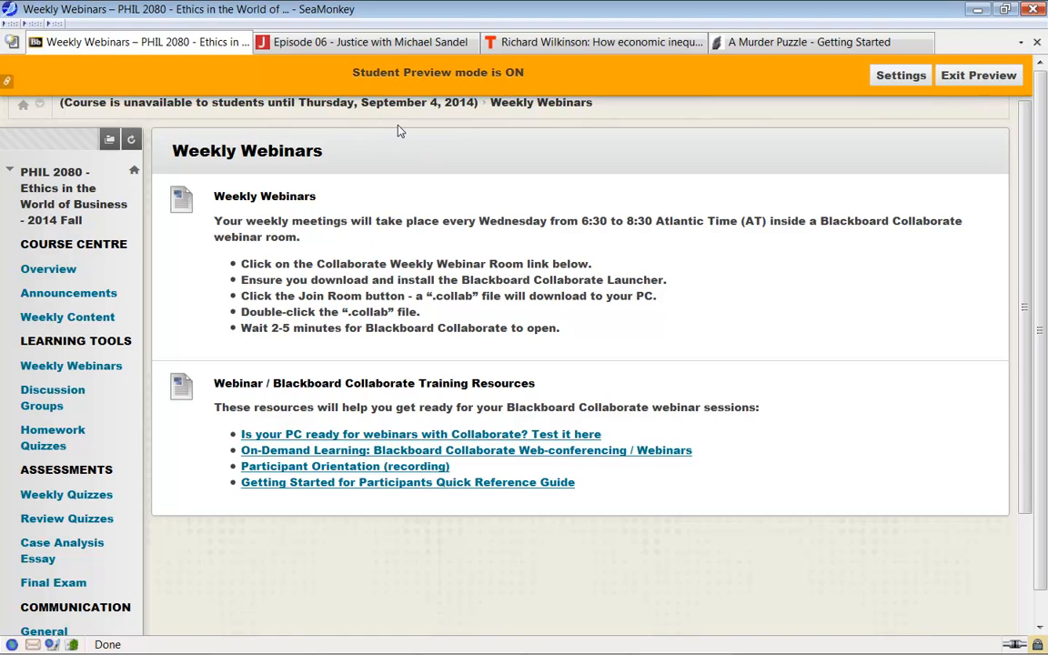
{"action": "mouse_move", "coordinate": [227, 356]}
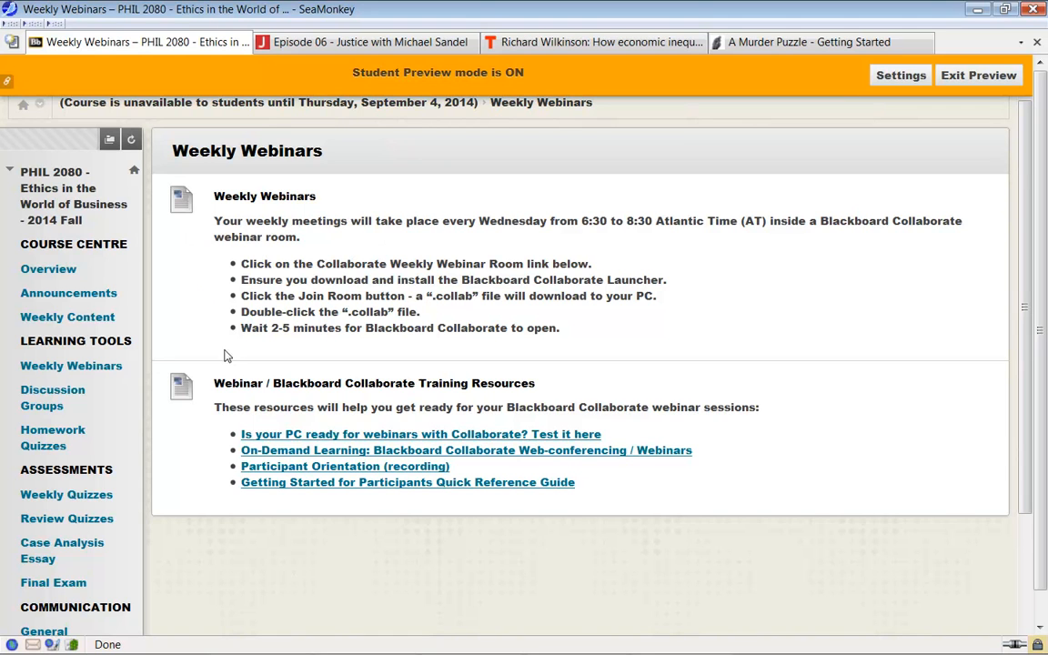
{"action": "mouse_move", "coordinate": [260, 396]}
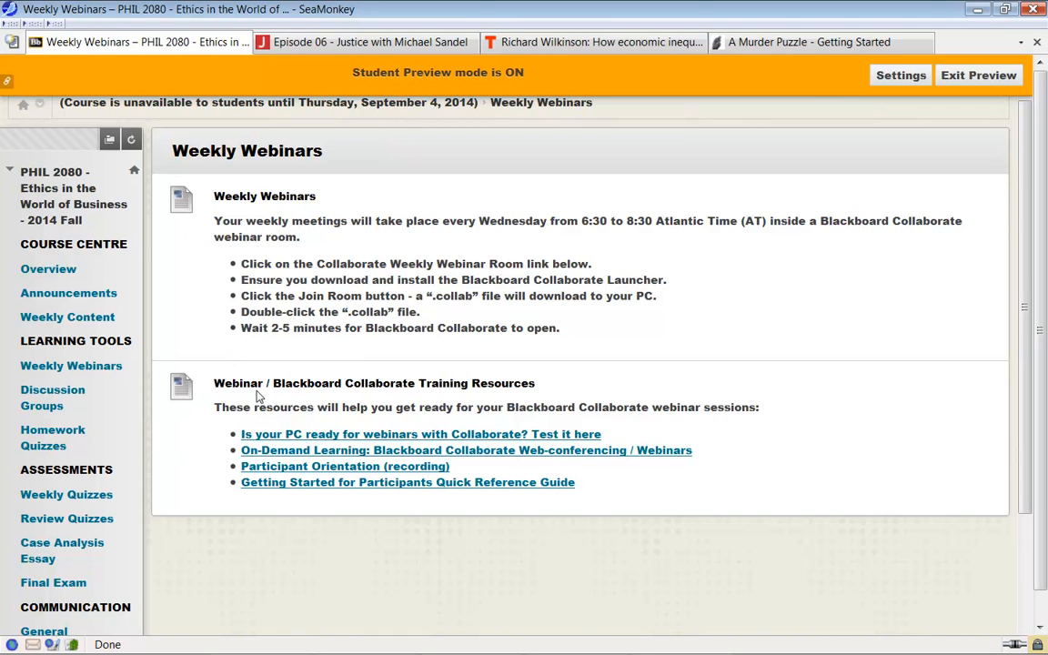
{"action": "mouse_move", "coordinate": [371, 392]}
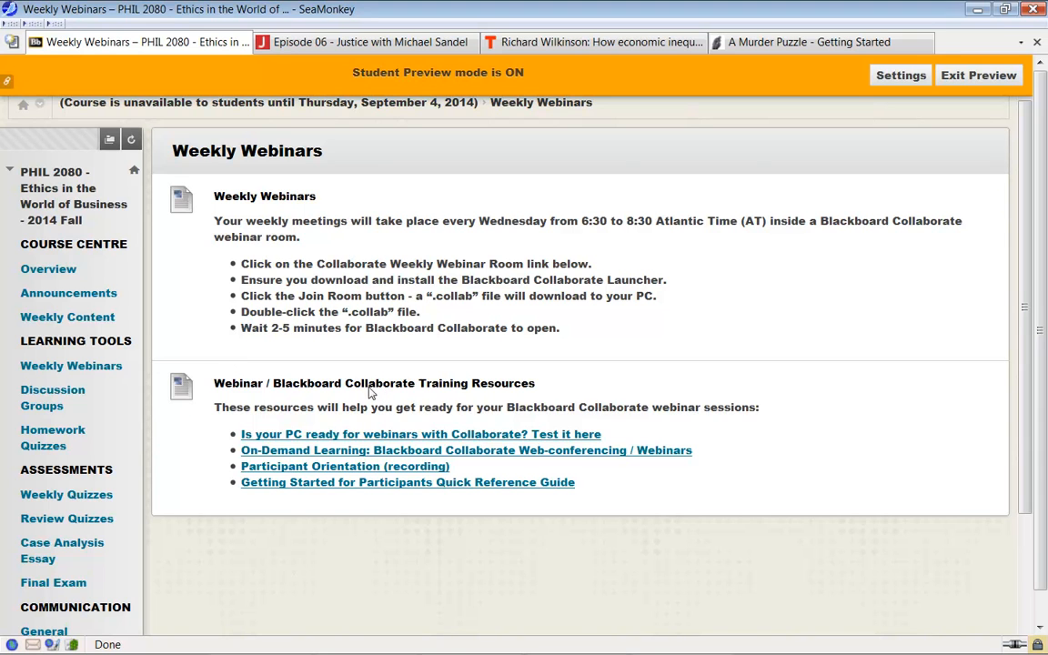
{"action": "mouse_move", "coordinate": [395, 441]}
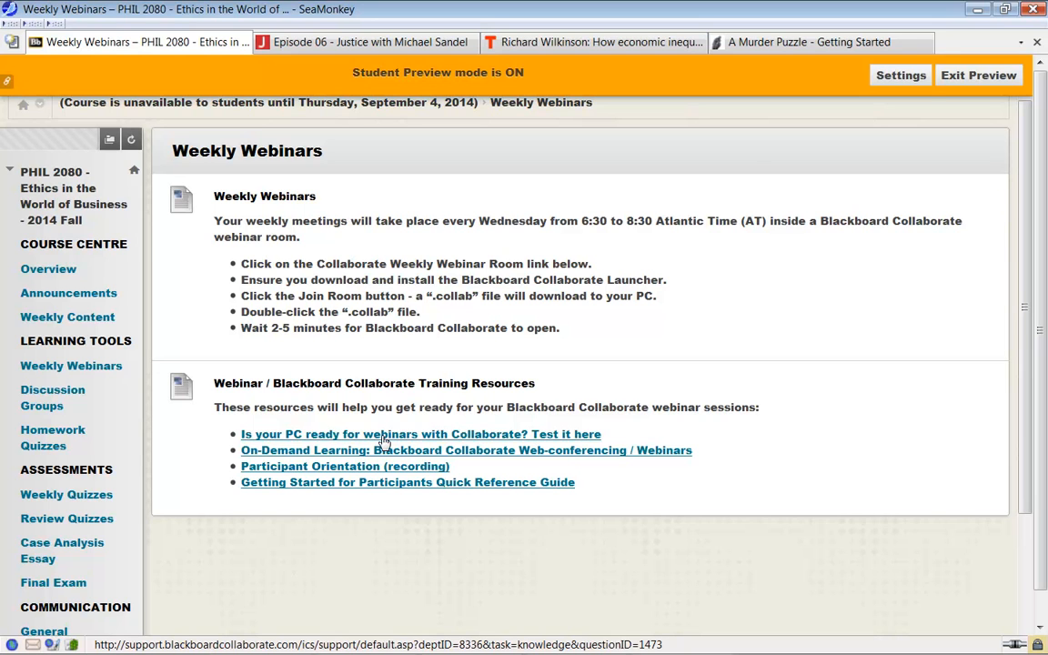
{"action": "mouse_move", "coordinate": [285, 441]}
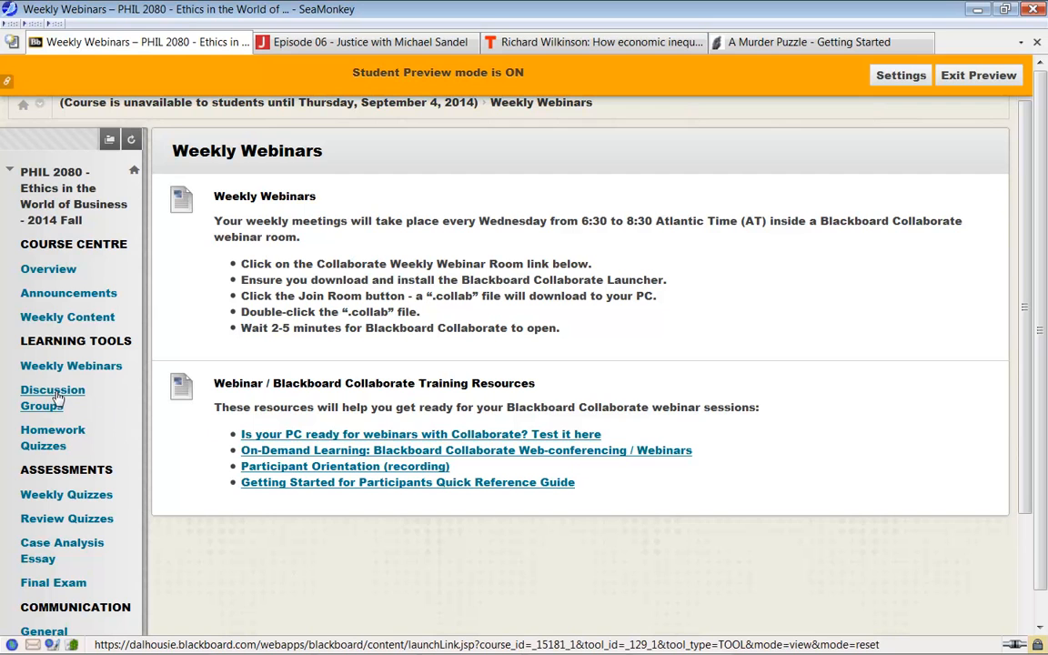
{"action": "mouse_move", "coordinate": [64, 337]}
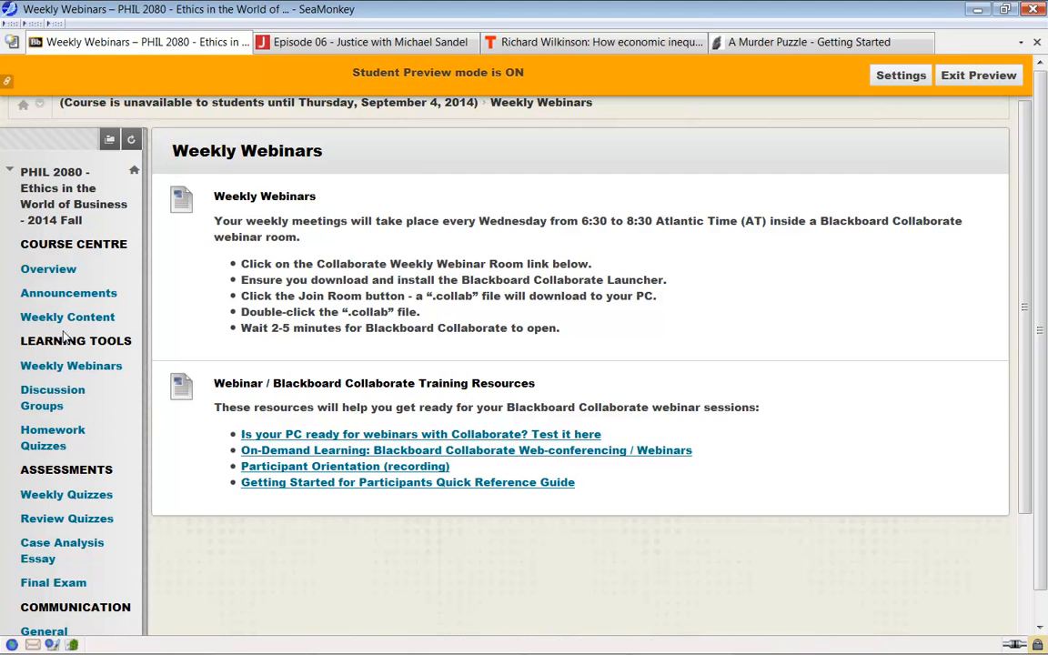
{"action": "mouse_move", "coordinate": [48, 268]}
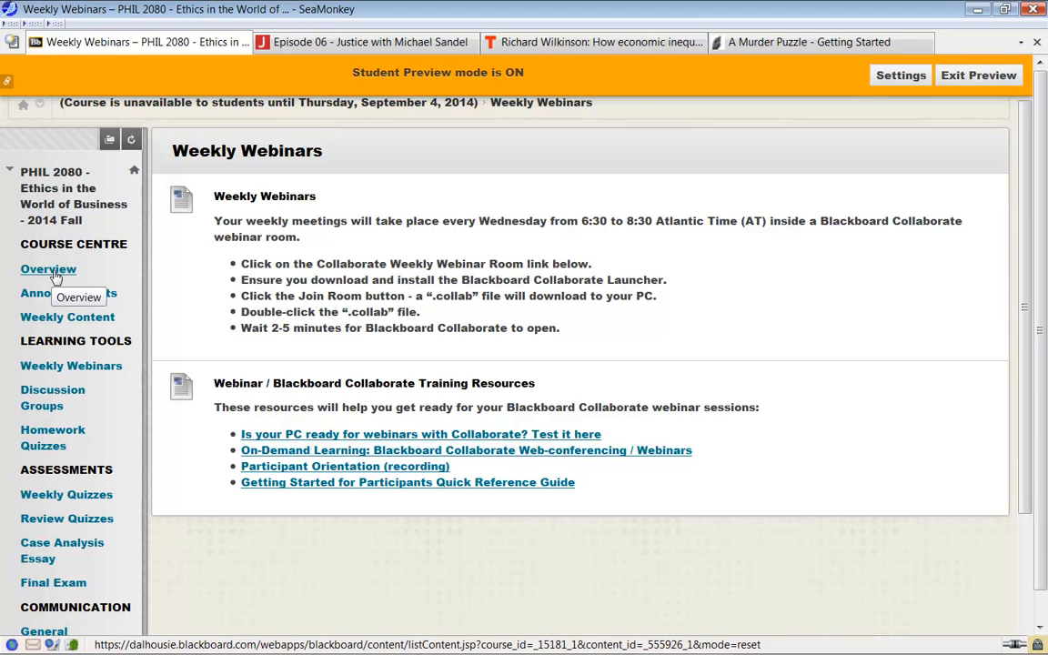
Return to the PHIL 2080 Overview page via Course Centre in the course menu
{"action": "left_click", "coordinate": [48, 268]}
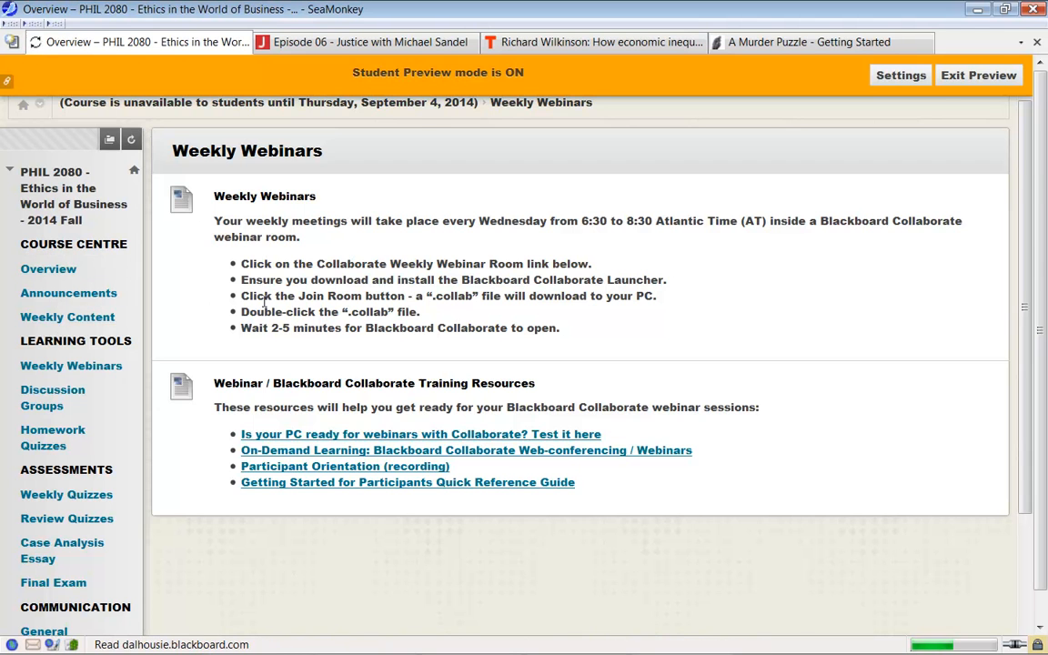
{"action": "left_click", "coordinate": [48, 268]}
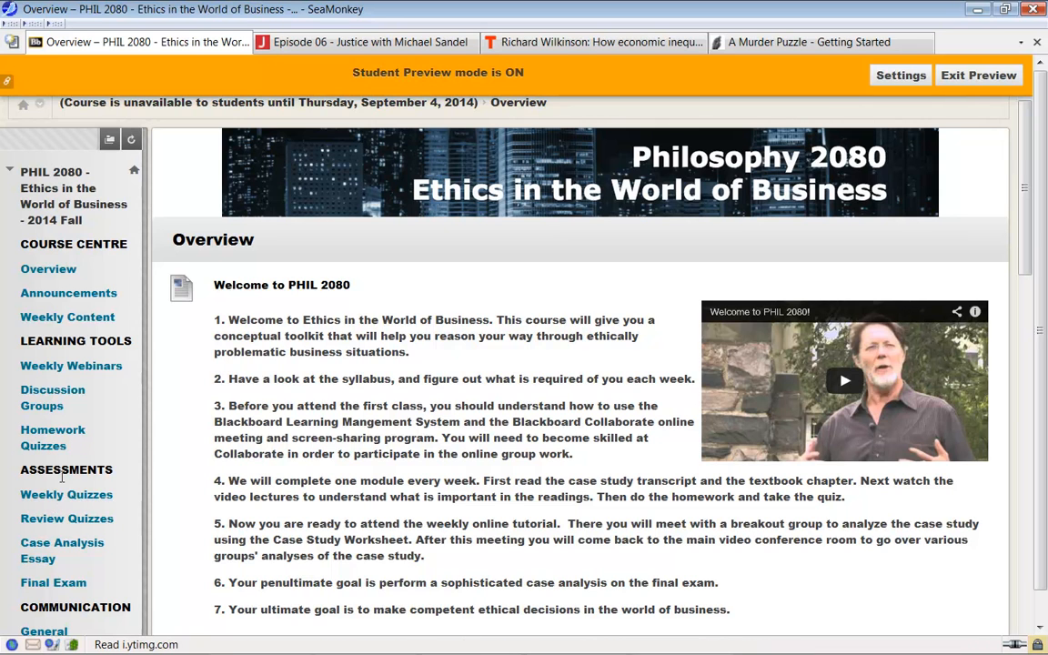
{"action": "mouse_move", "coordinate": [66, 494]}
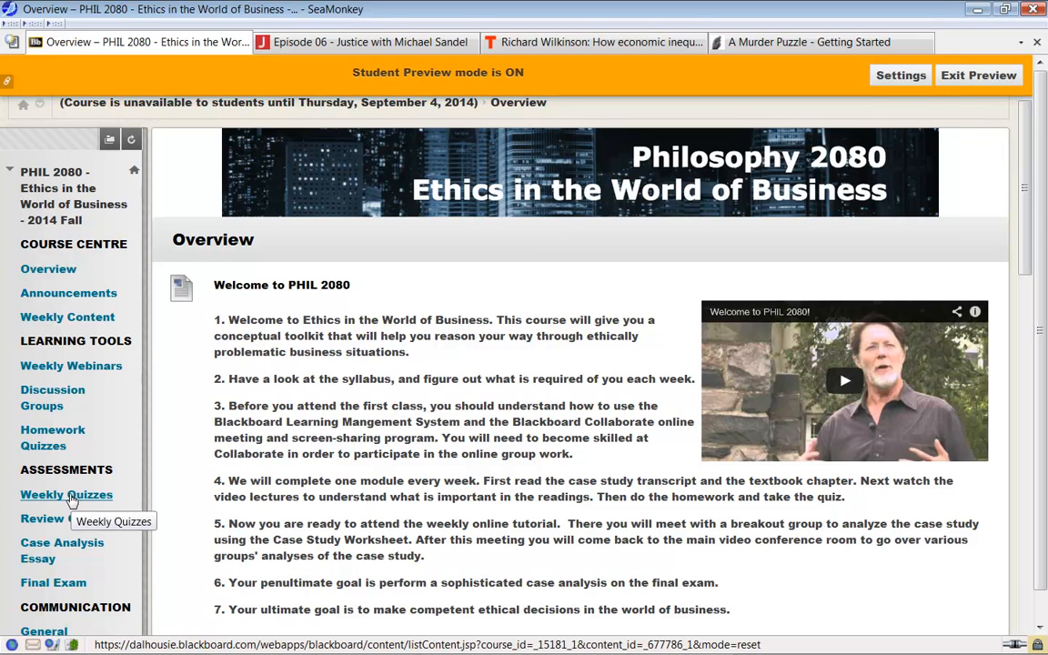
{"action": "mouse_move", "coordinate": [83, 509]}
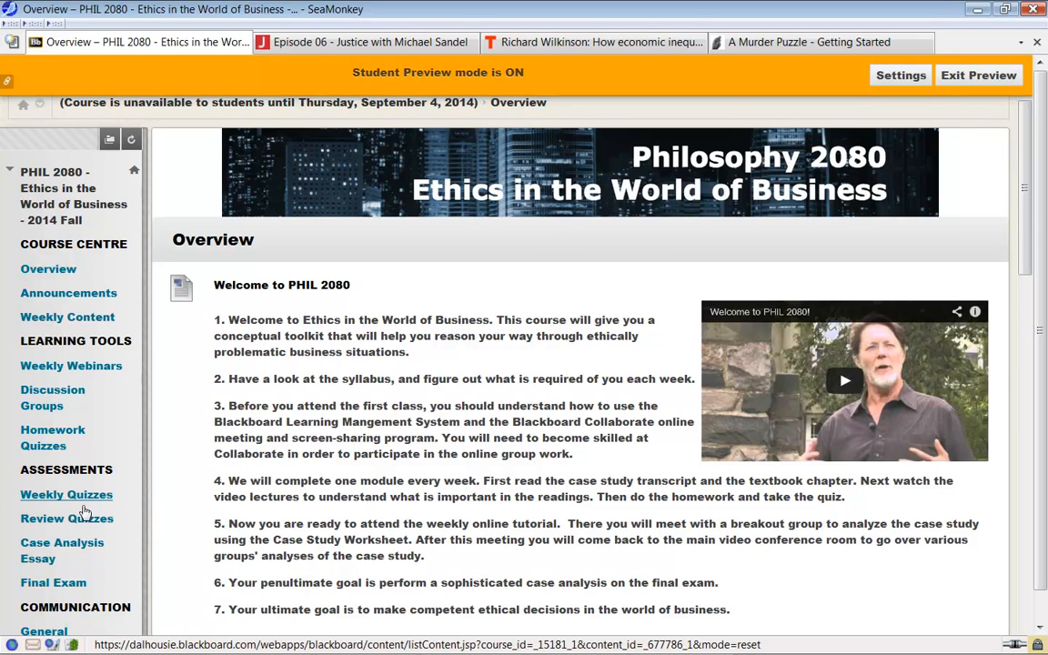
Scroll the Final Exam page to read the exam format, campus location and proctor requirements
{"action": "scroll", "scroll_direction": "down", "scroll_amount": 3}
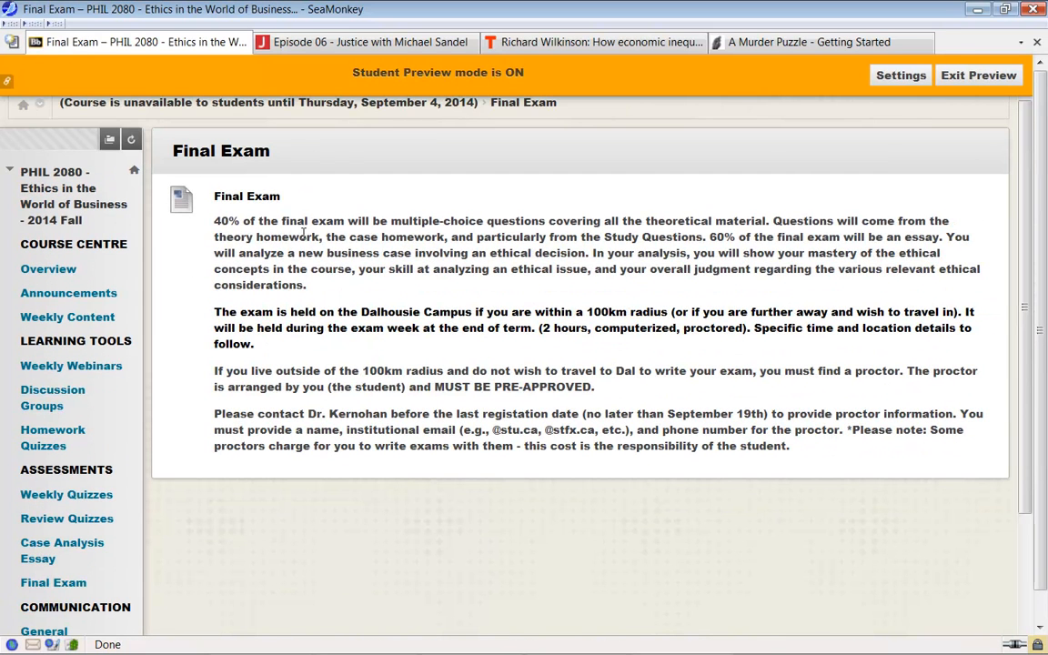
{"action": "mouse_move", "coordinate": [361, 294]}
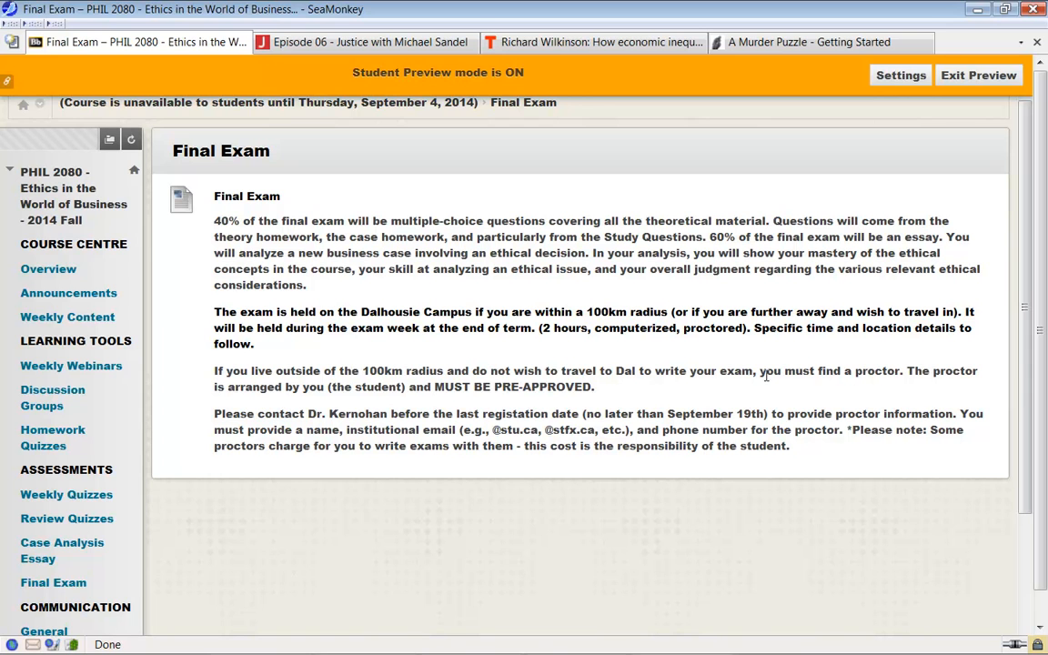
{"action": "mouse_move", "coordinate": [653, 391]}
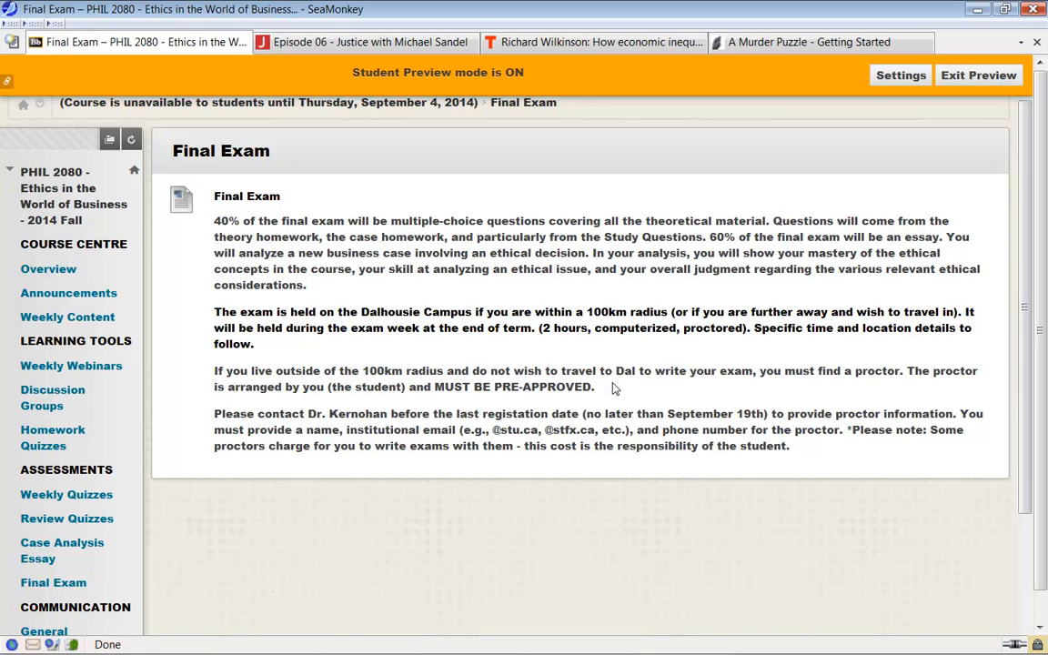
{"action": "mouse_move", "coordinate": [603, 395]}
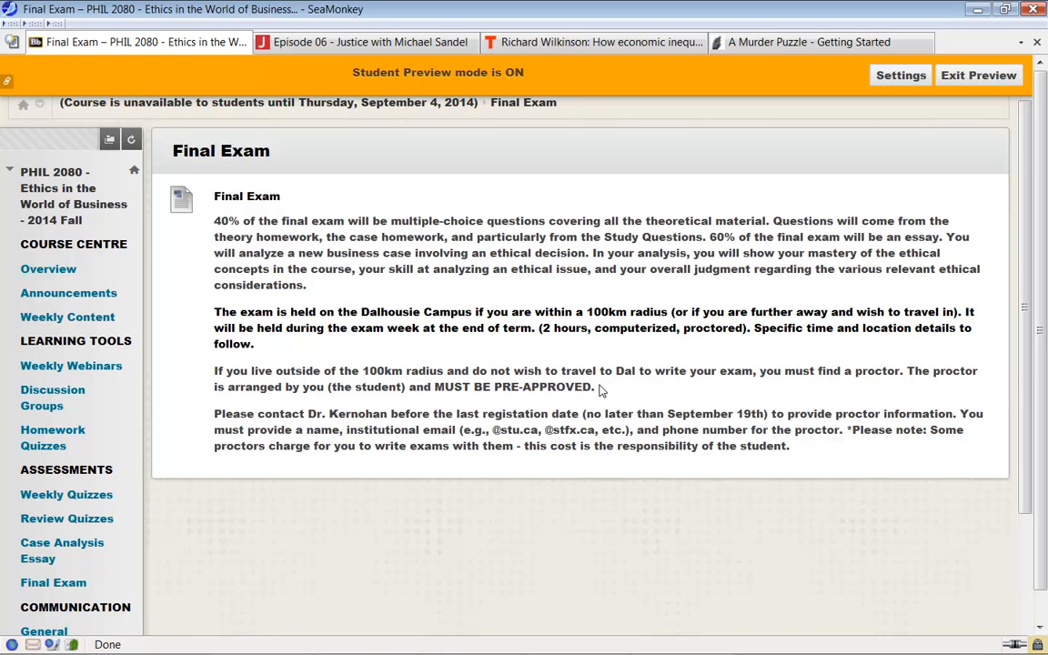
{"action": "mouse_move", "coordinate": [620, 409]}
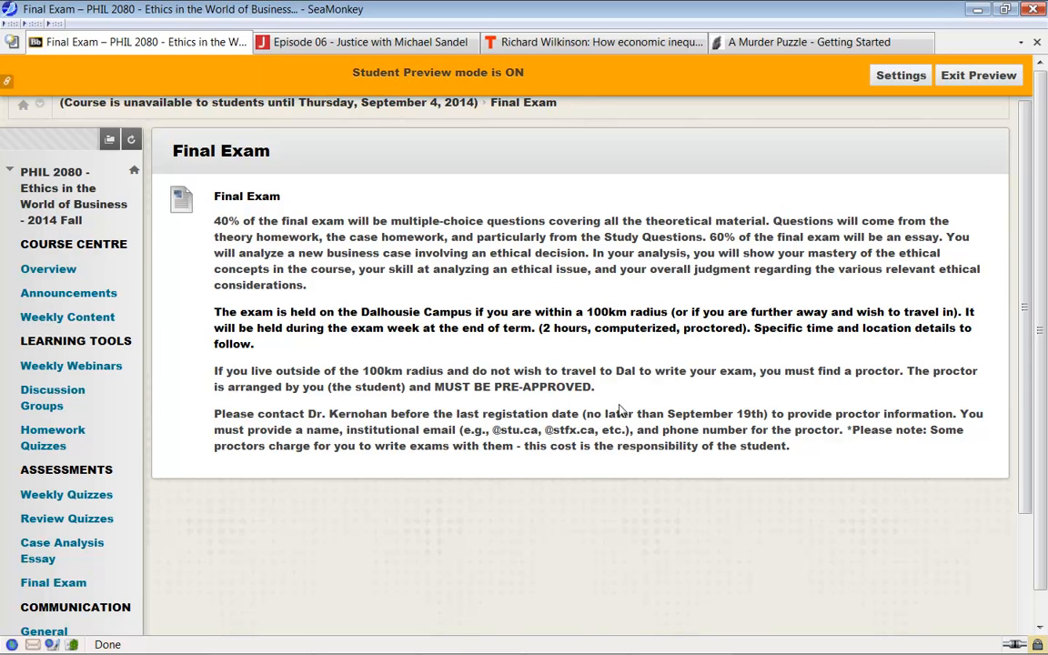
{"action": "mouse_move", "coordinate": [686, 437]}
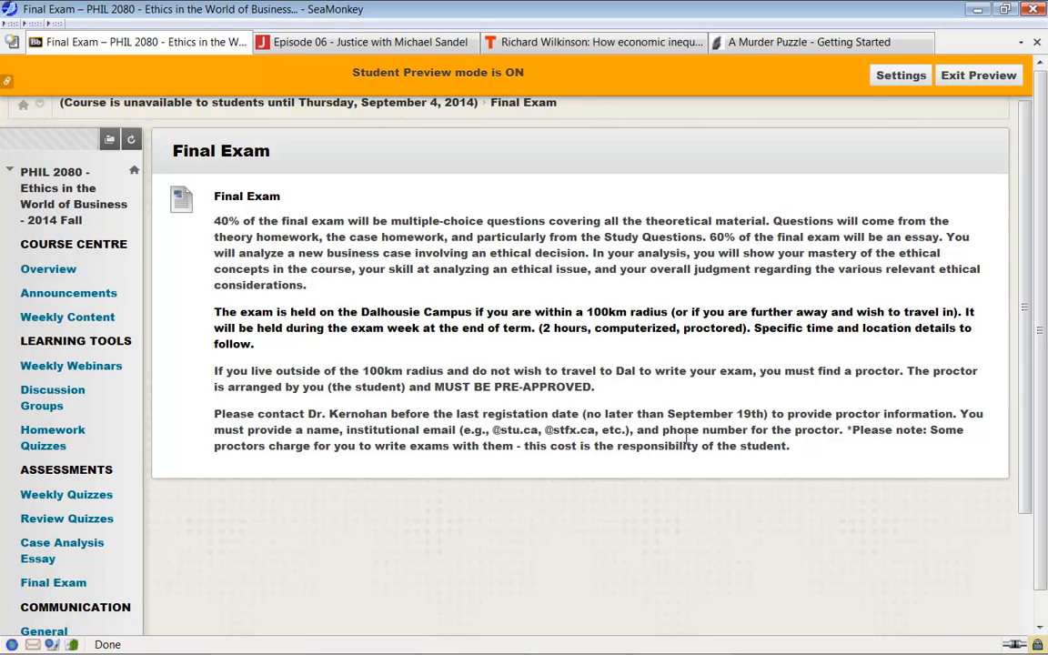
{"action": "mouse_move", "coordinate": [753, 434]}
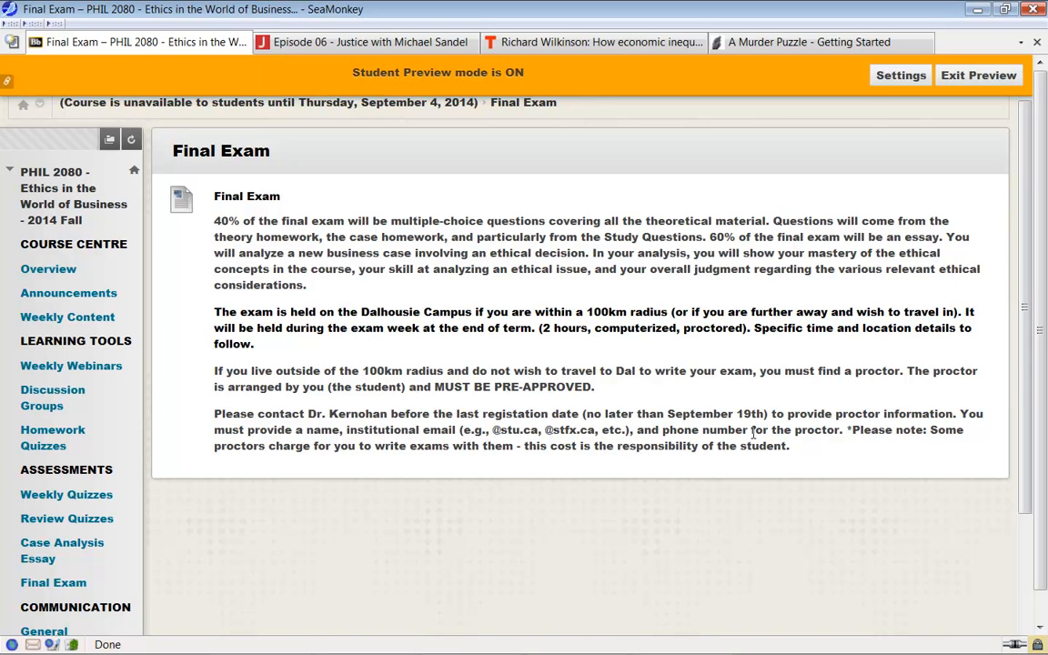
{"action": "mouse_move", "coordinate": [134, 448]}
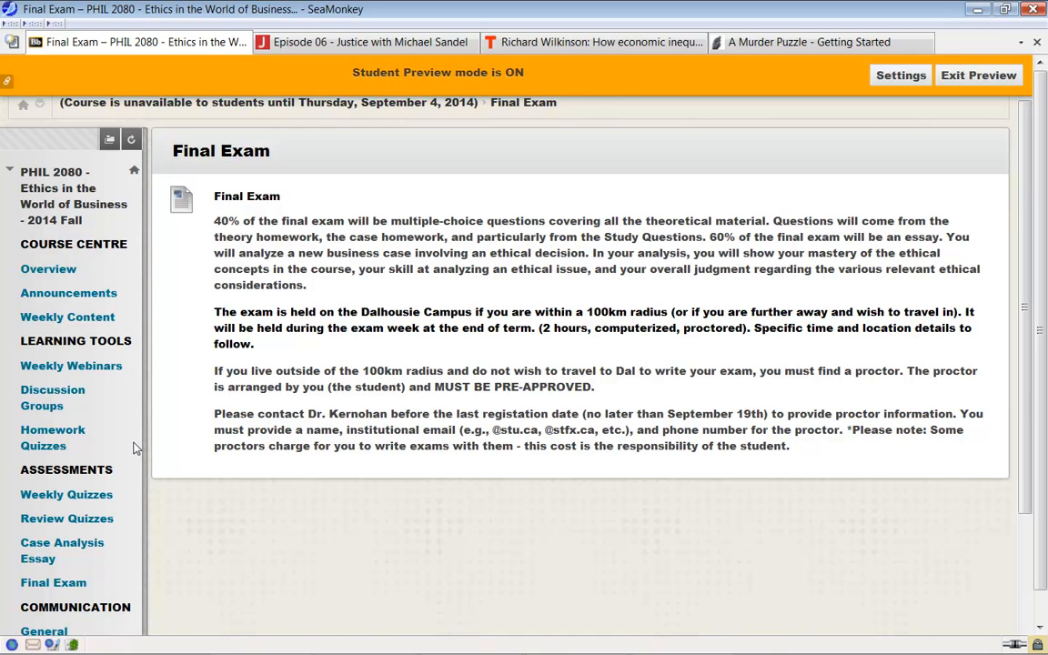
{"action": "scroll", "scroll_direction": "down", "scroll_amount": 3}
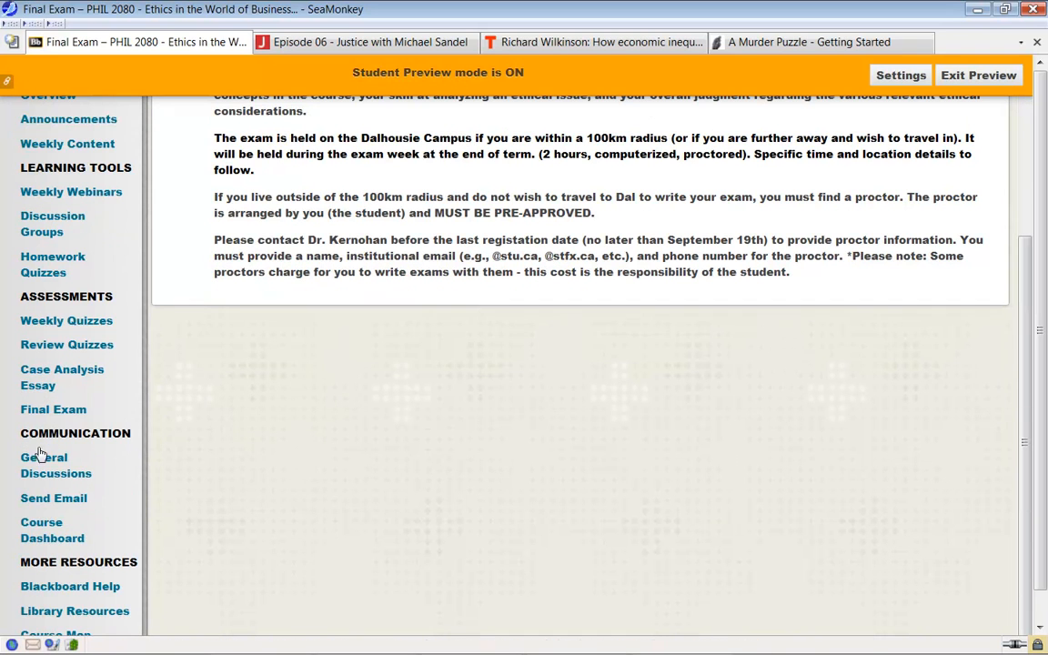
{"action": "mouse_move", "coordinate": [53, 497]}
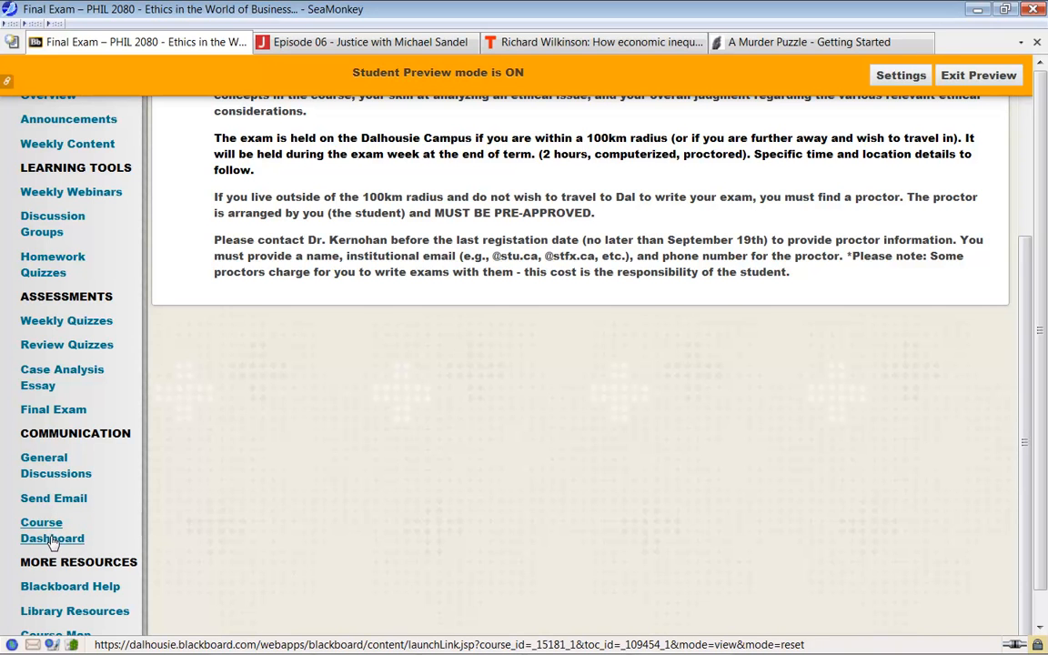
{"action": "mouse_move", "coordinate": [95, 516]}
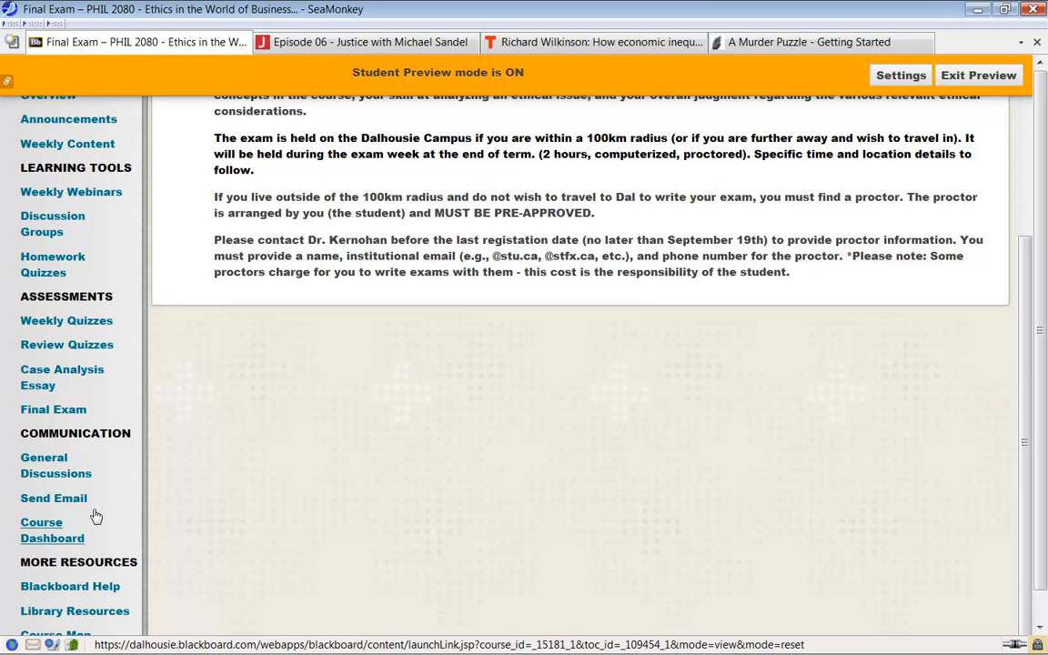
{"action": "scroll", "scroll_direction": "down", "scroll_amount": 3}
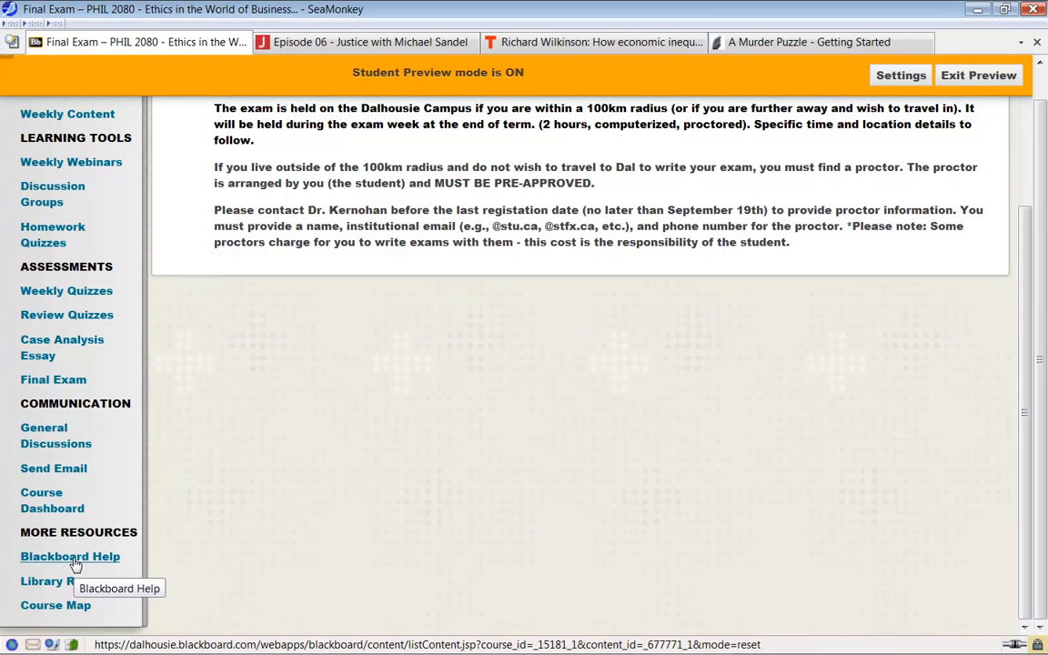
Go to Blackboard Help under More Resources and look through its HelpDesk and how-to video links
{"action": "left_click", "coordinate": [70, 556]}
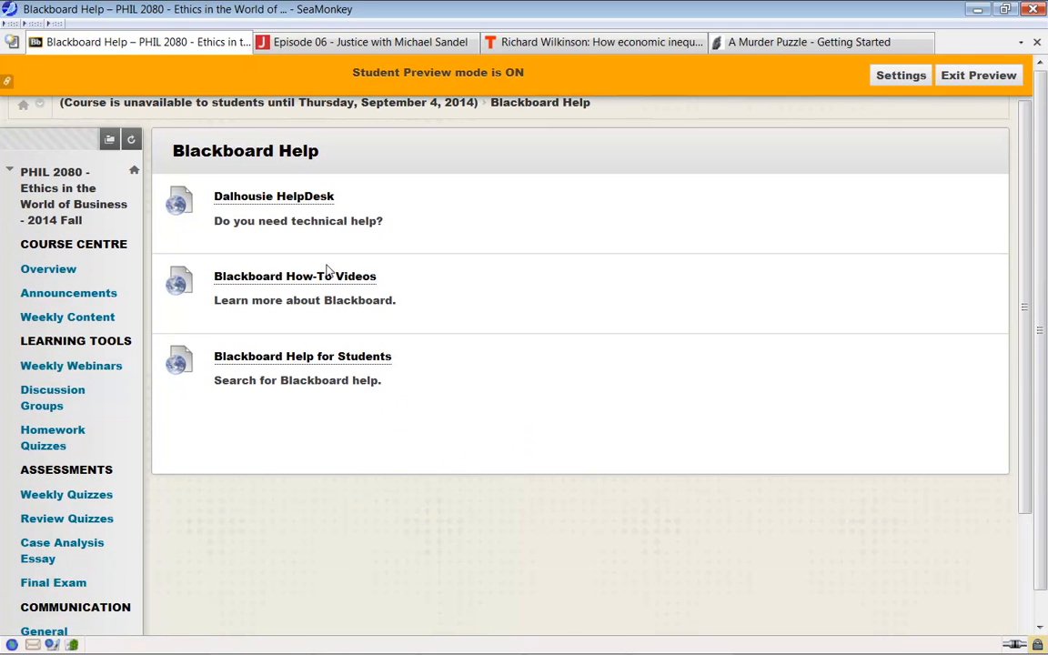
{"action": "mouse_move", "coordinate": [284, 283]}
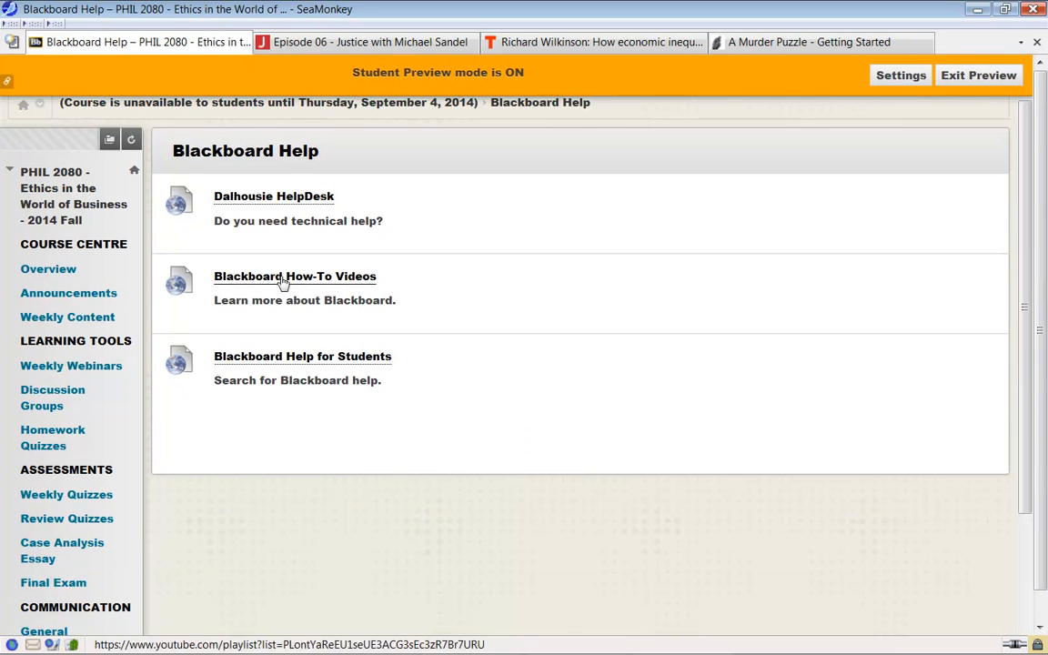
{"action": "mouse_move", "coordinate": [326, 280]}
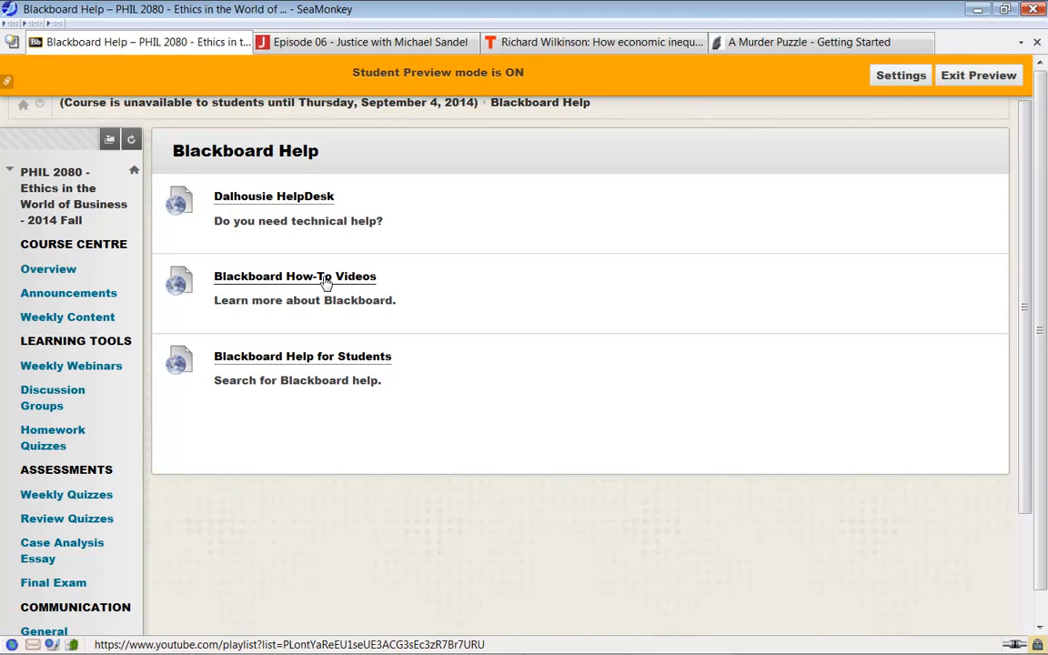
{"action": "mouse_move", "coordinate": [319, 362]}
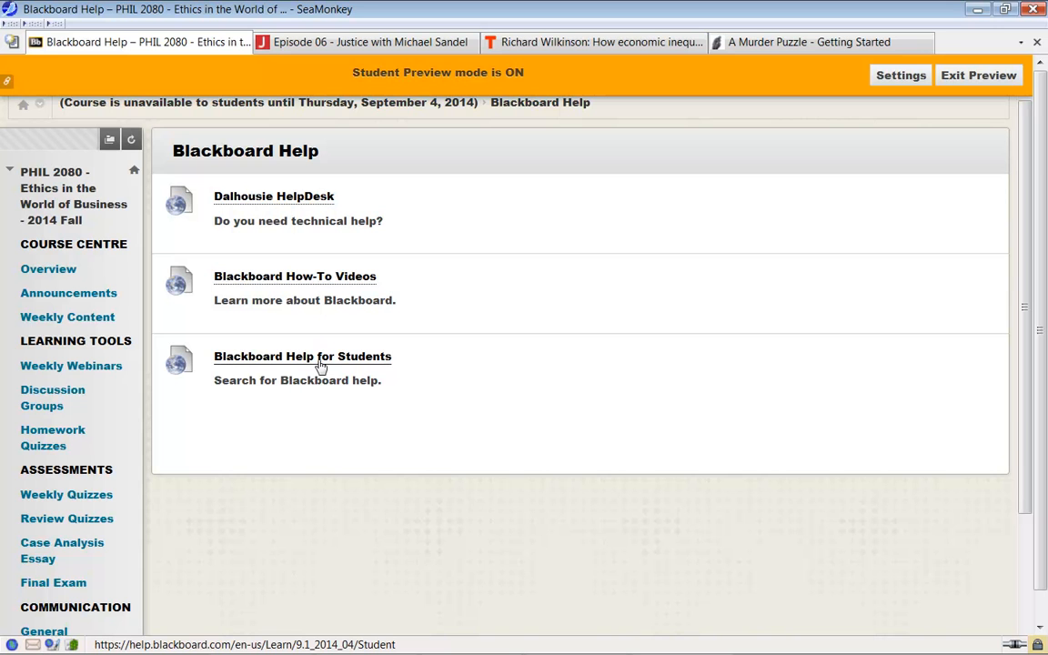
{"action": "mouse_move", "coordinate": [66, 518]}
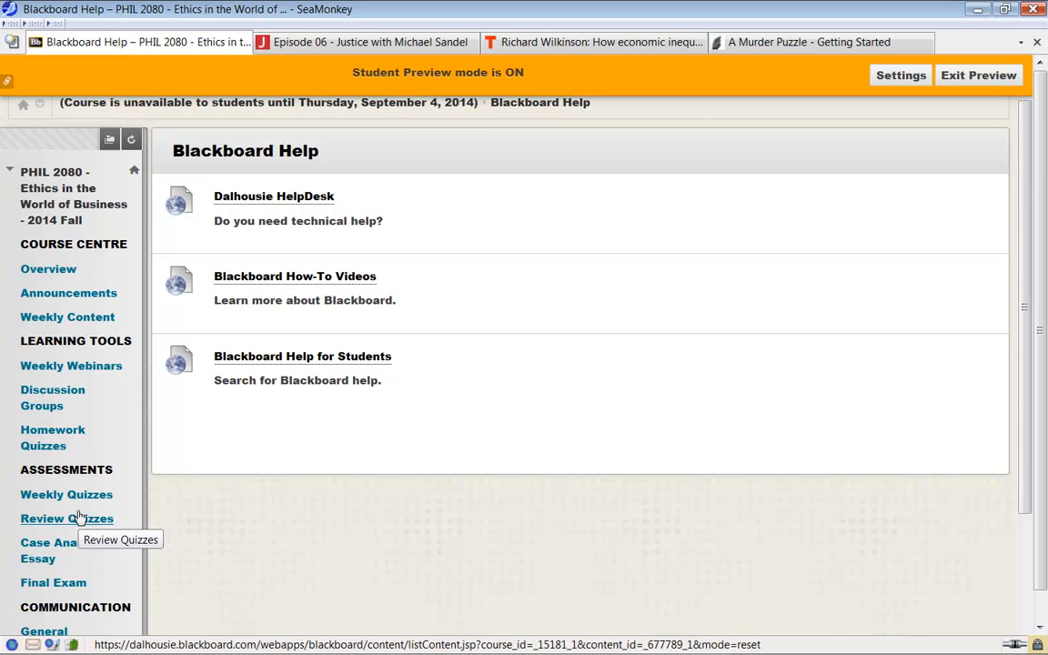
{"action": "scroll", "scroll_direction": "down", "scroll_amount": 3}
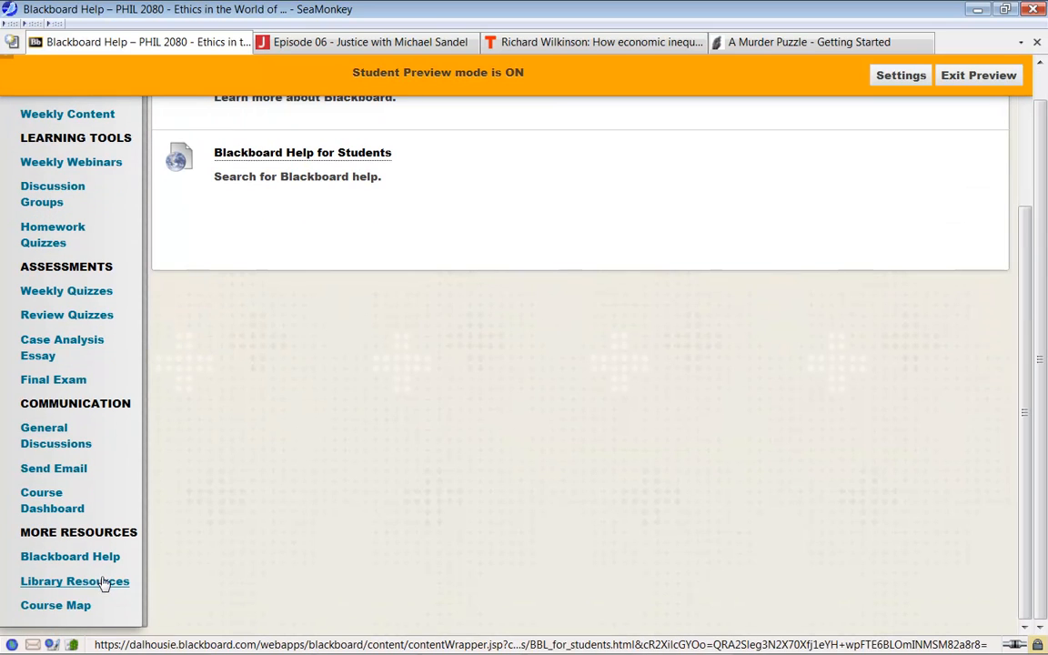
{"action": "mouse_move", "coordinate": [141, 521]}
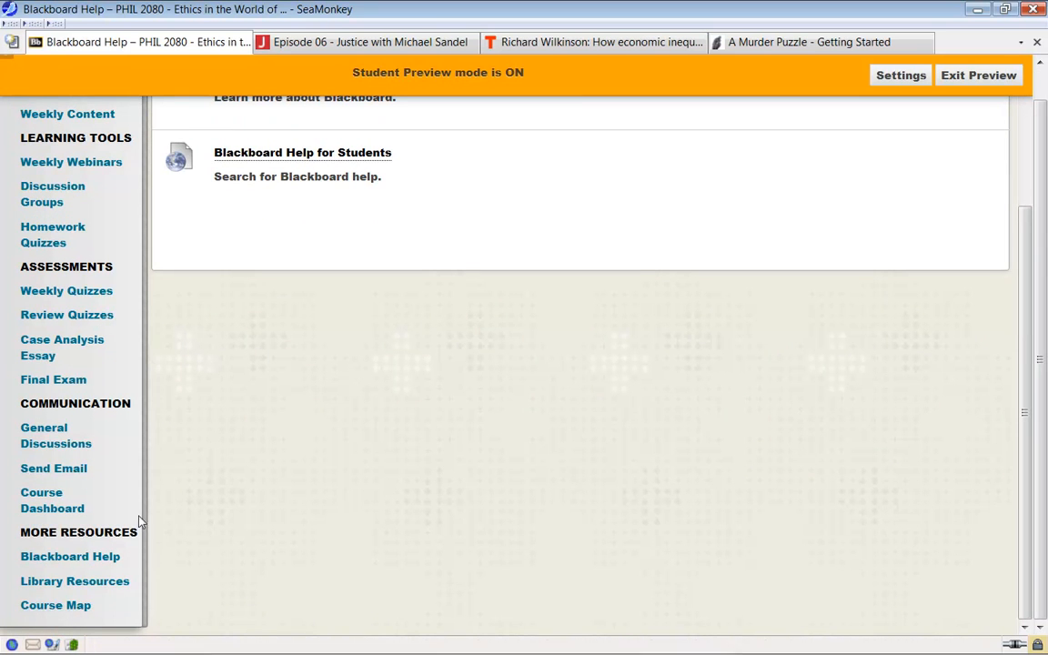
{"action": "mouse_move", "coordinate": [79, 532]}
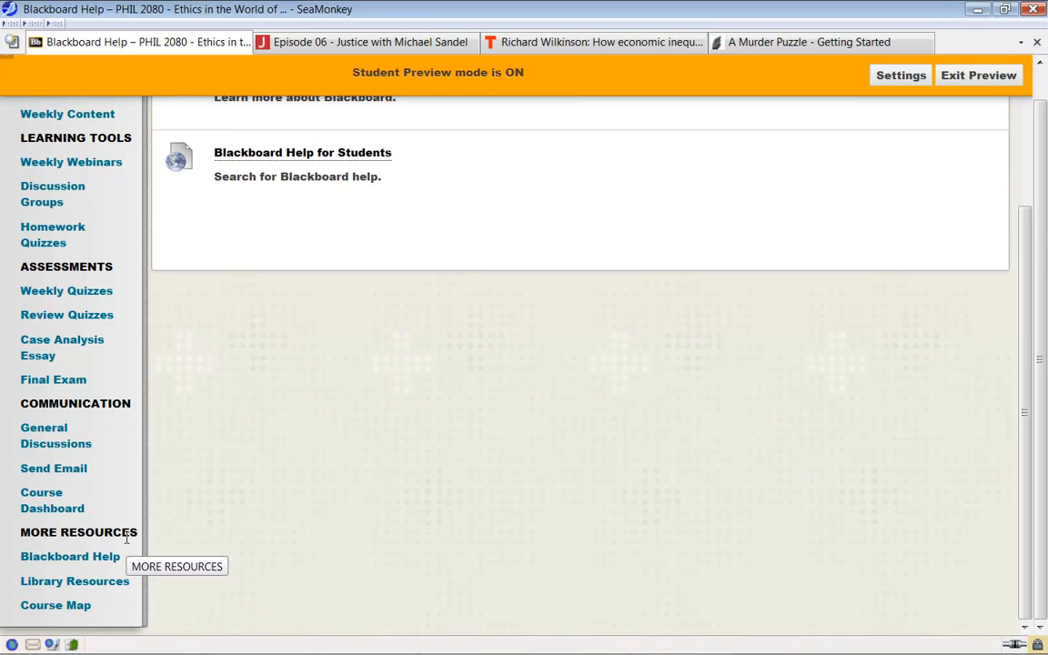
{"action": "scroll", "scroll_direction": "up", "scroll_amount": 3}
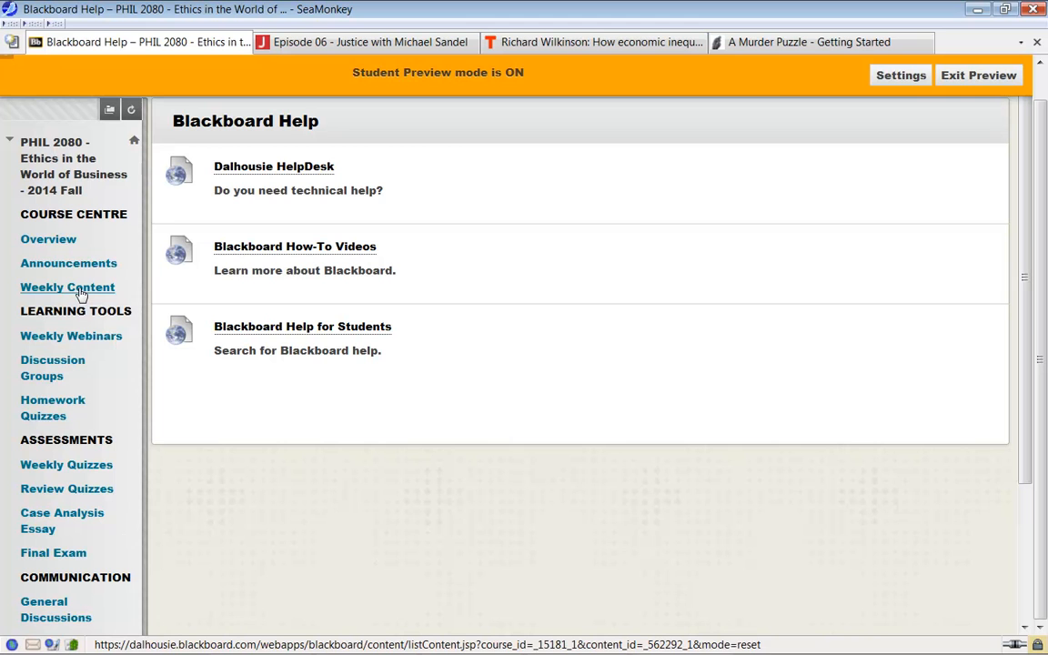
Return to the Weekly Content list of numbered modules starting with Ethical Decisions in Business
{"action": "left_click", "coordinate": [67, 286]}
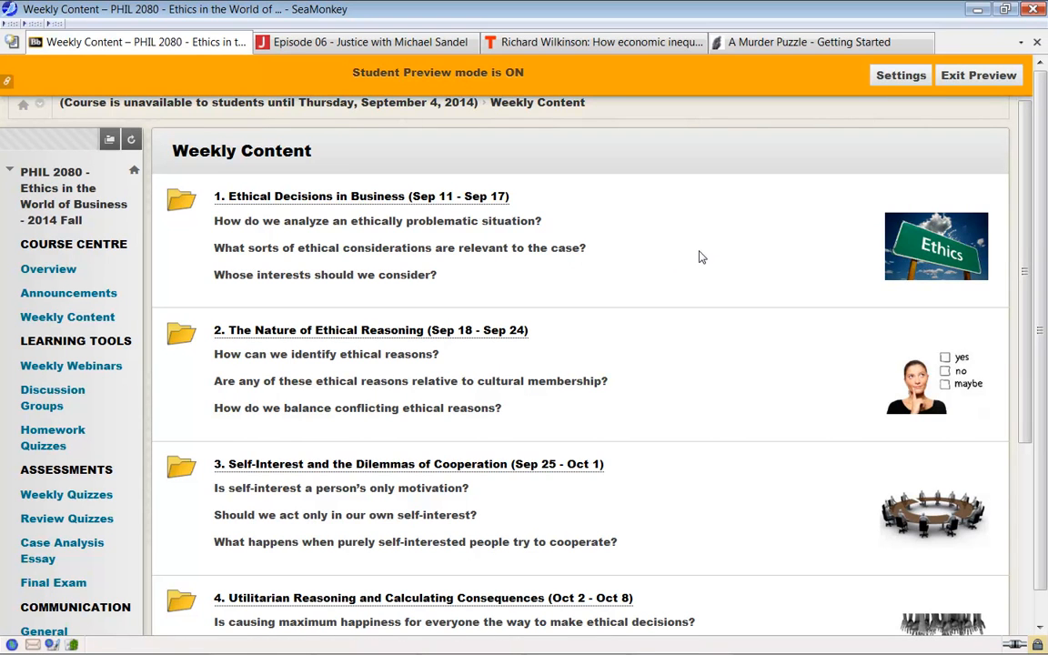
{"action": "mouse_move", "coordinate": [362, 196]}
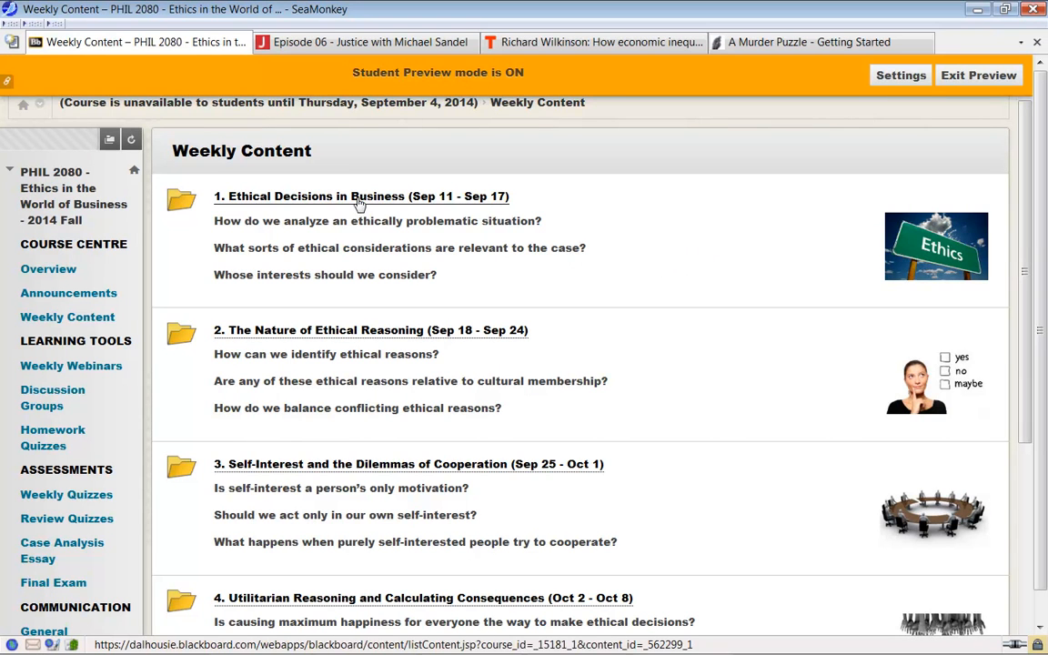
{"action": "mouse_move", "coordinate": [484, 336]}
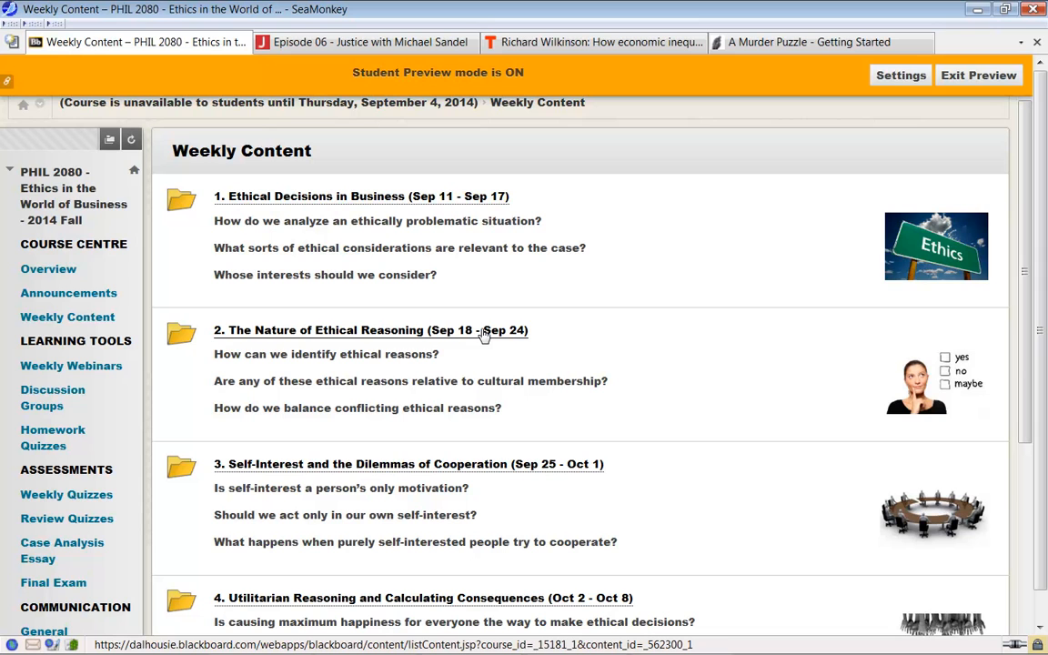
{"action": "mouse_move", "coordinate": [467, 309]}
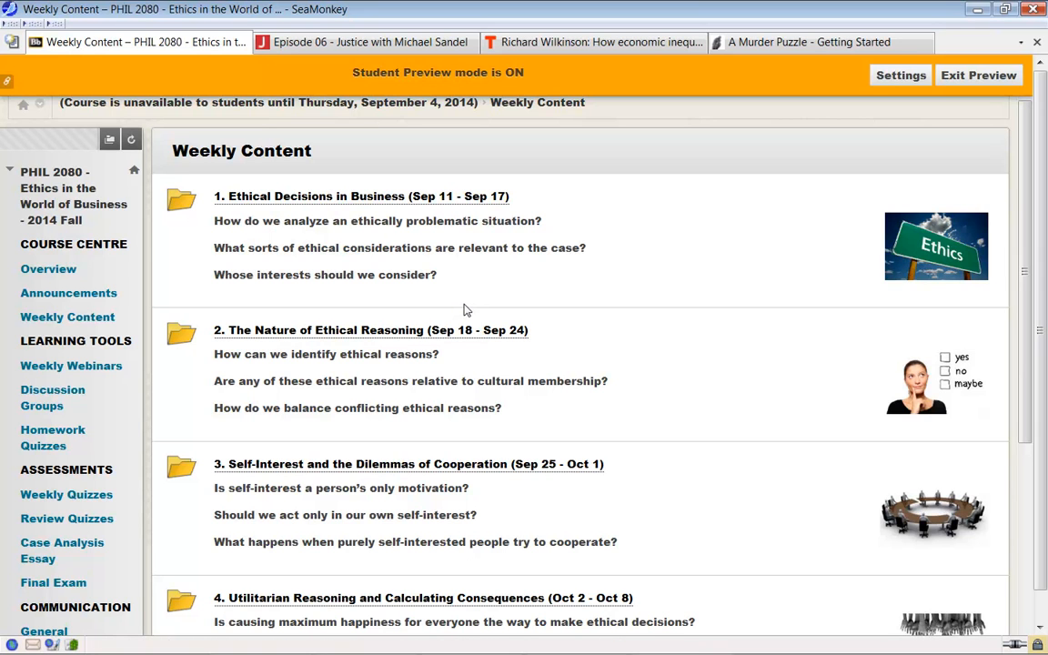
{"action": "mouse_move", "coordinate": [458, 310]}
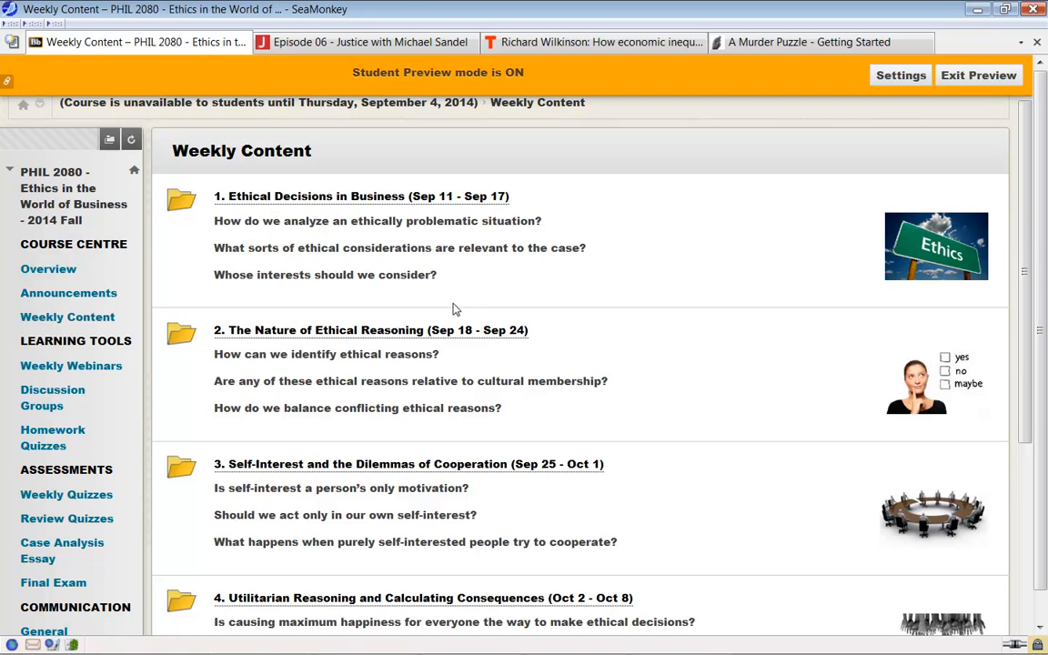
{"action": "mouse_move", "coordinate": [346, 211]}
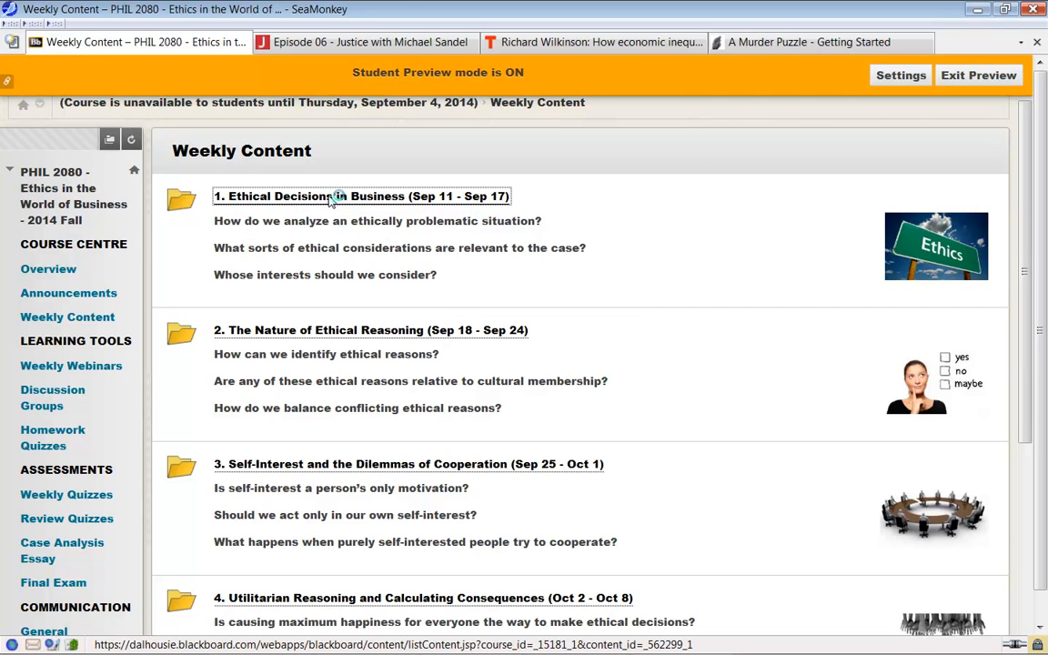
{"action": "left_click", "coordinate": [361, 195]}
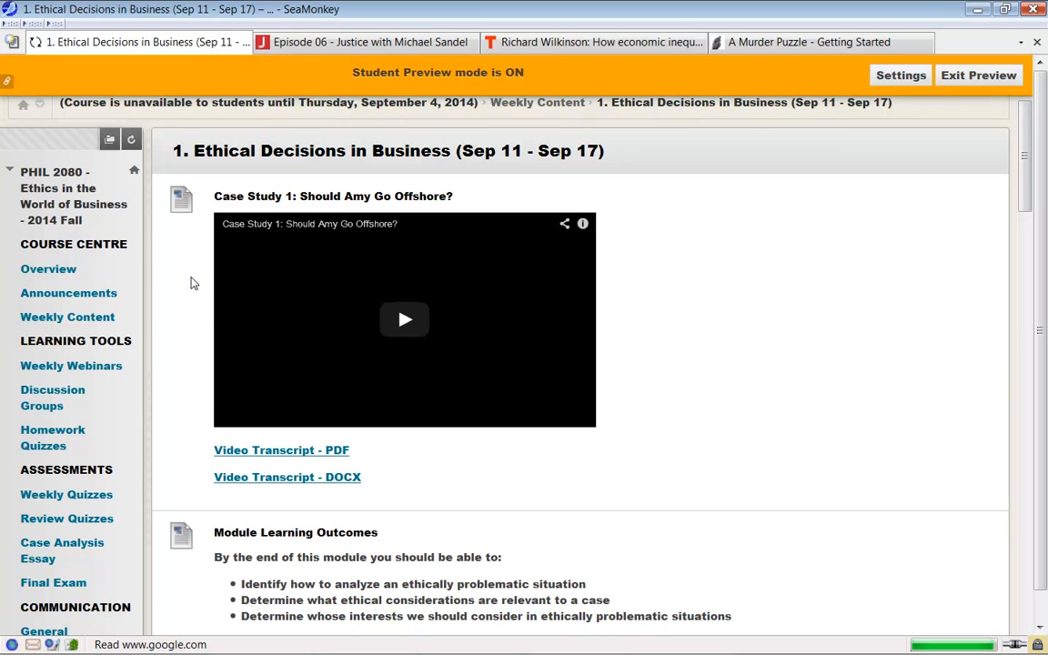
{"action": "mouse_move", "coordinate": [273, 228]}
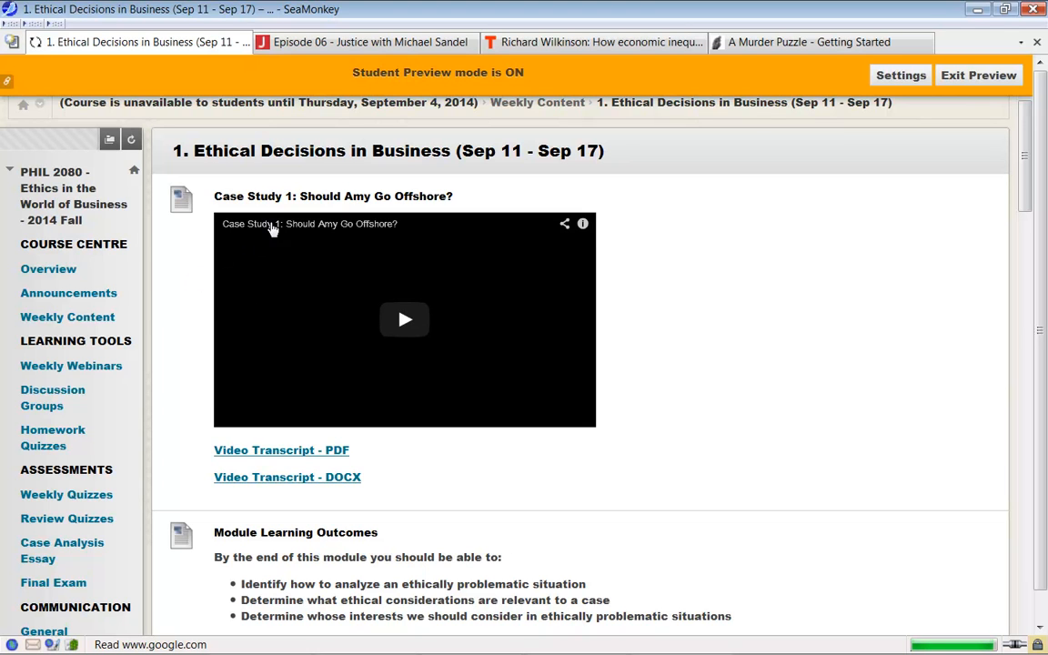
{"action": "mouse_move", "coordinate": [459, 224]}
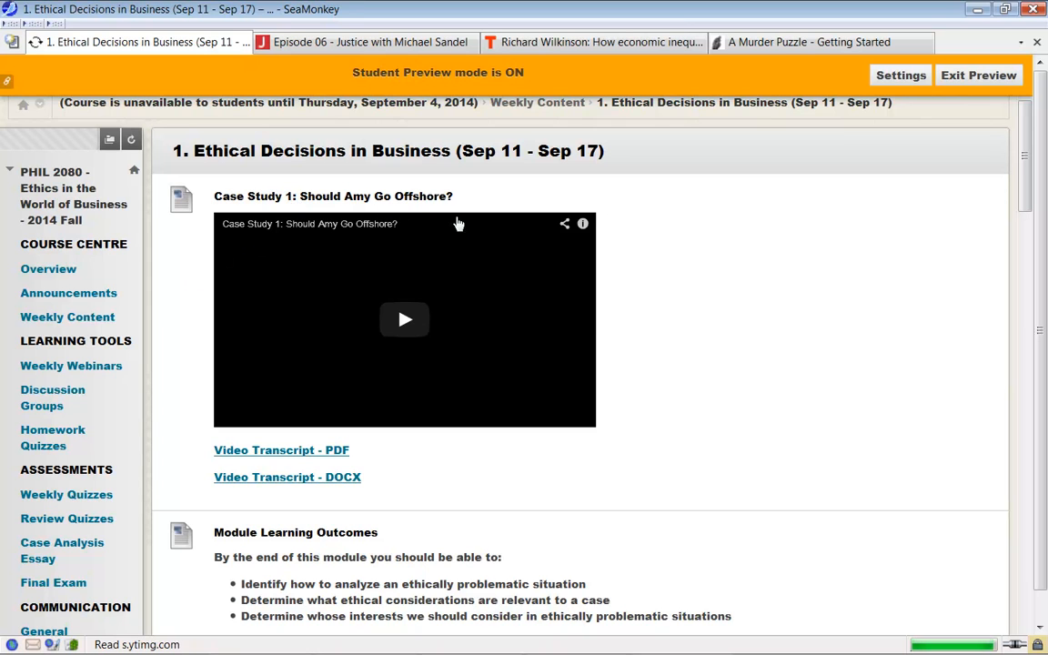
{"action": "mouse_move", "coordinate": [344, 295]}
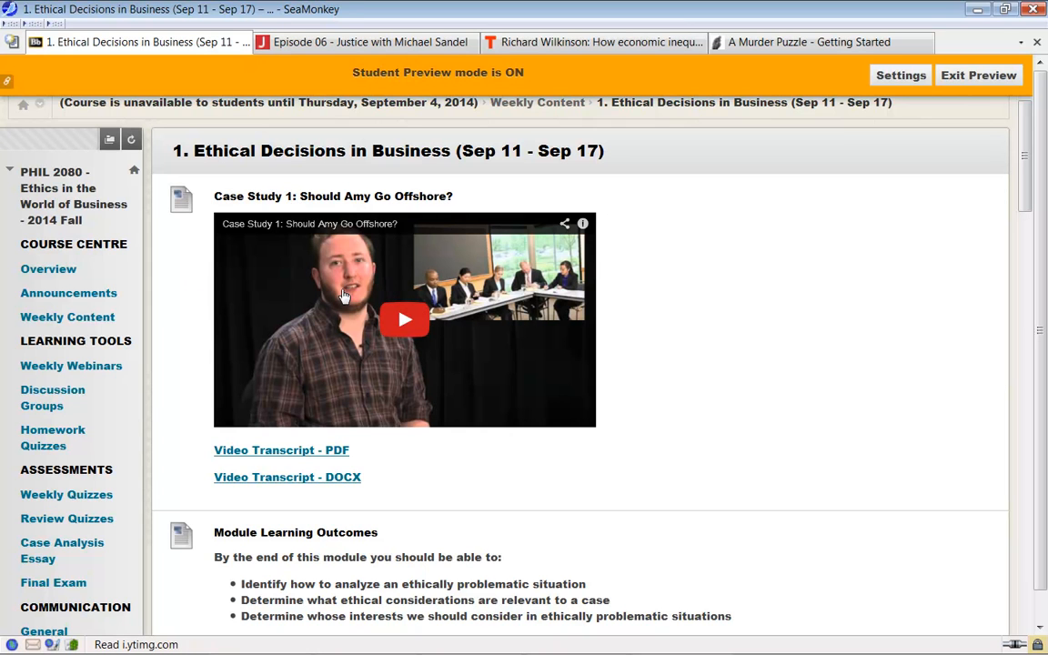
{"action": "mouse_move", "coordinate": [187, 301]}
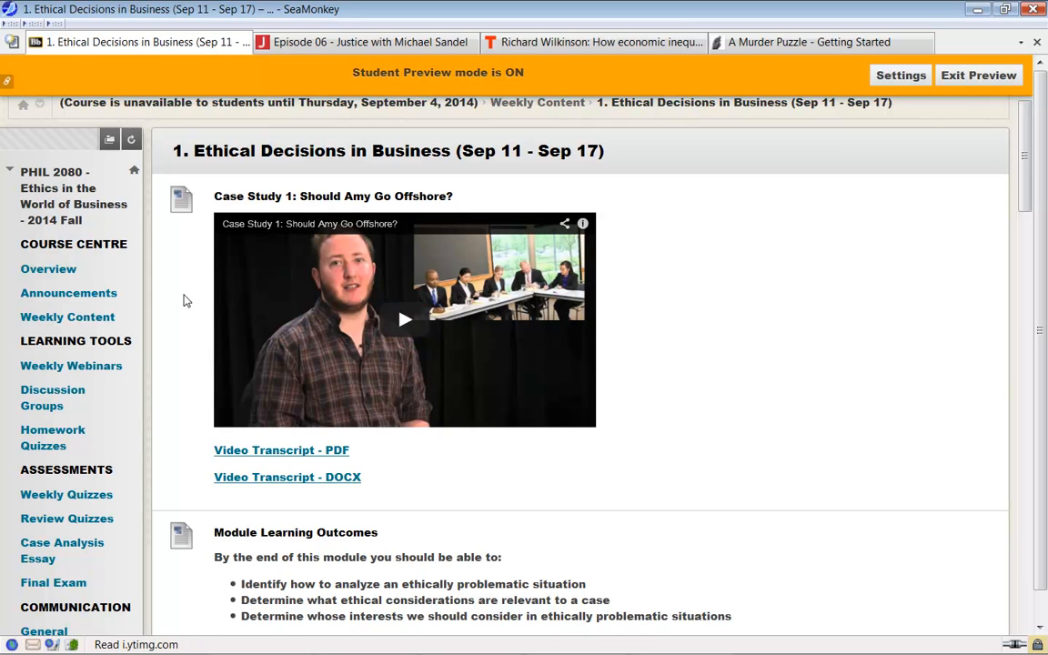
{"action": "mouse_move", "coordinate": [241, 314]}
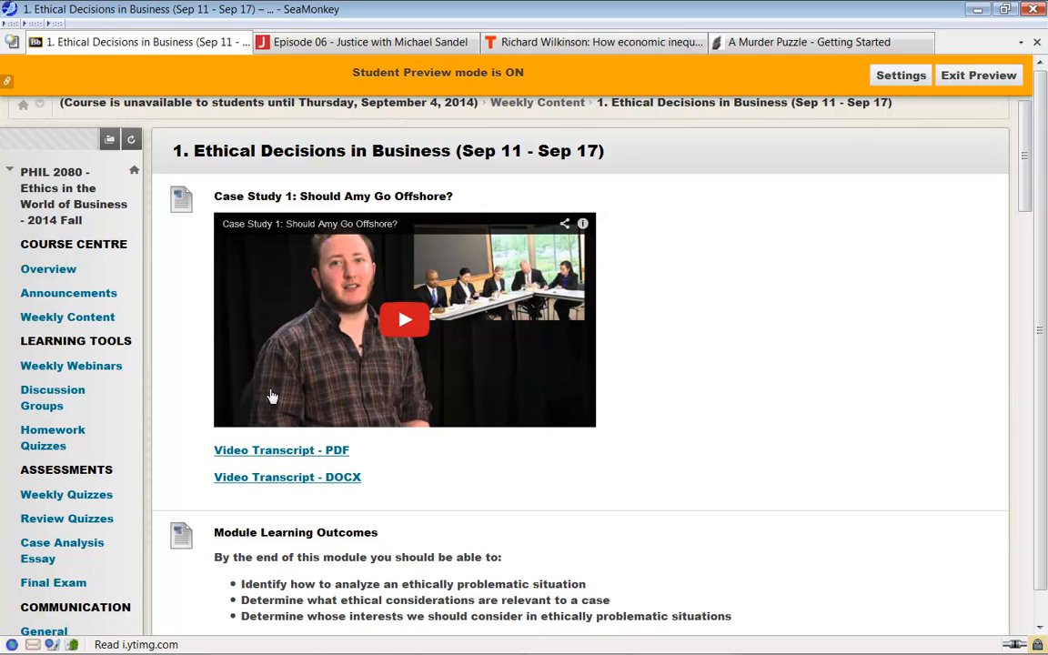
{"action": "mouse_move", "coordinate": [287, 477]}
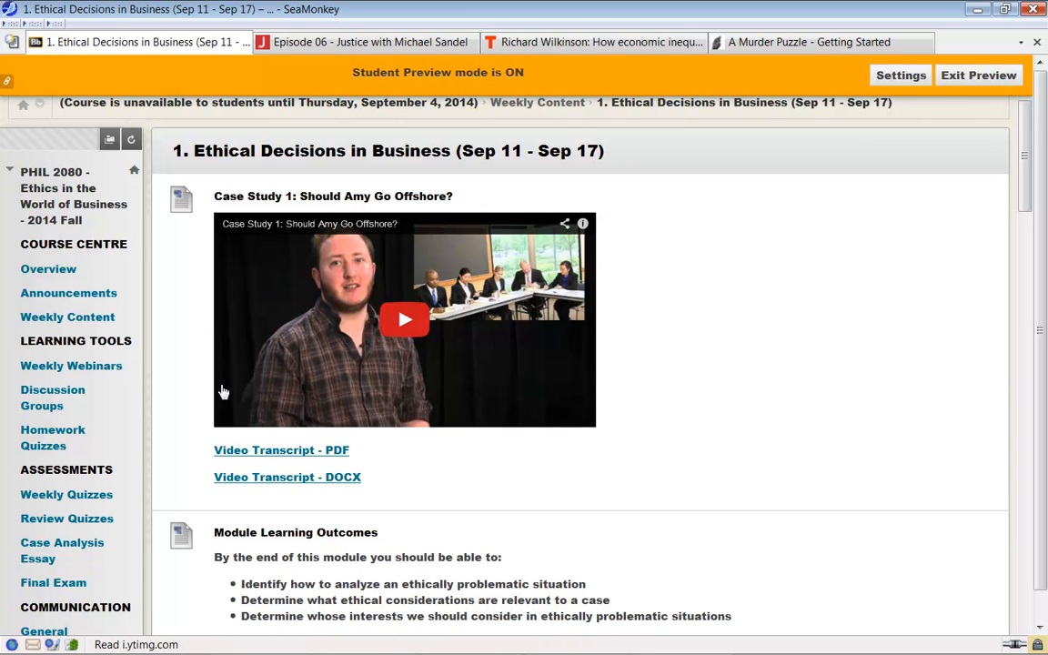
{"action": "mouse_move", "coordinate": [181, 305]}
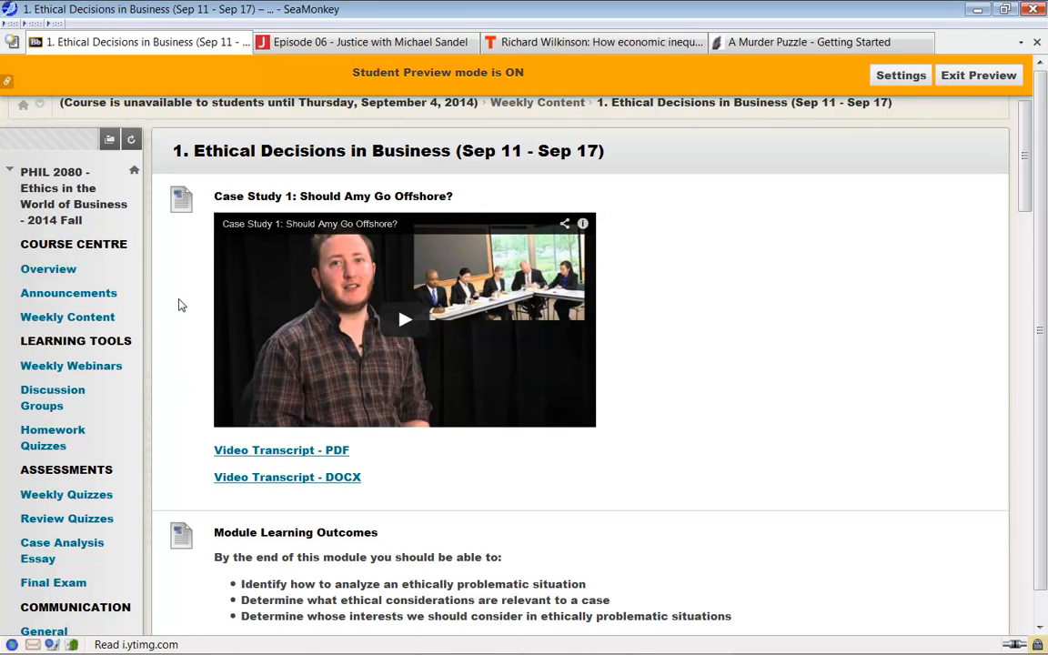
{"action": "mouse_move", "coordinate": [189, 306]}
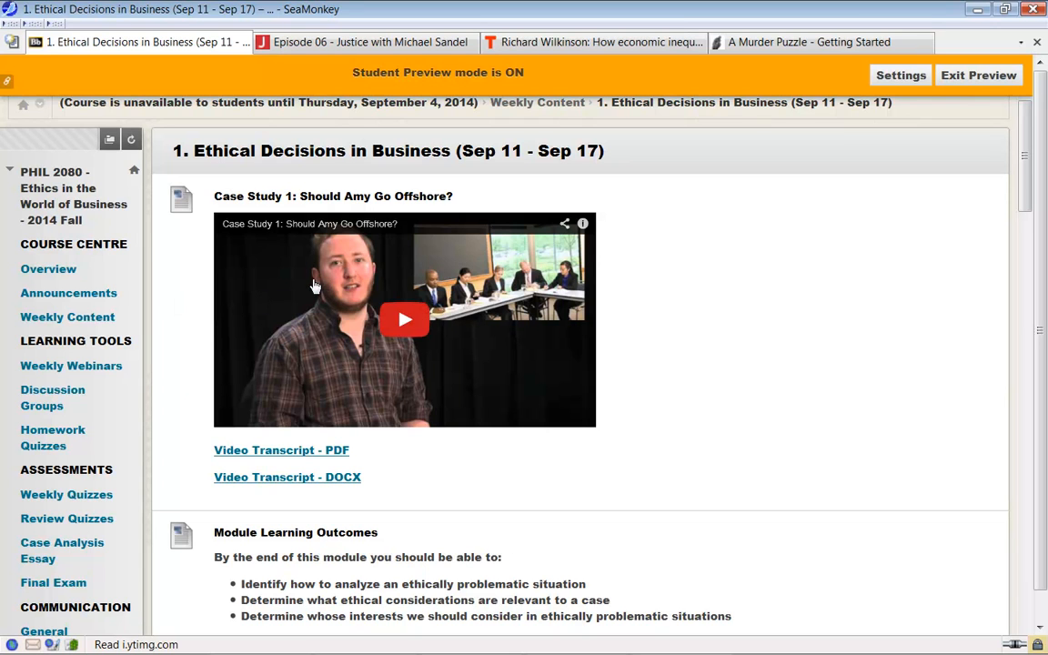
{"action": "mouse_move", "coordinate": [192, 297]}
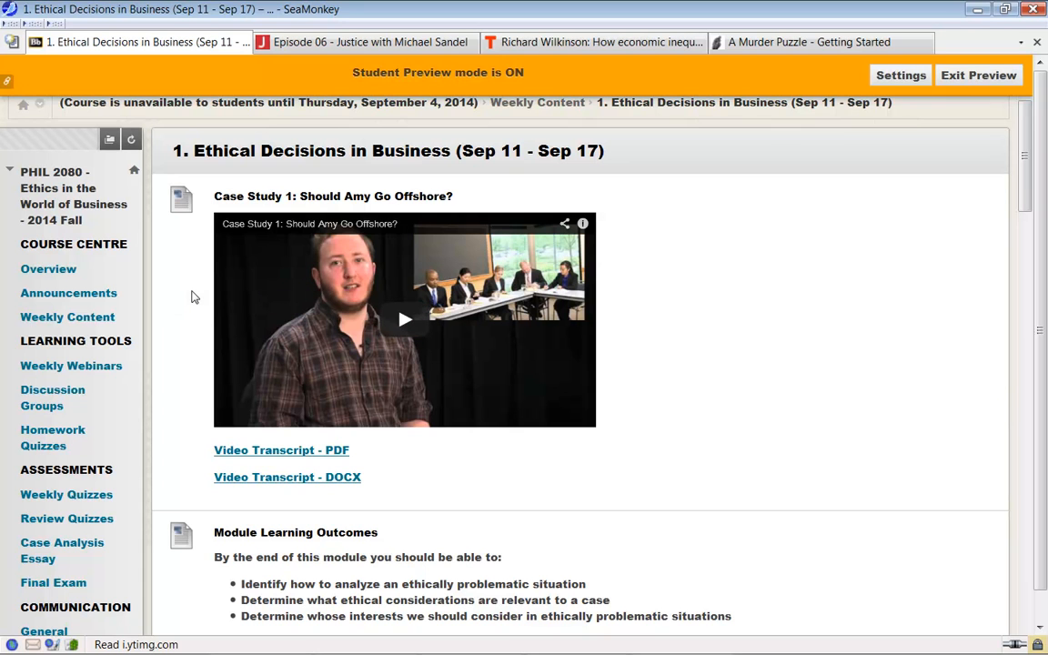
Scroll Module 1 to its Learning Outcomes and the Chapter 1 textbook reading with 01Decisions.pdf
{"action": "scroll", "scroll_direction": "down", "scroll_amount": 3}
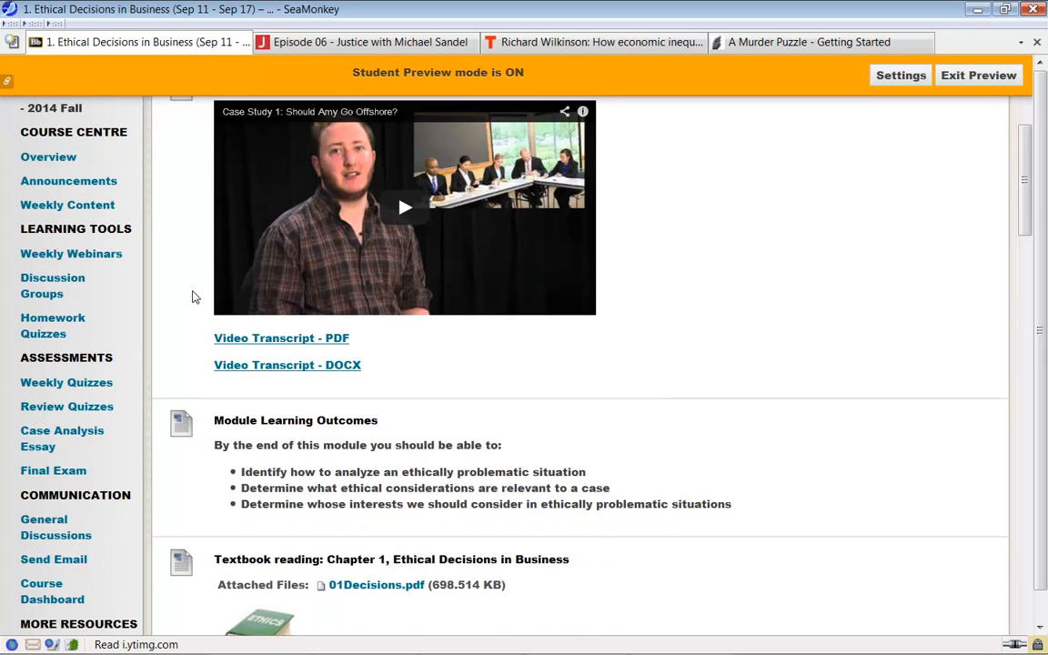
{"action": "scroll", "scroll_direction": "down", "scroll_amount": 3}
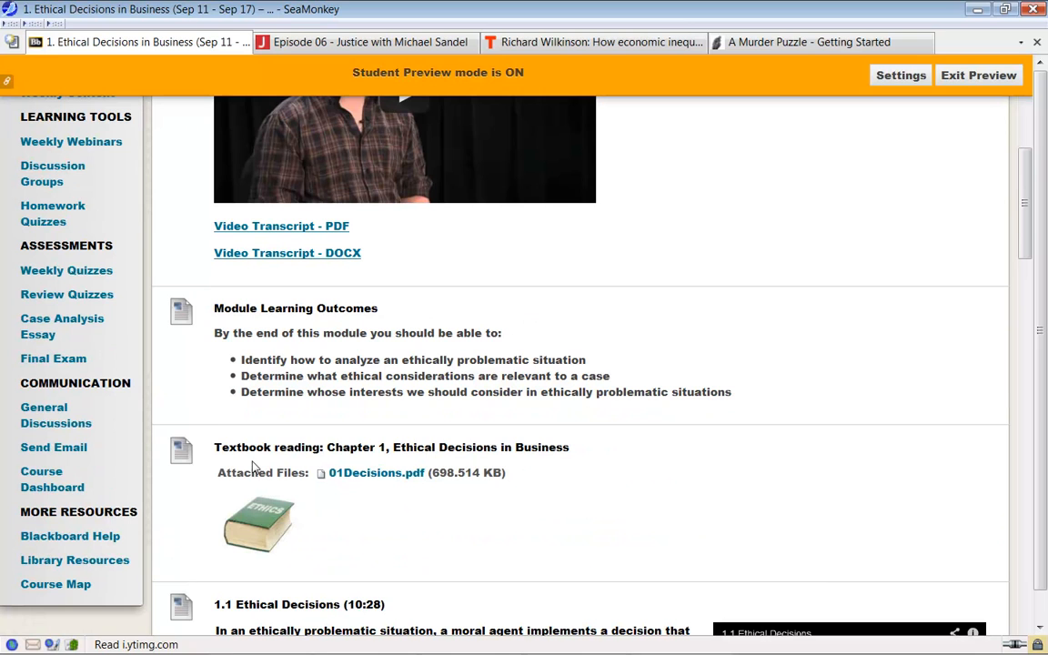
{"action": "mouse_move", "coordinate": [368, 482]}
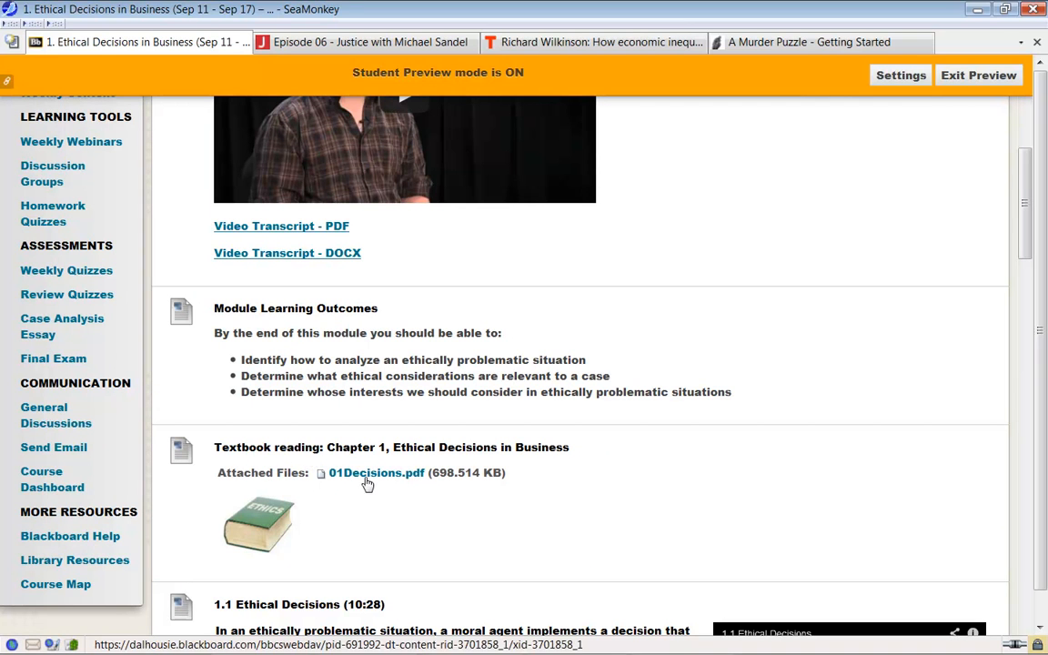
{"action": "mouse_move", "coordinate": [282, 462]}
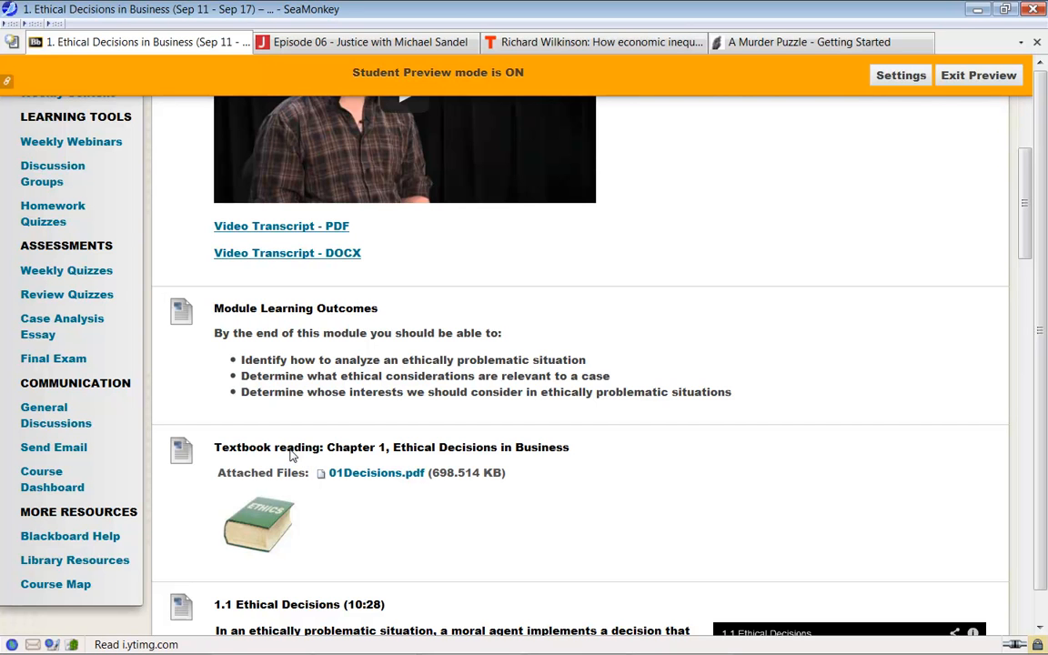
{"action": "mouse_move", "coordinate": [375, 472]}
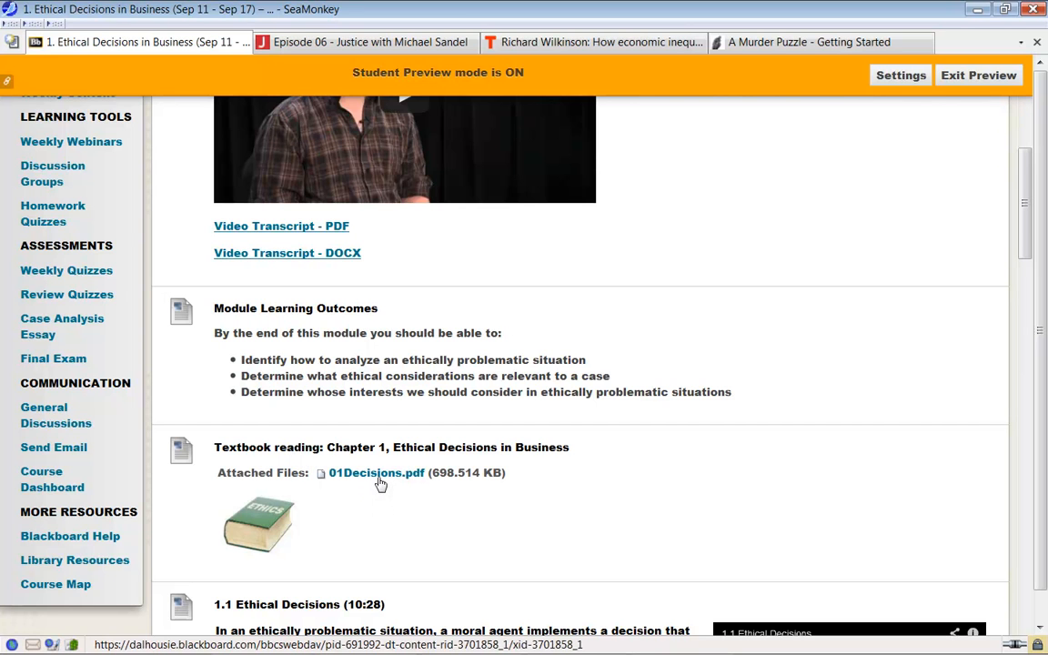
{"action": "mouse_move", "coordinate": [375, 482]}
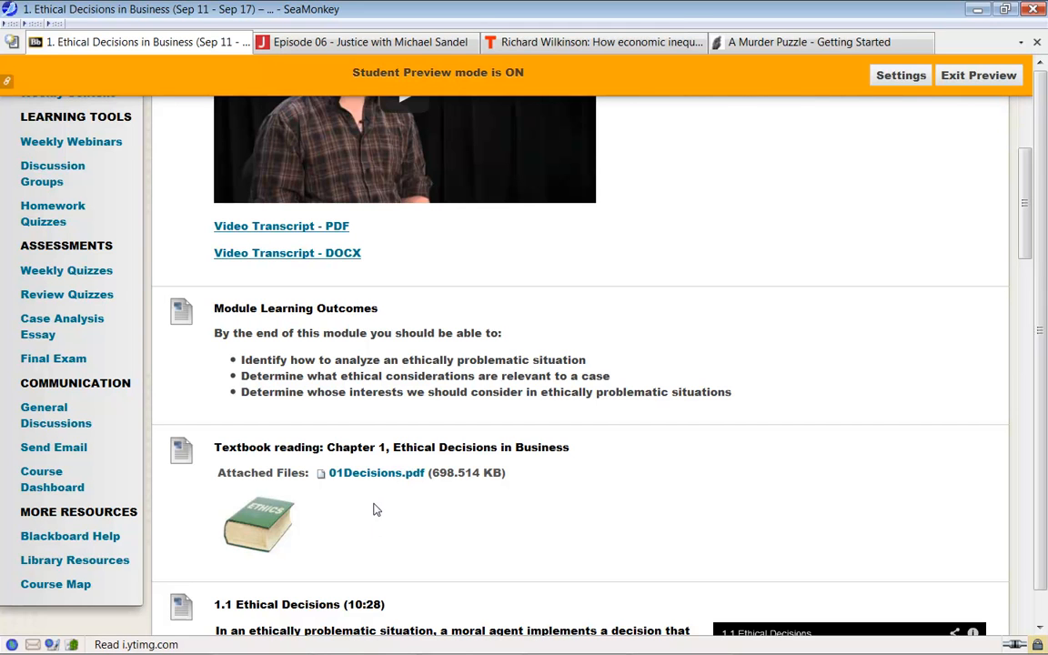
{"action": "mouse_move", "coordinate": [384, 495]}
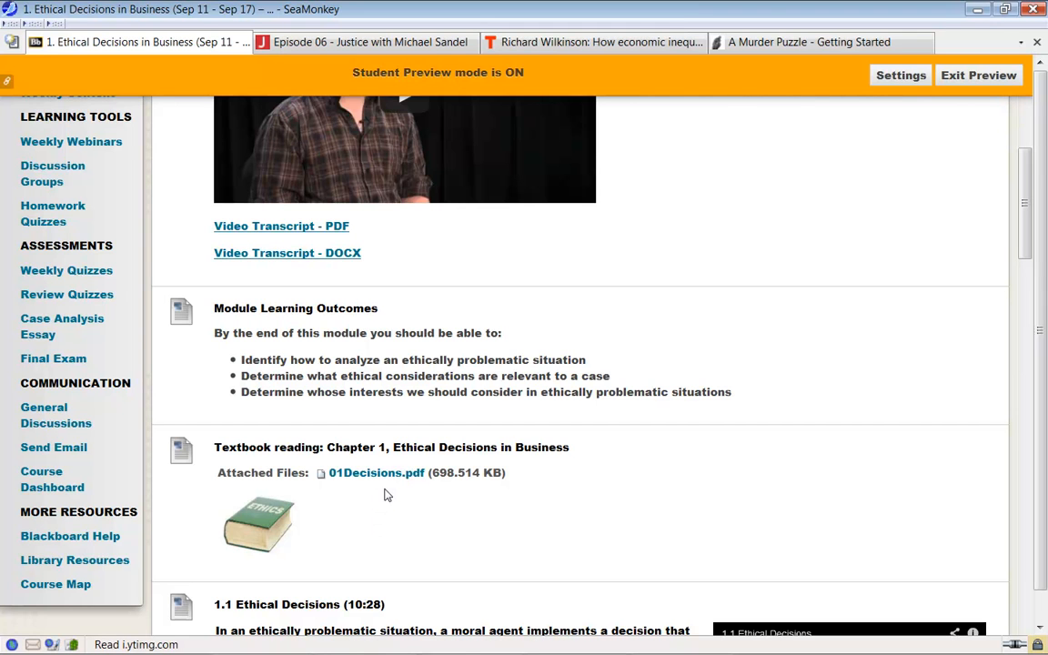
{"action": "mouse_move", "coordinate": [376, 477]}
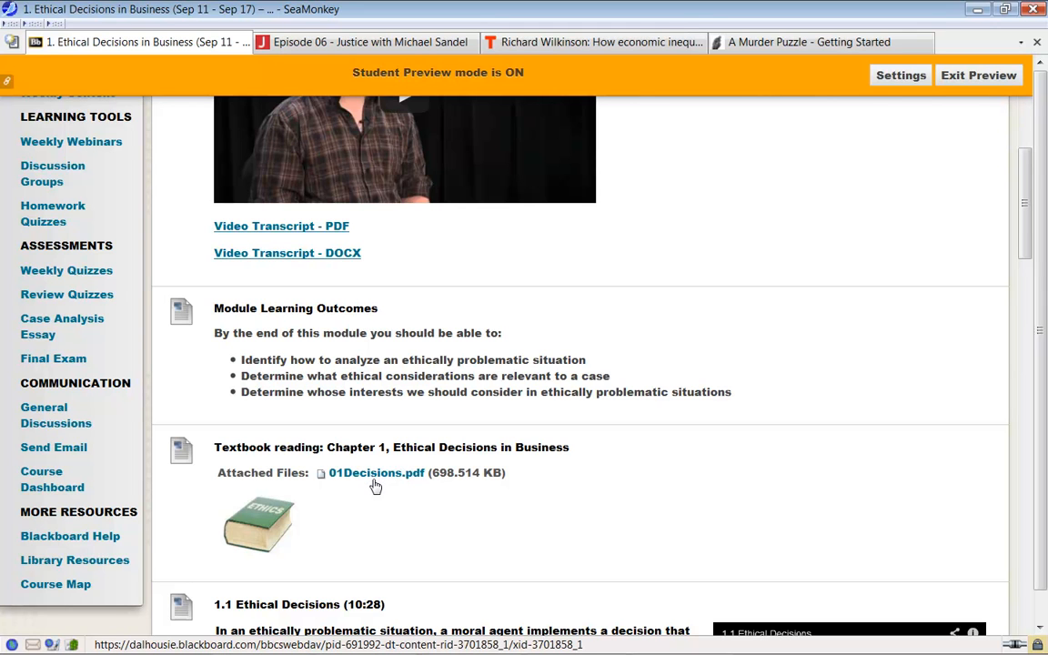
{"action": "mouse_move", "coordinate": [367, 483]}
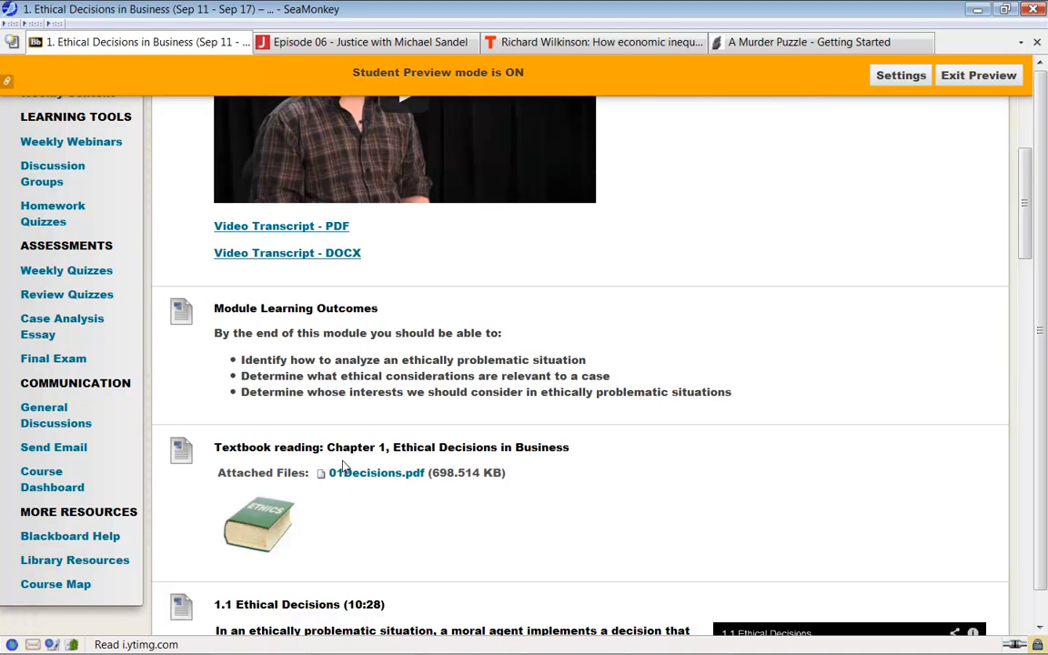
{"action": "mouse_move", "coordinate": [404, 195]}
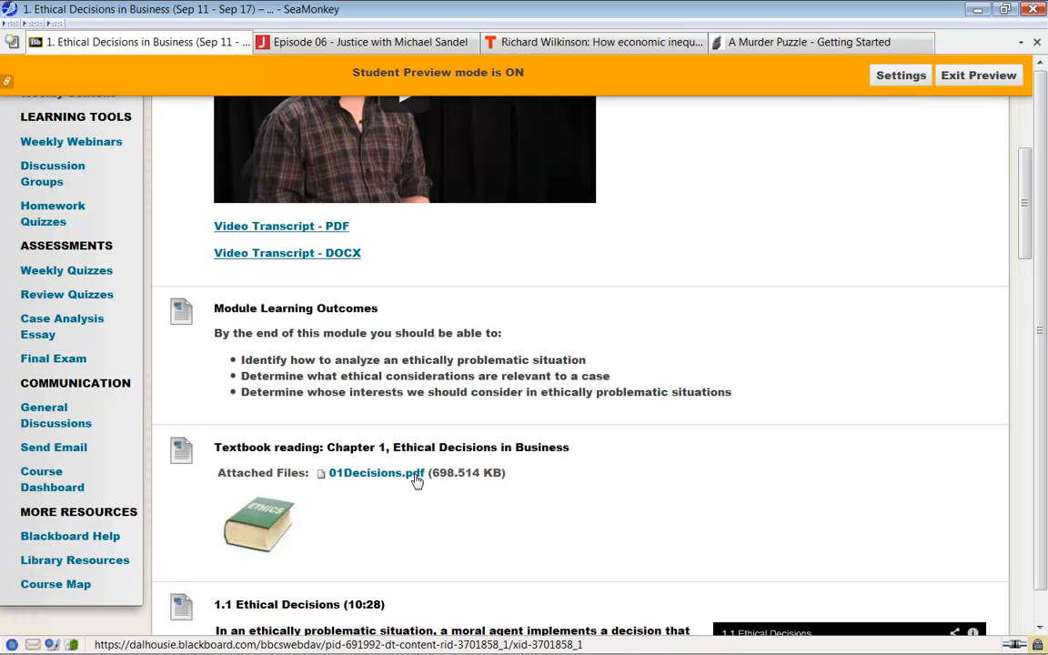
{"action": "mouse_move", "coordinate": [396, 481]}
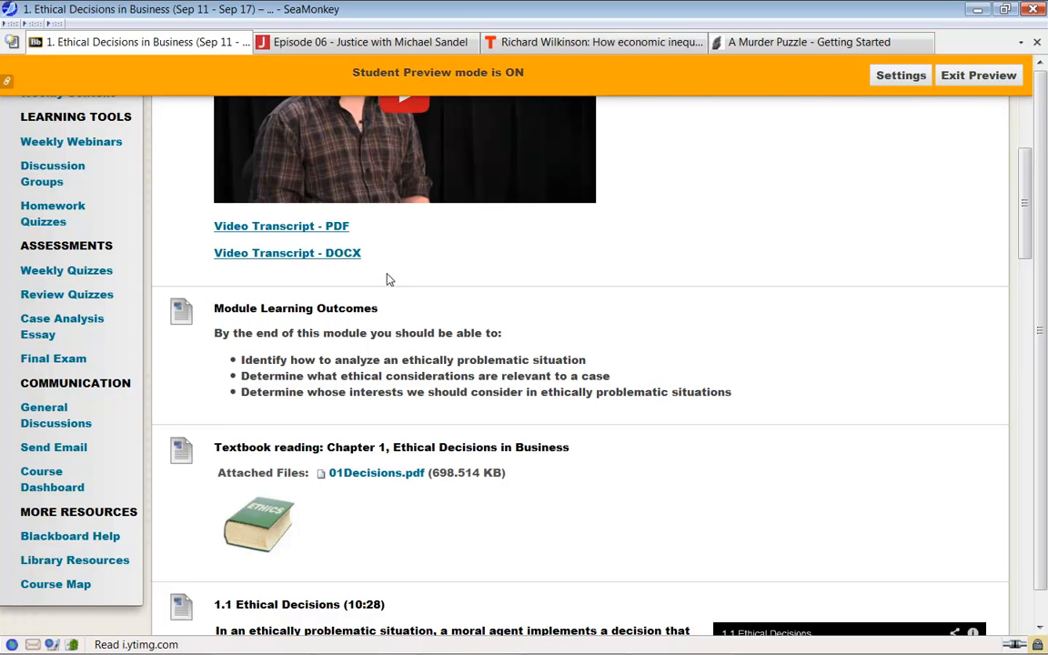
{"action": "mouse_move", "coordinate": [417, 519]}
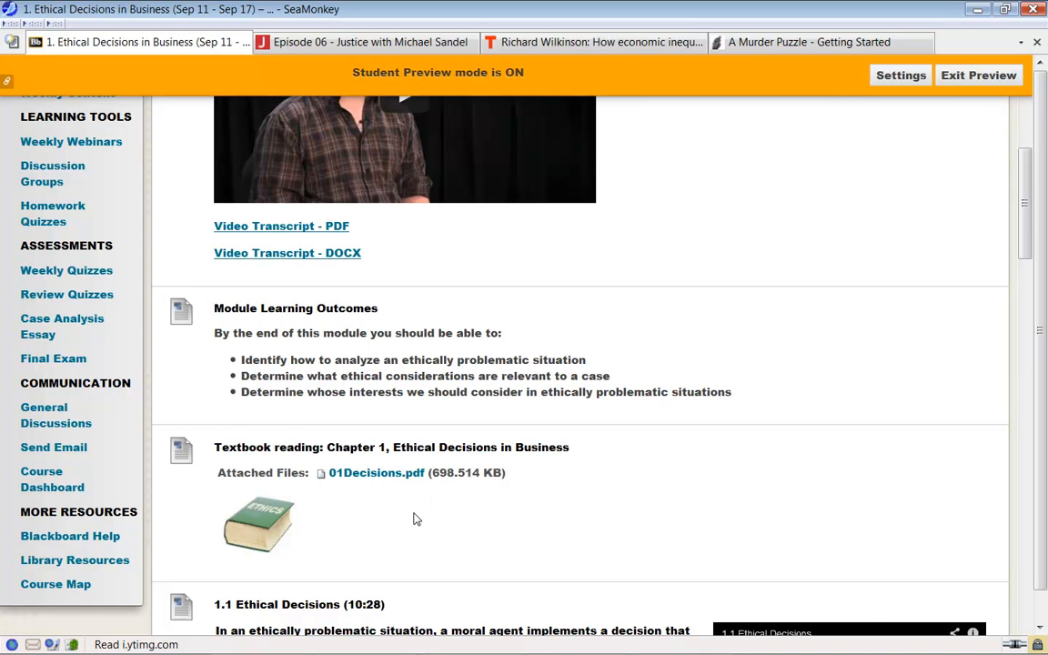
{"action": "scroll", "scroll_direction": "down", "scroll_amount": 3}
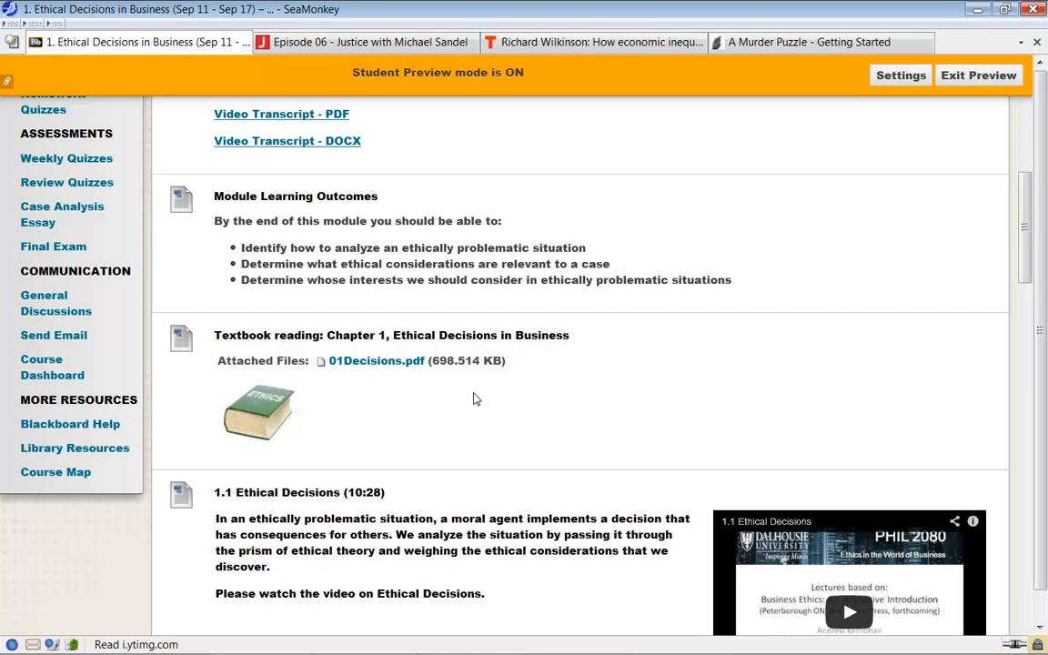
{"action": "mouse_move", "coordinate": [420, 402]}
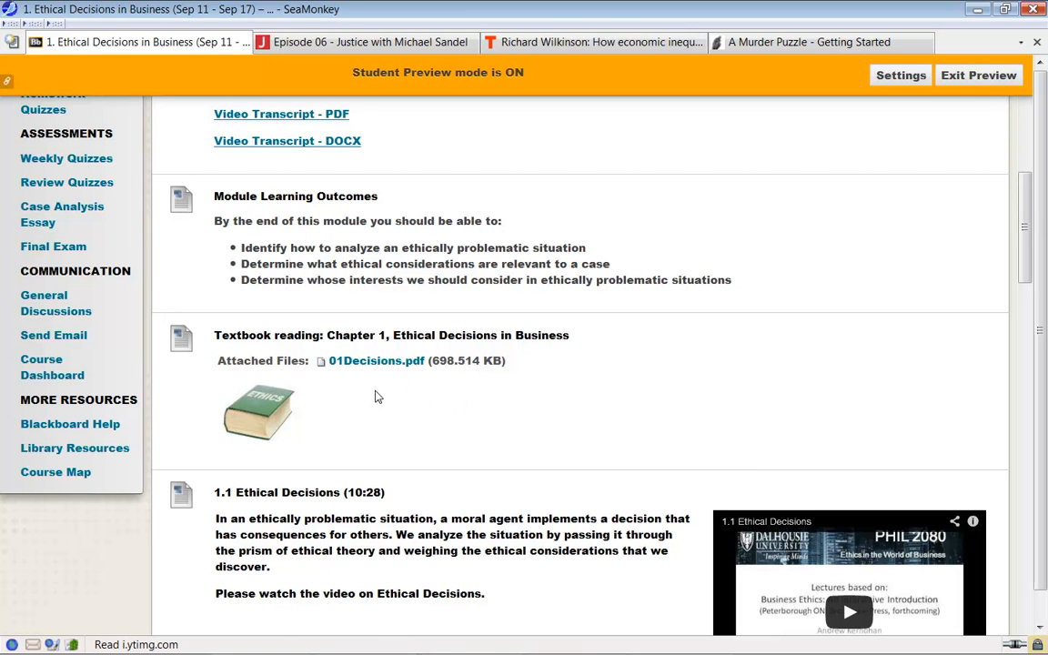
{"action": "mouse_move", "coordinate": [256, 338]}
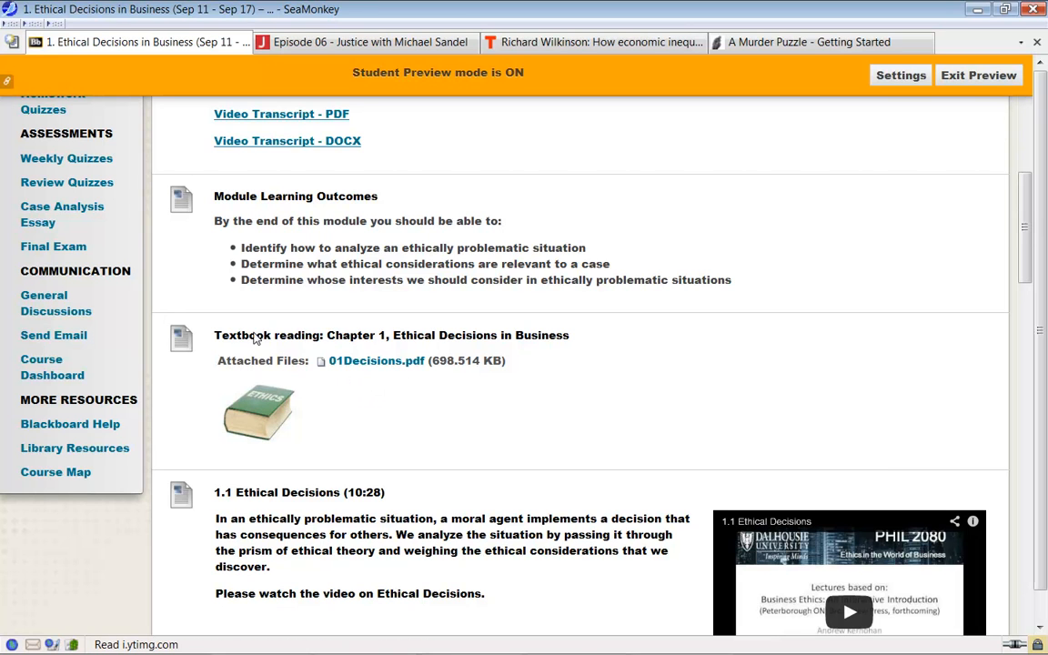
{"action": "mouse_move", "coordinate": [254, 342]}
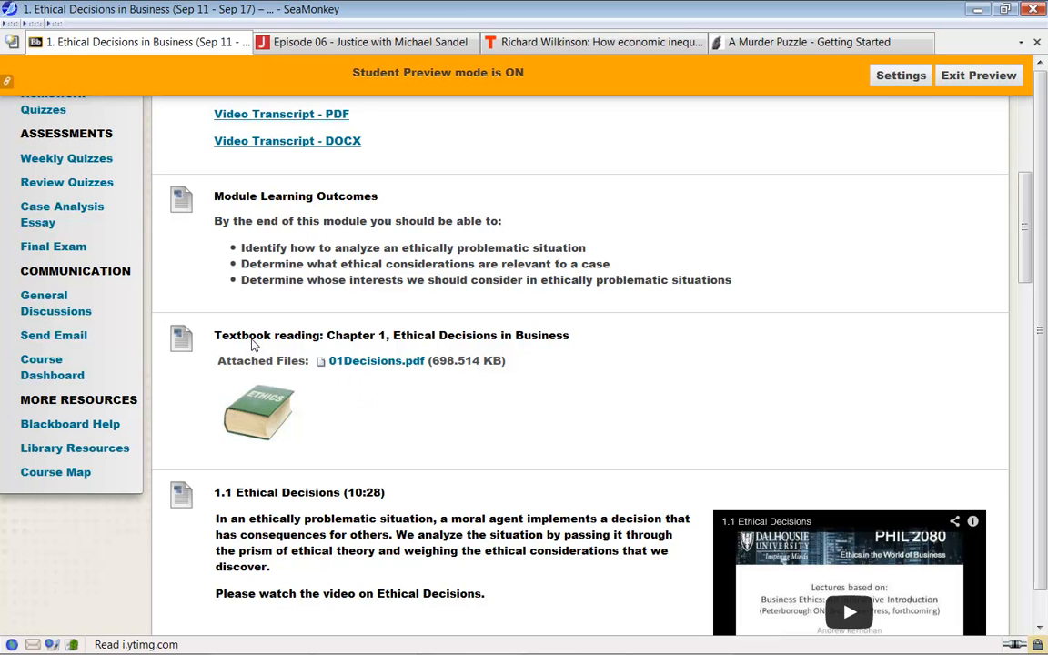
{"action": "mouse_move", "coordinate": [293, 504]}
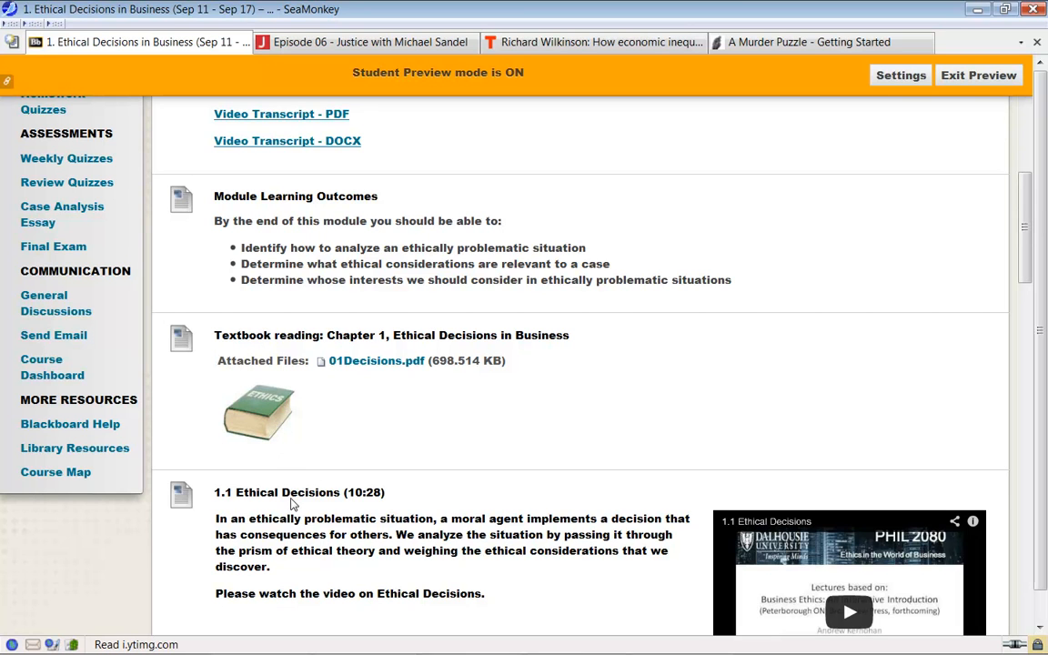
{"action": "mouse_move", "coordinate": [330, 349]}
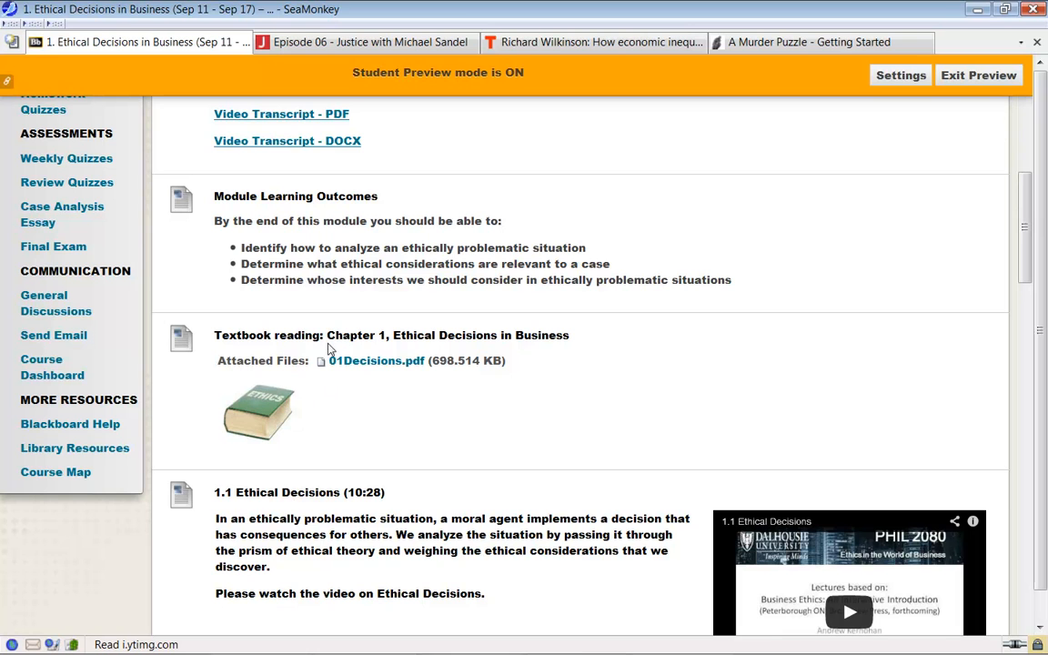
{"action": "mouse_move", "coordinate": [344, 335]}
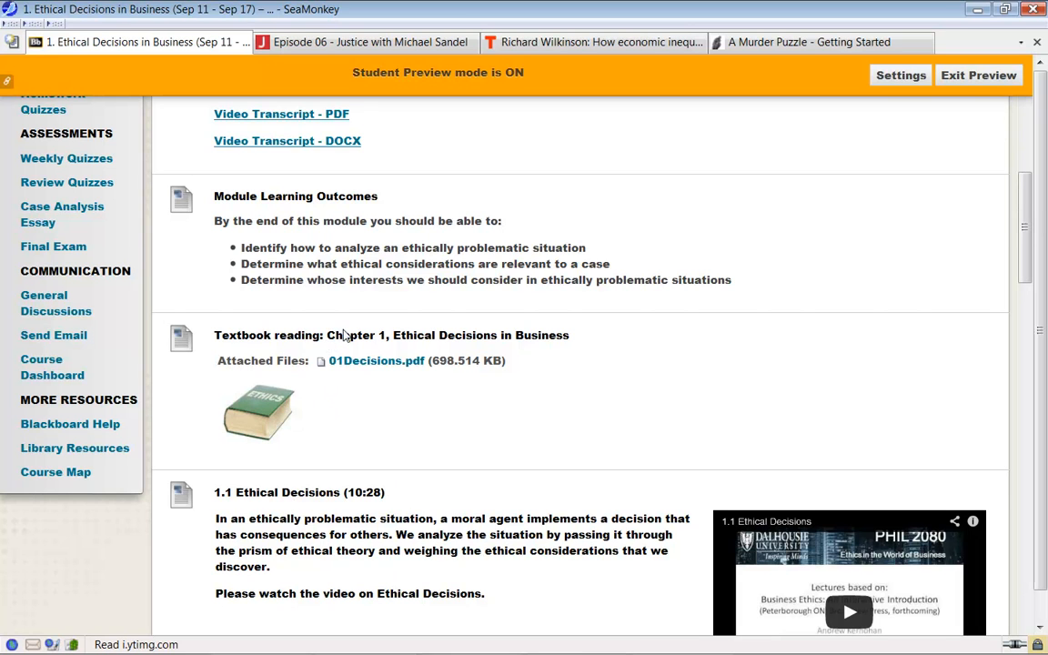
{"action": "mouse_move", "coordinate": [573, 399]}
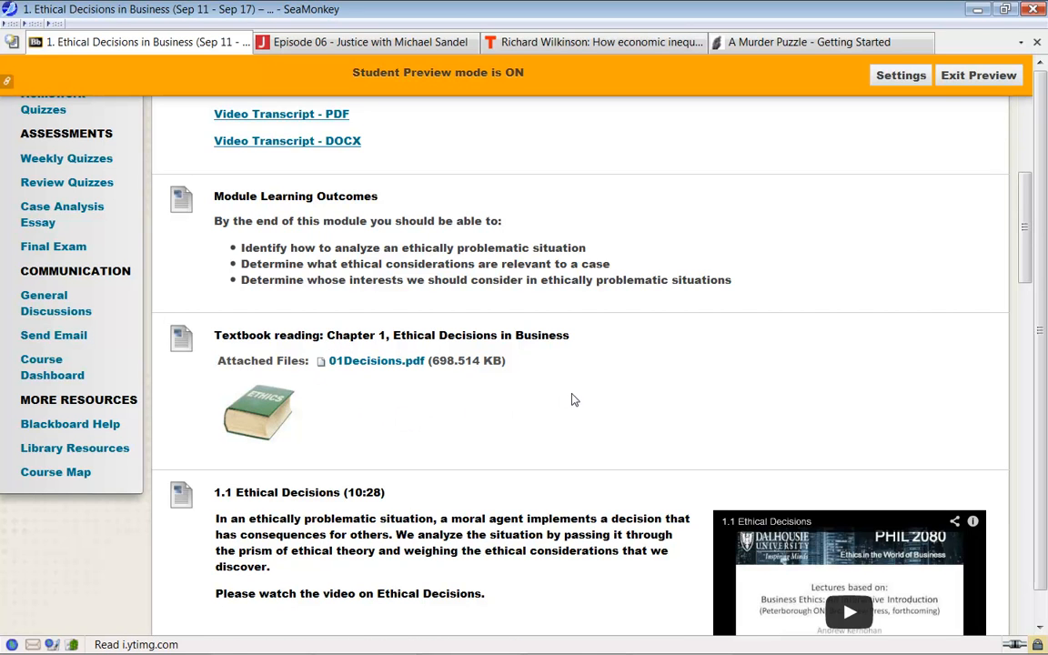
{"action": "scroll", "scroll_direction": "down", "scroll_amount": 3}
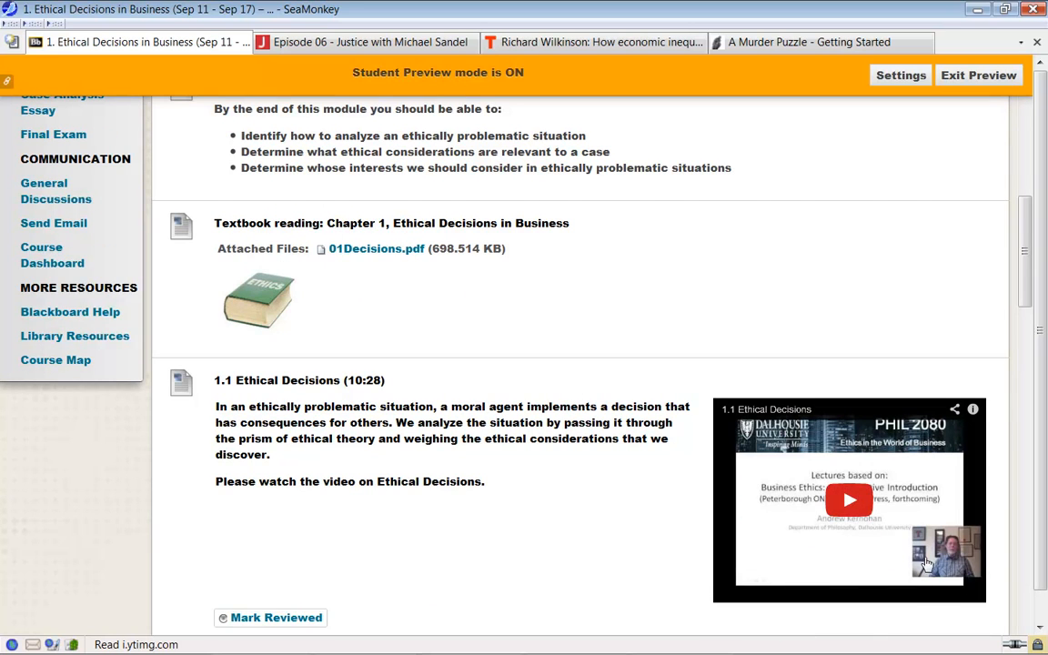
{"action": "mouse_move", "coordinate": [355, 398]}
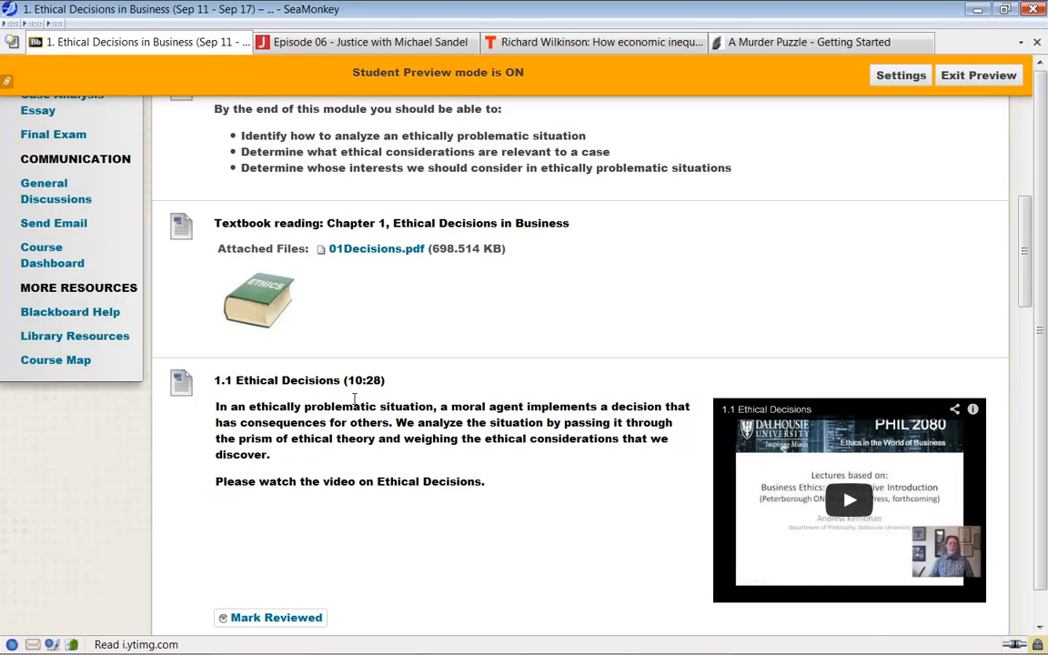
{"action": "mouse_move", "coordinate": [325, 396]}
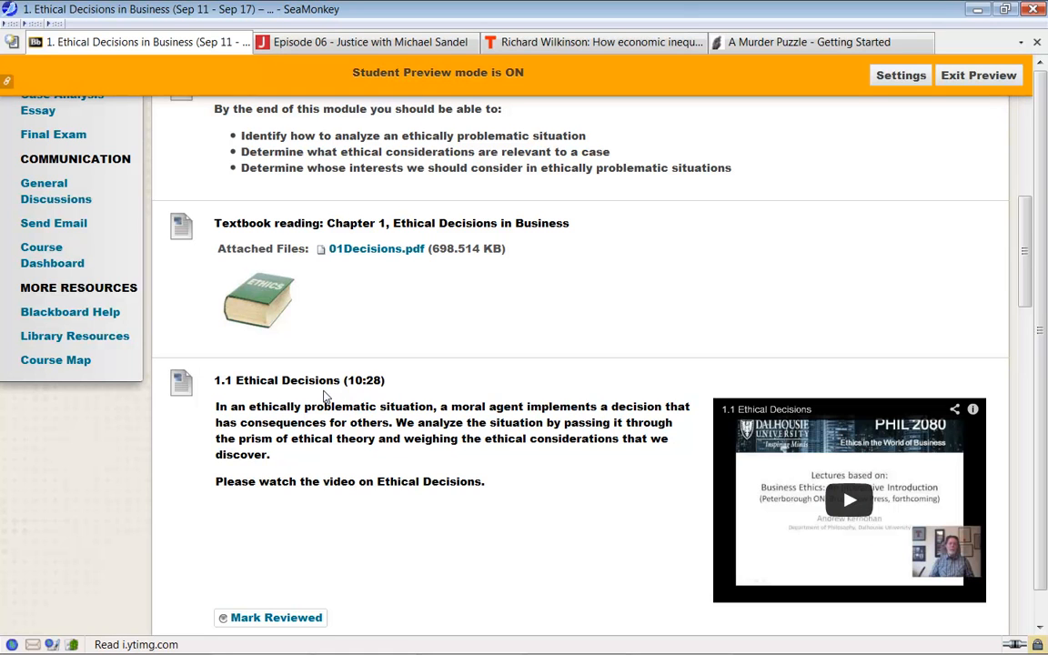
{"action": "mouse_move", "coordinate": [354, 398]}
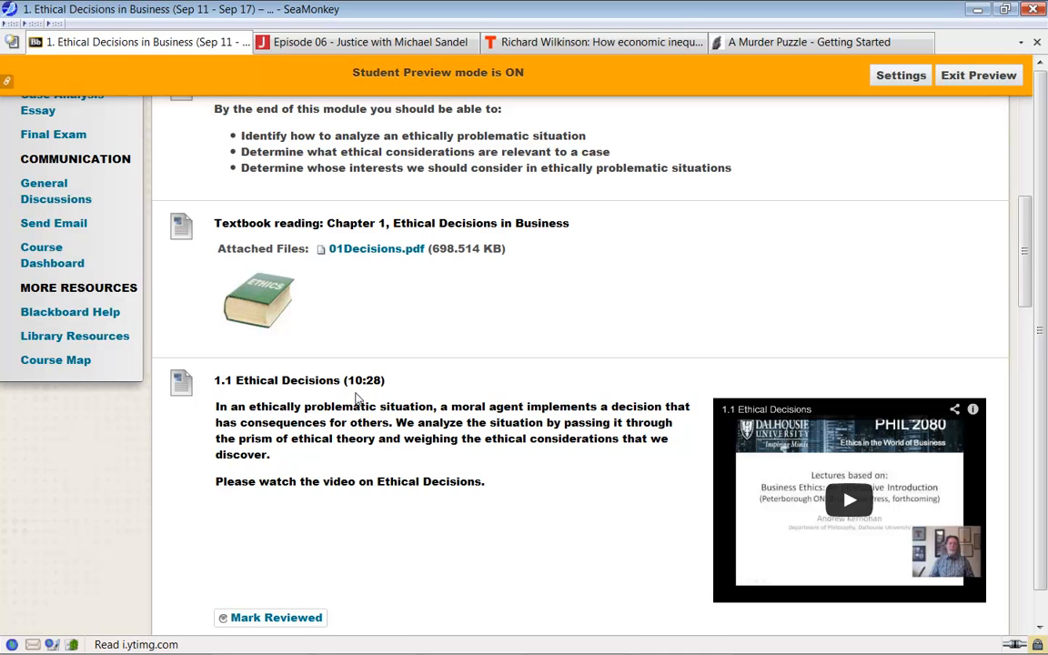
{"action": "mouse_move", "coordinate": [410, 403]}
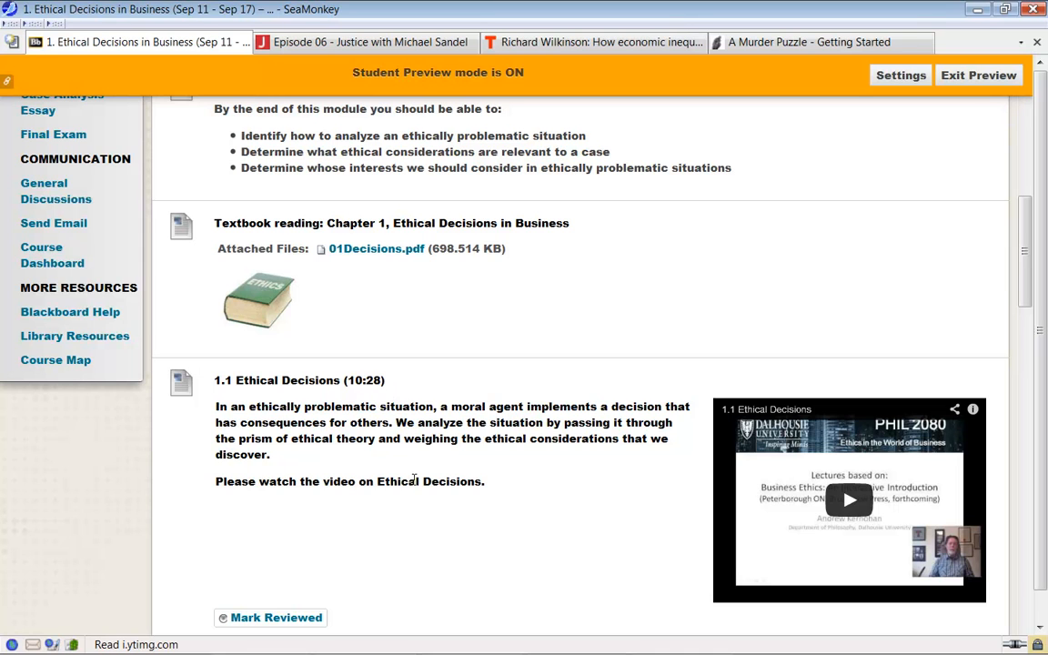
{"action": "mouse_move", "coordinate": [721, 460]}
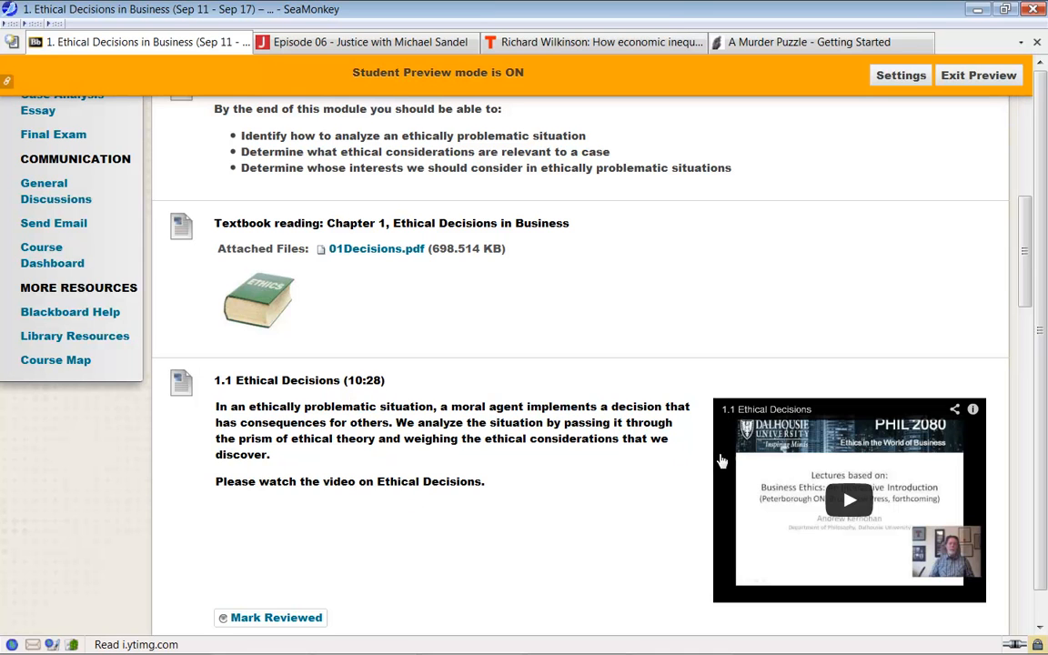
{"action": "mouse_move", "coordinate": [303, 286]}
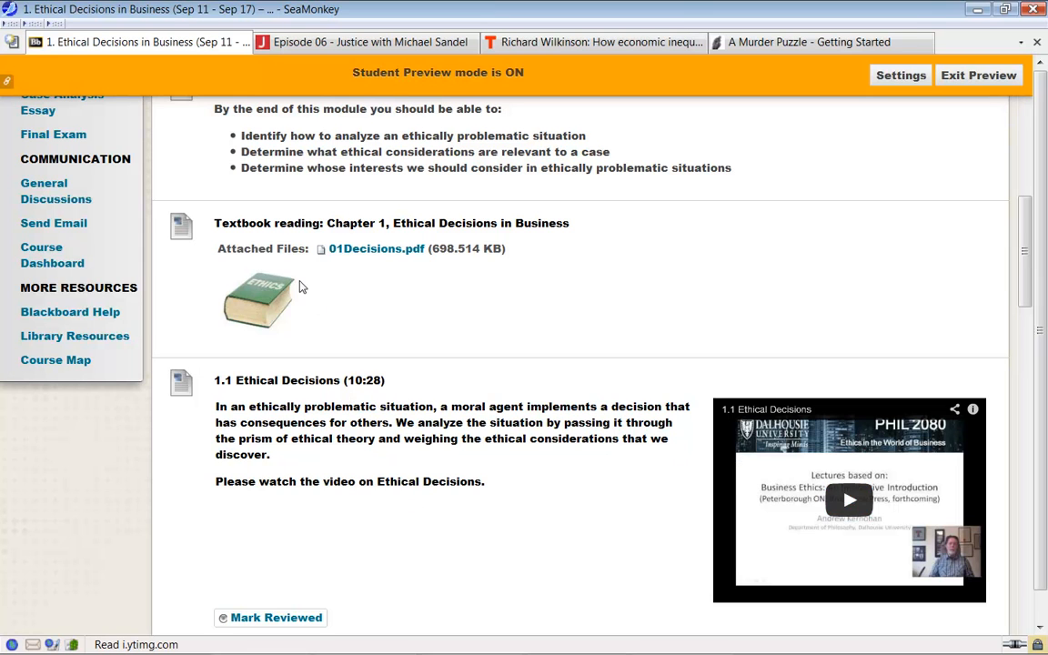
{"action": "mouse_move", "coordinate": [754, 509]}
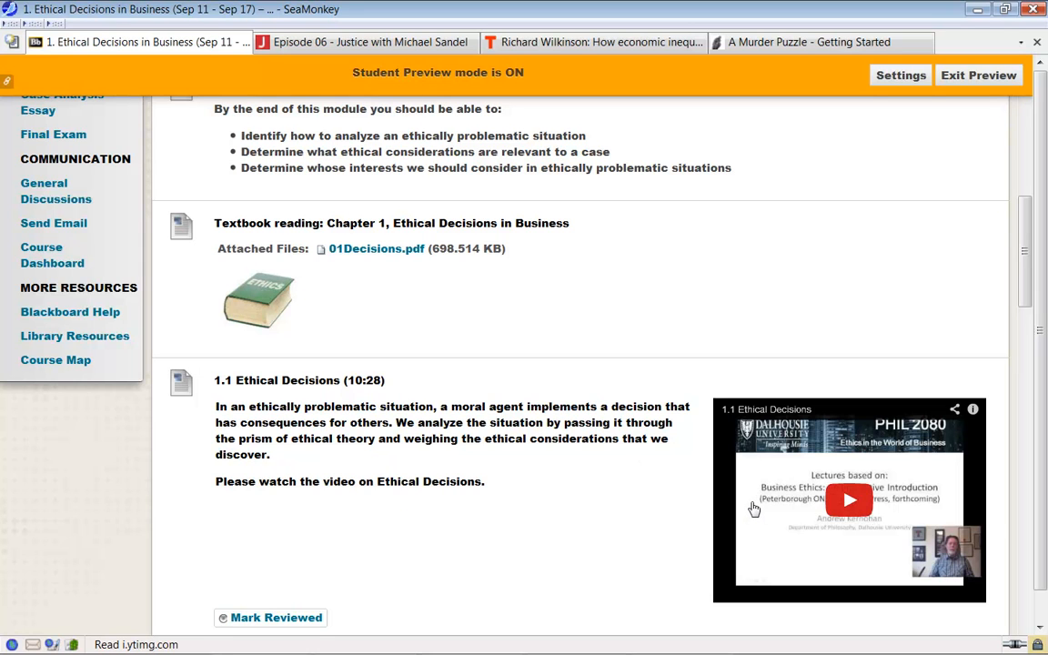
{"action": "mouse_move", "coordinate": [703, 488]}
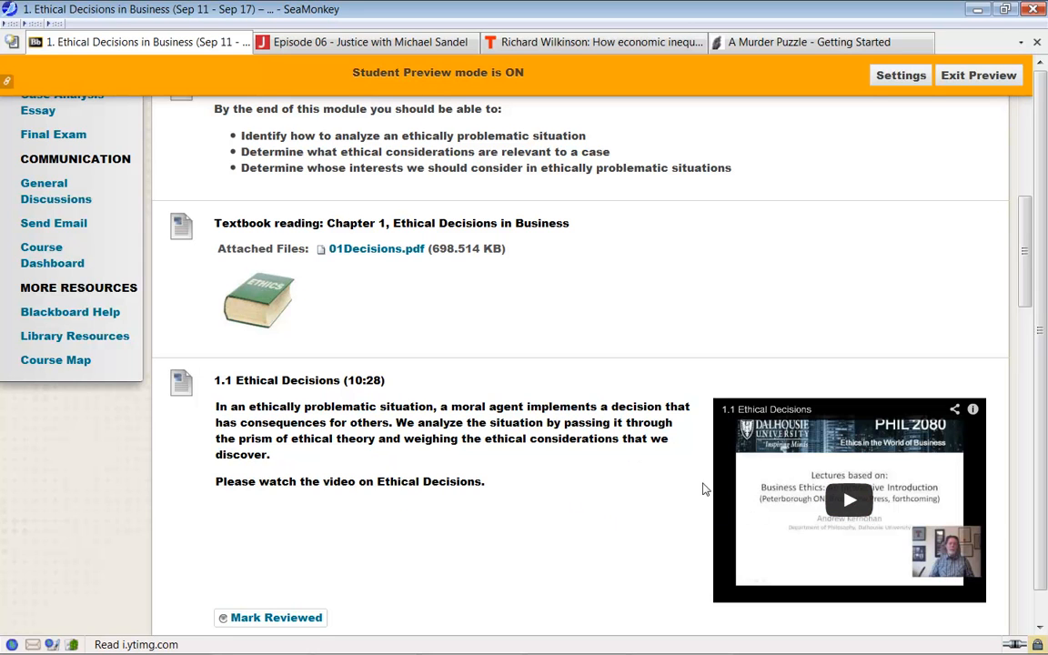
{"action": "mouse_move", "coordinate": [395, 280]}
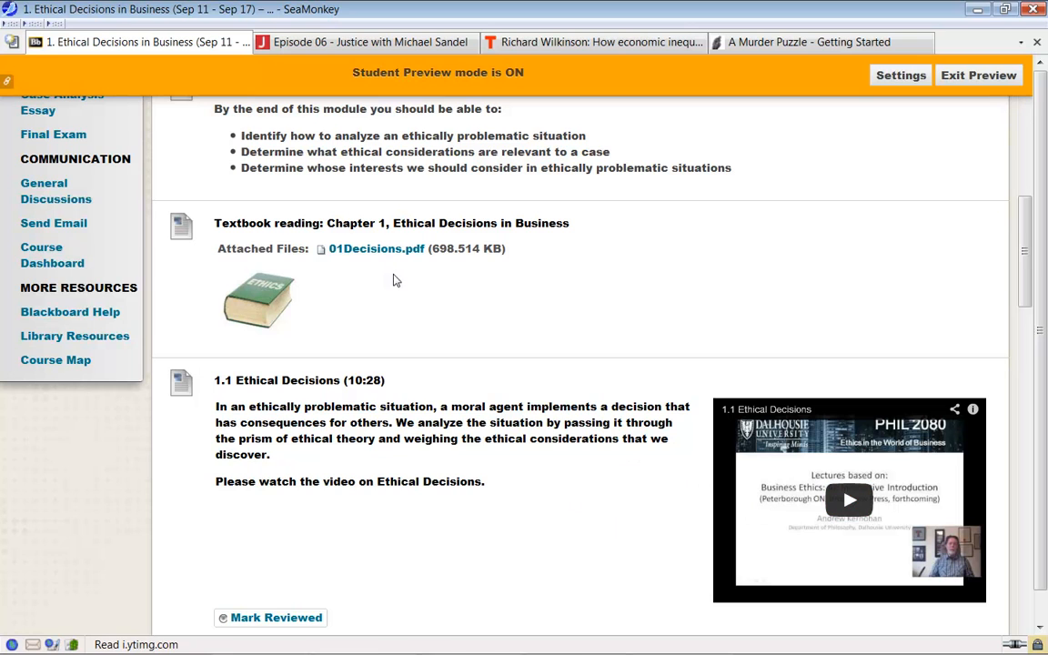
{"action": "mouse_move", "coordinate": [382, 373]}
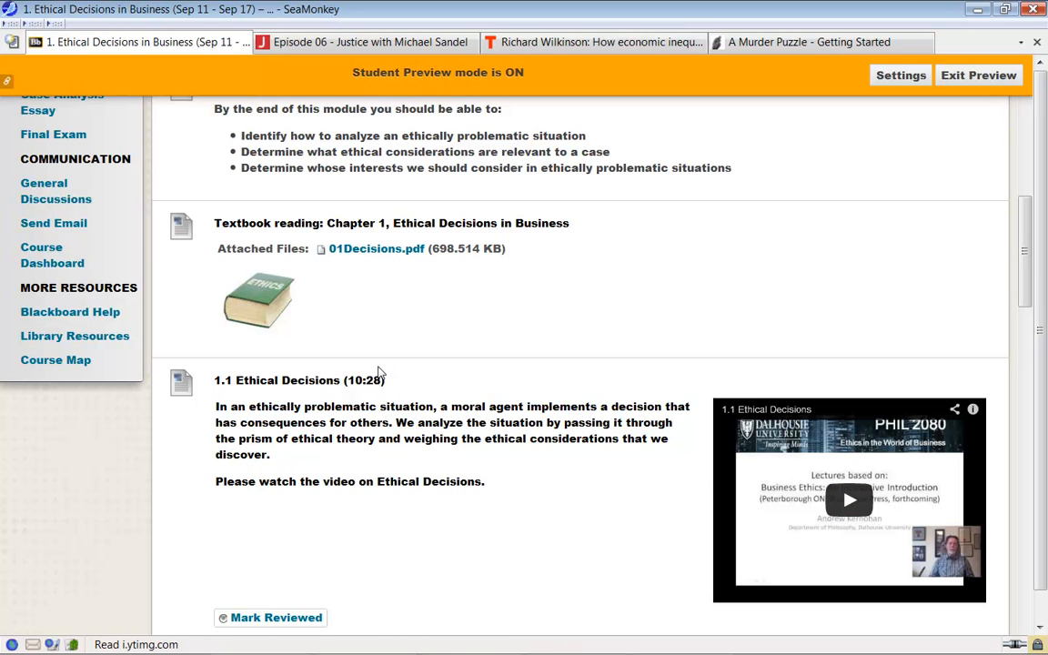
Scroll Module 1 past the 1.2 Moral Standing, 1.3 and 1.4 videos to the 1.5 Case Study
{"action": "scroll", "scroll_direction": "down", "scroll_amount": 3}
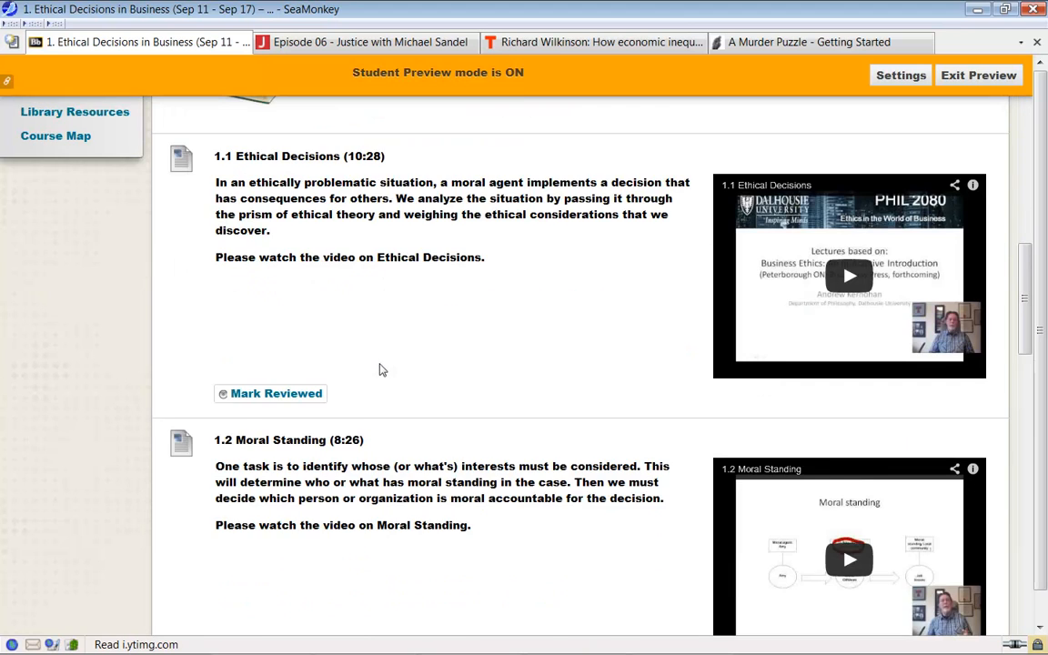
{"action": "scroll", "scroll_direction": "down", "scroll_amount": 3}
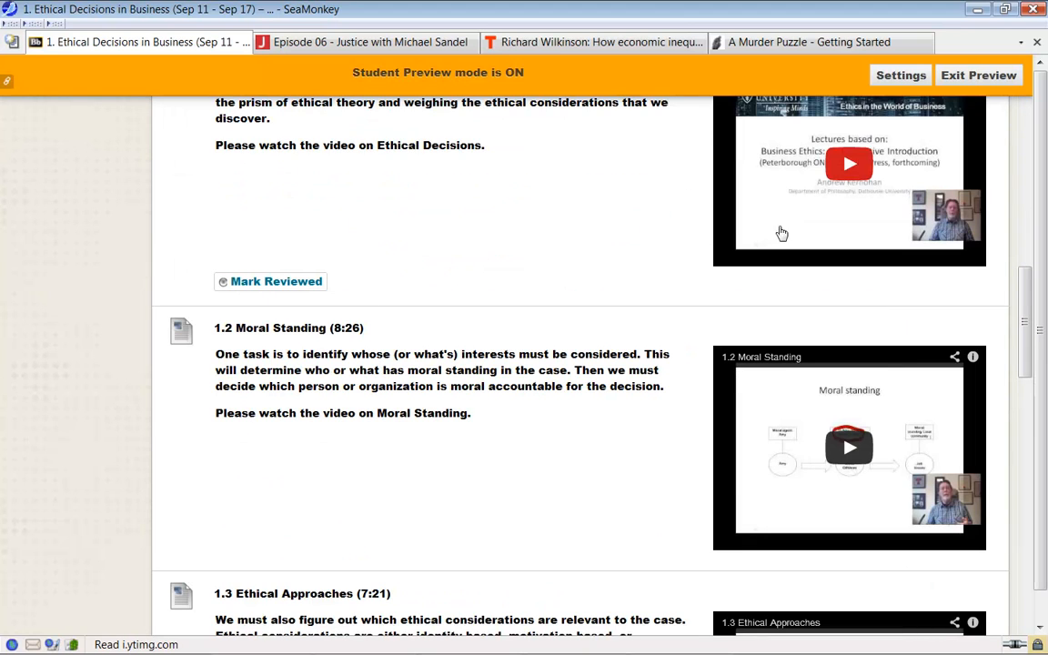
{"action": "mouse_move", "coordinate": [455, 473]}
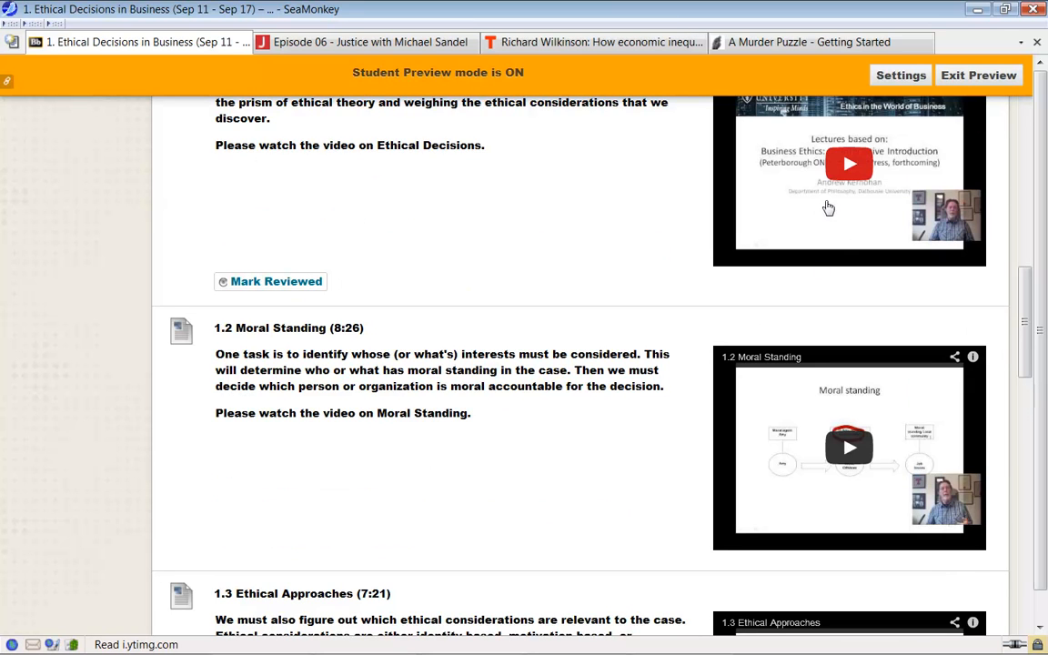
{"action": "scroll", "scroll_direction": "down", "scroll_amount": 3}
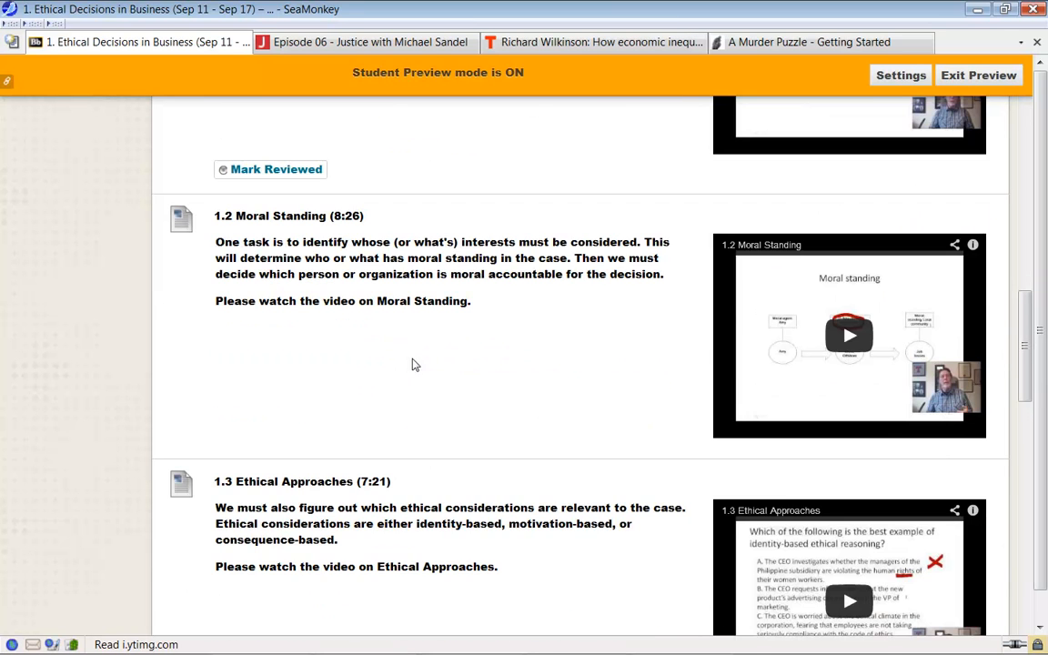
{"action": "mouse_move", "coordinate": [899, 568]}
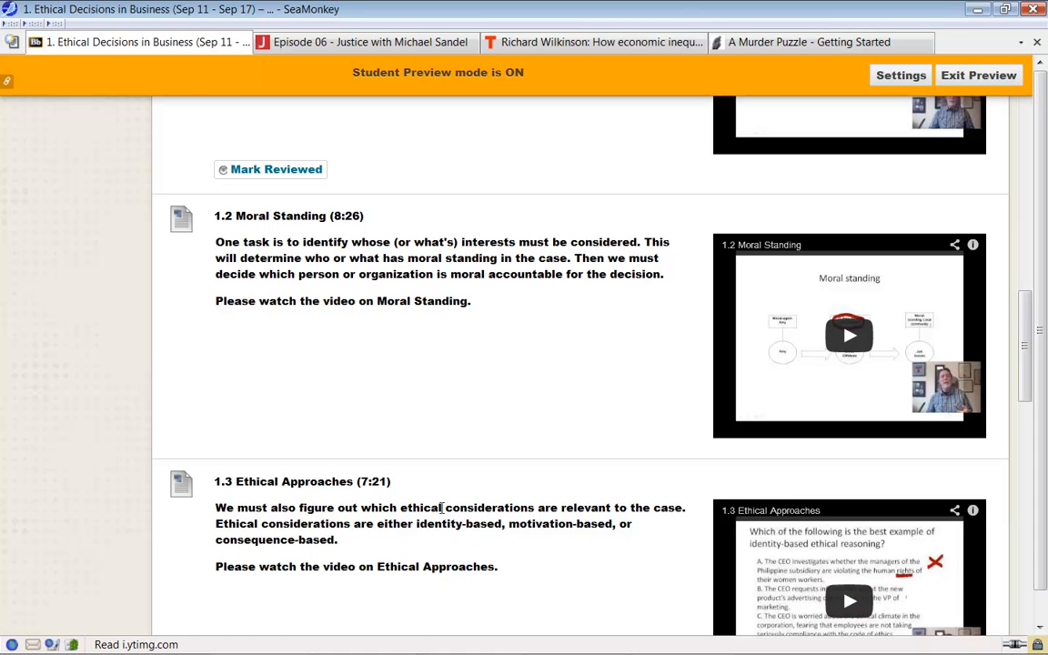
{"action": "scroll", "scroll_direction": "down", "scroll_amount": 3}
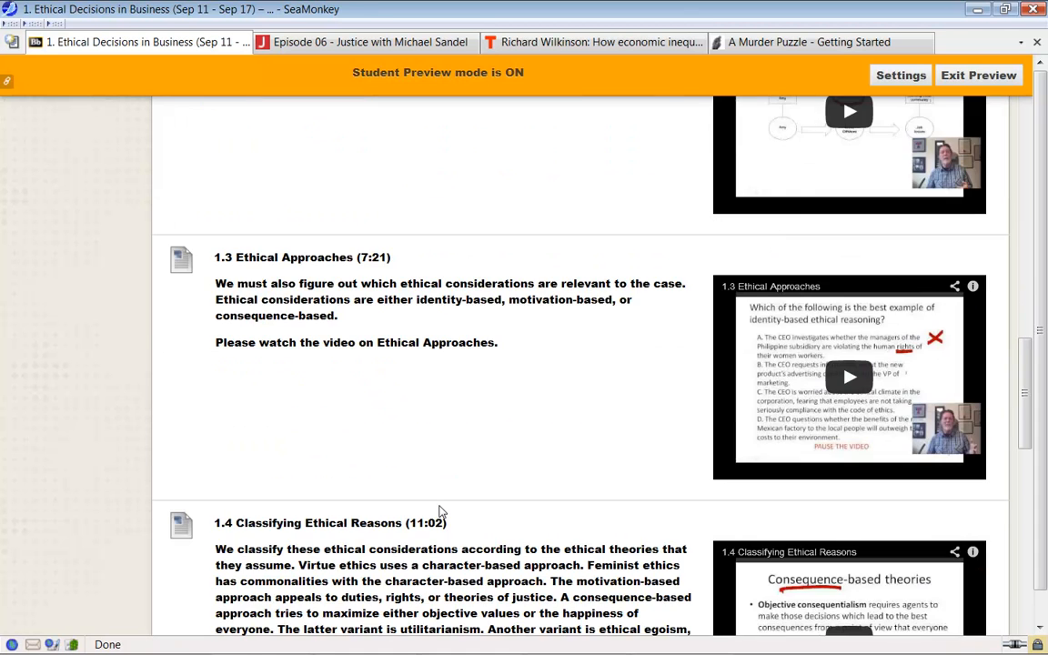
{"action": "scroll", "scroll_direction": "down", "scroll_amount": 3}
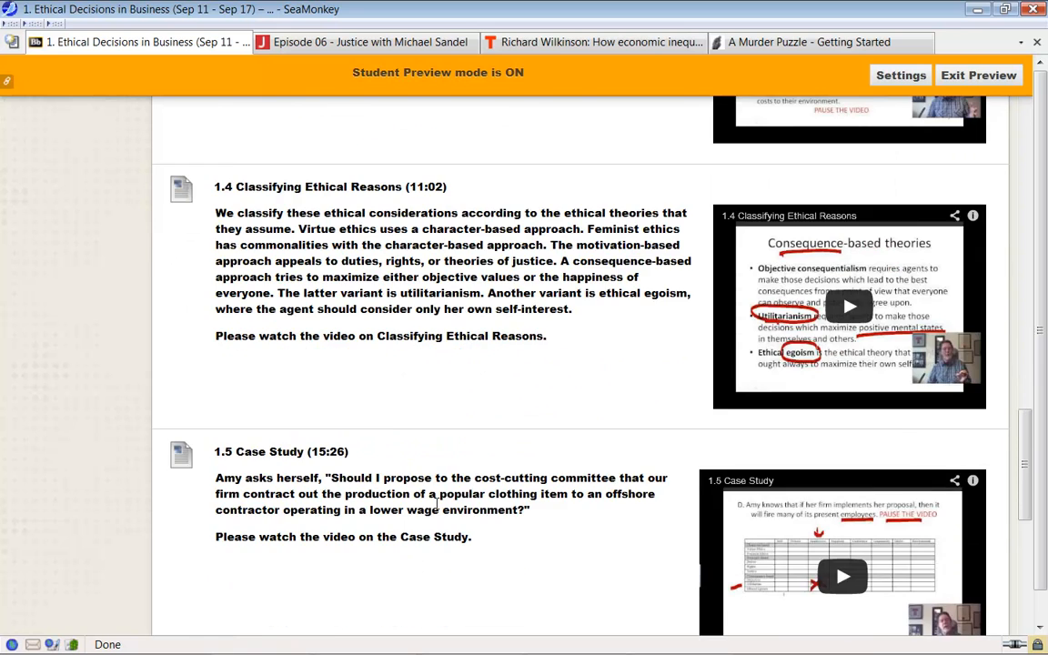
{"action": "scroll", "scroll_direction": "down", "scroll_amount": 3}
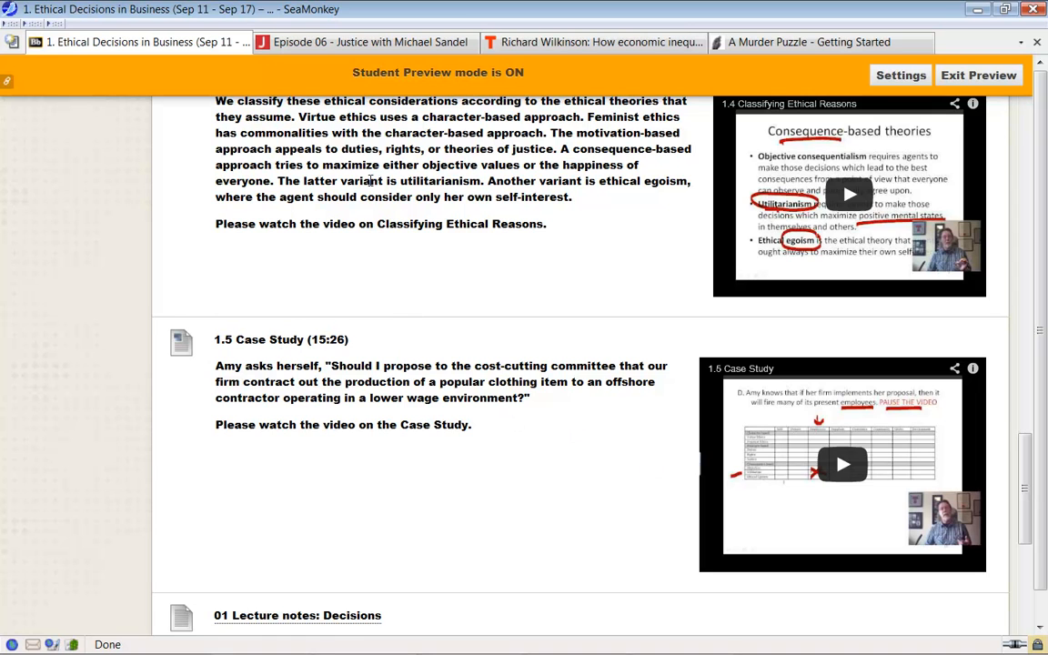
{"action": "mouse_move", "coordinate": [801, 477]}
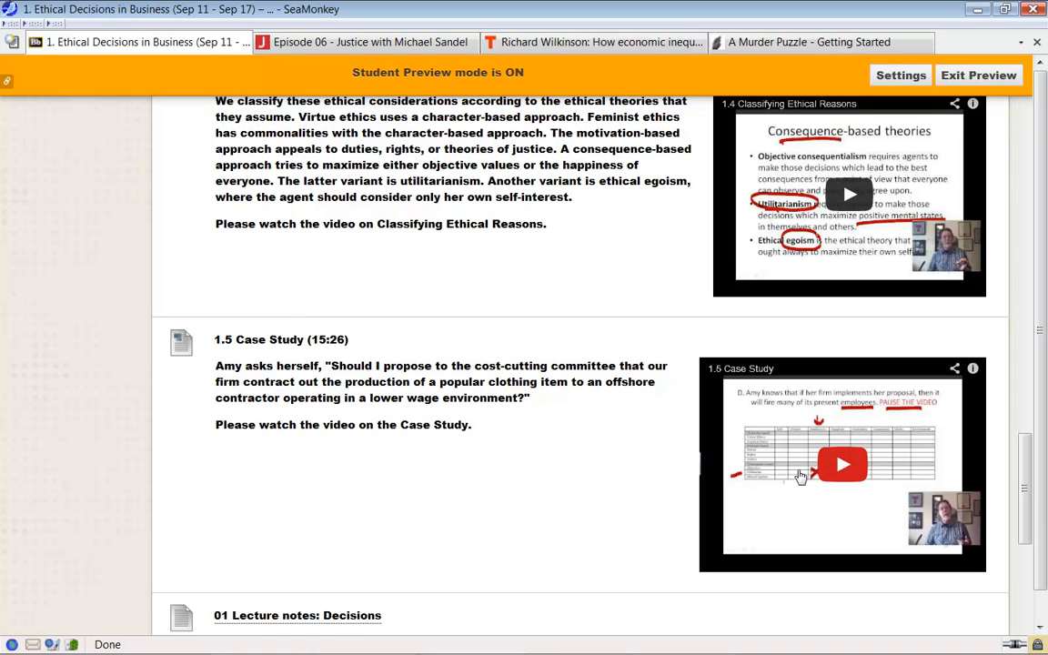
{"action": "mouse_move", "coordinate": [441, 457]}
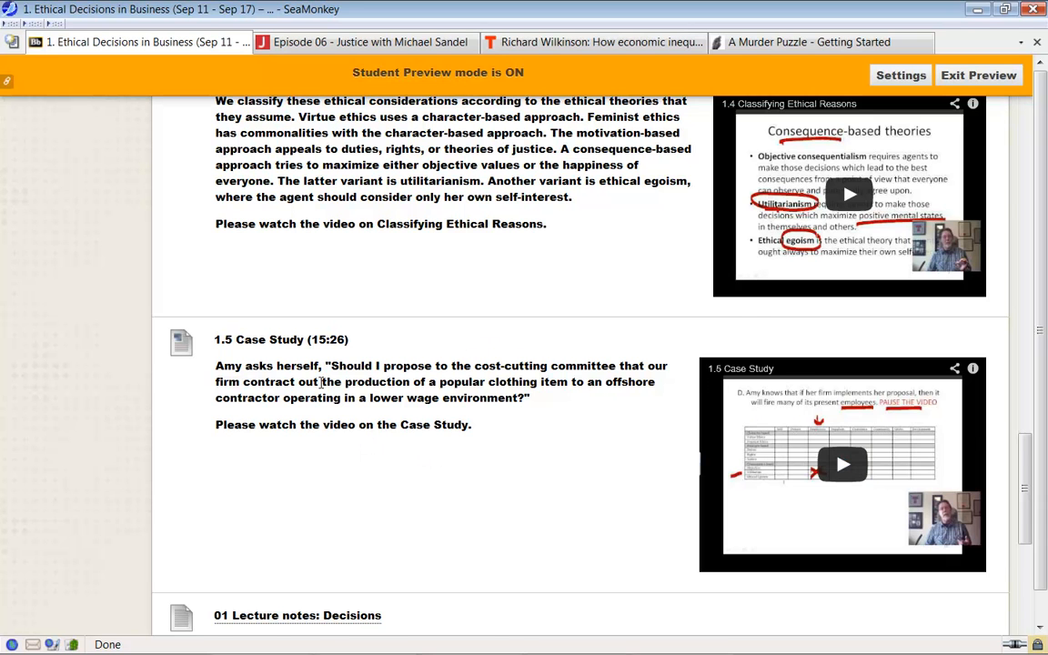
Scroll to the bottom of Module 1 past lecture notes, homework and Weekly quiz to the Bonus Content folder
{"action": "scroll", "scroll_direction": "down", "scroll_amount": 3}
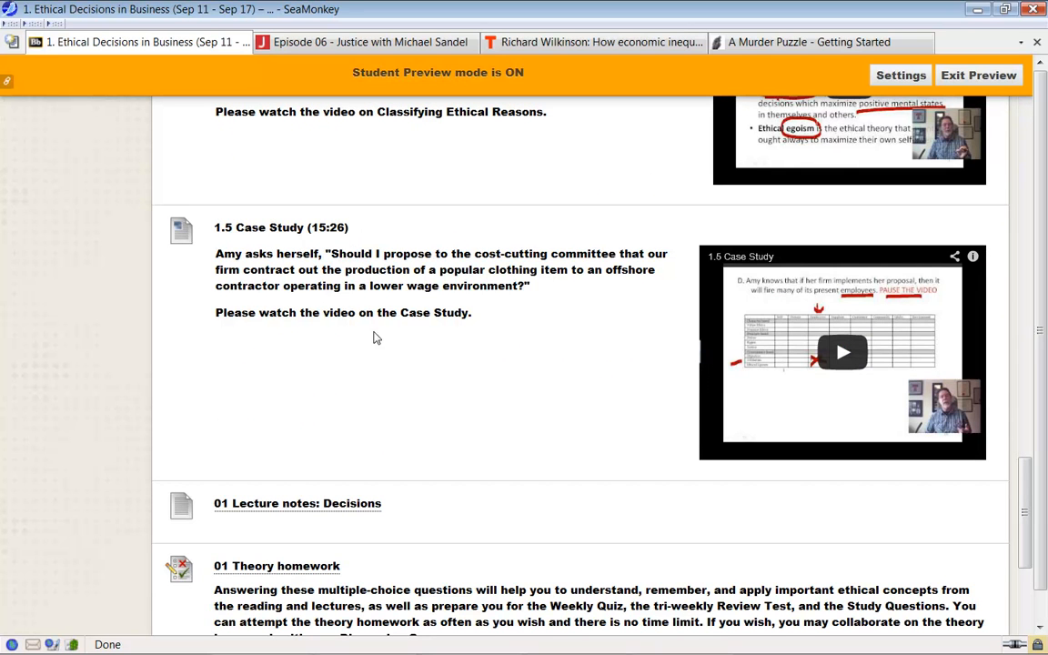
{"action": "scroll", "scroll_direction": "down", "scroll_amount": 3}
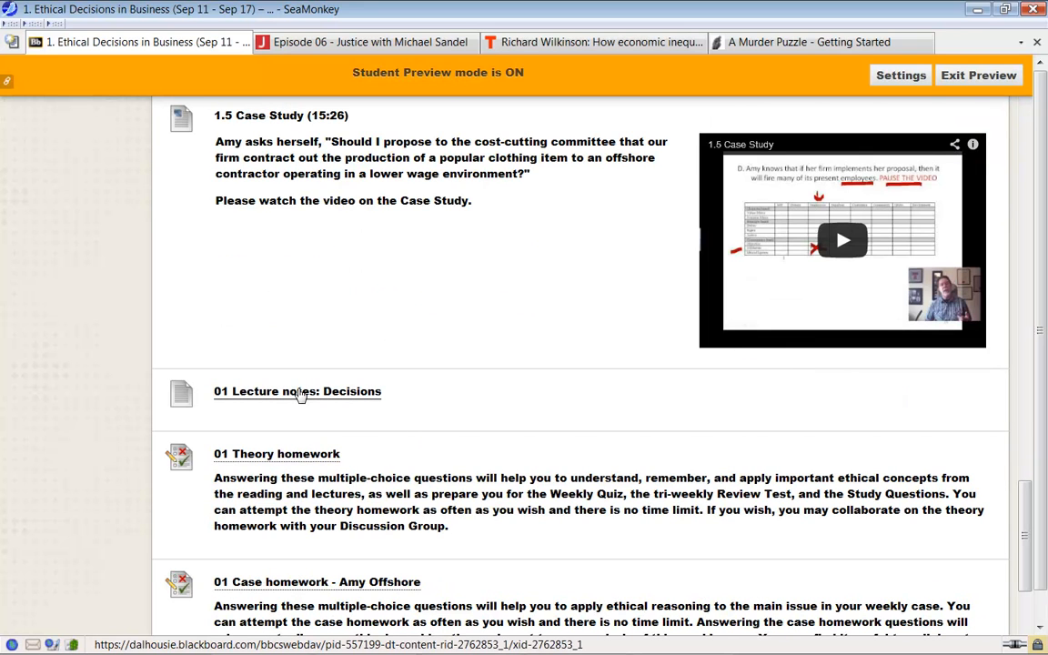
{"action": "mouse_move", "coordinate": [339, 401]}
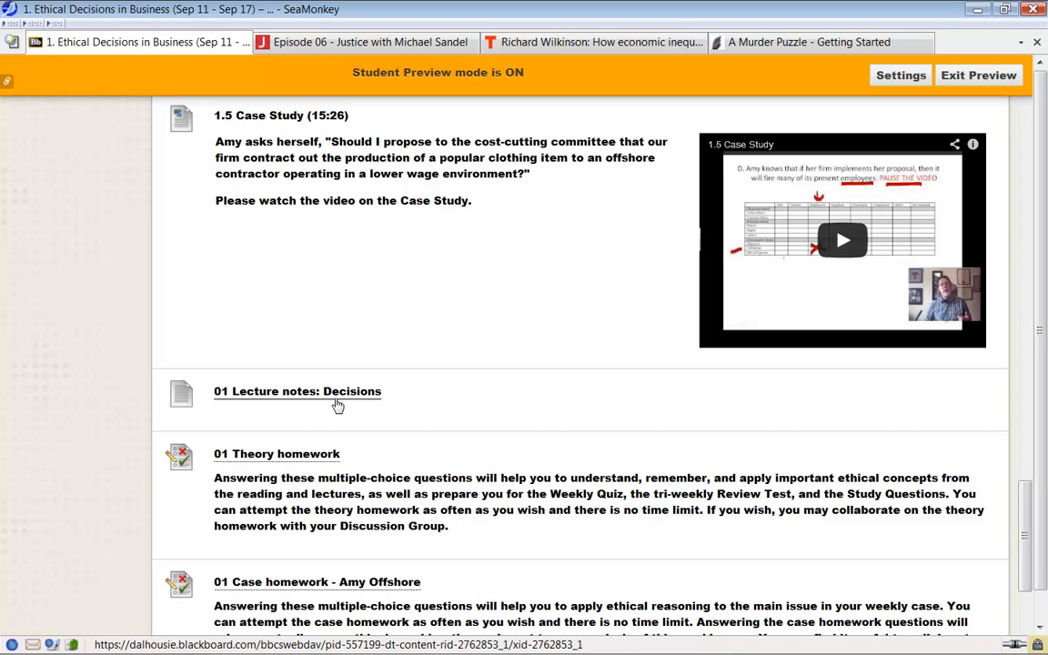
{"action": "mouse_move", "coordinate": [422, 378]}
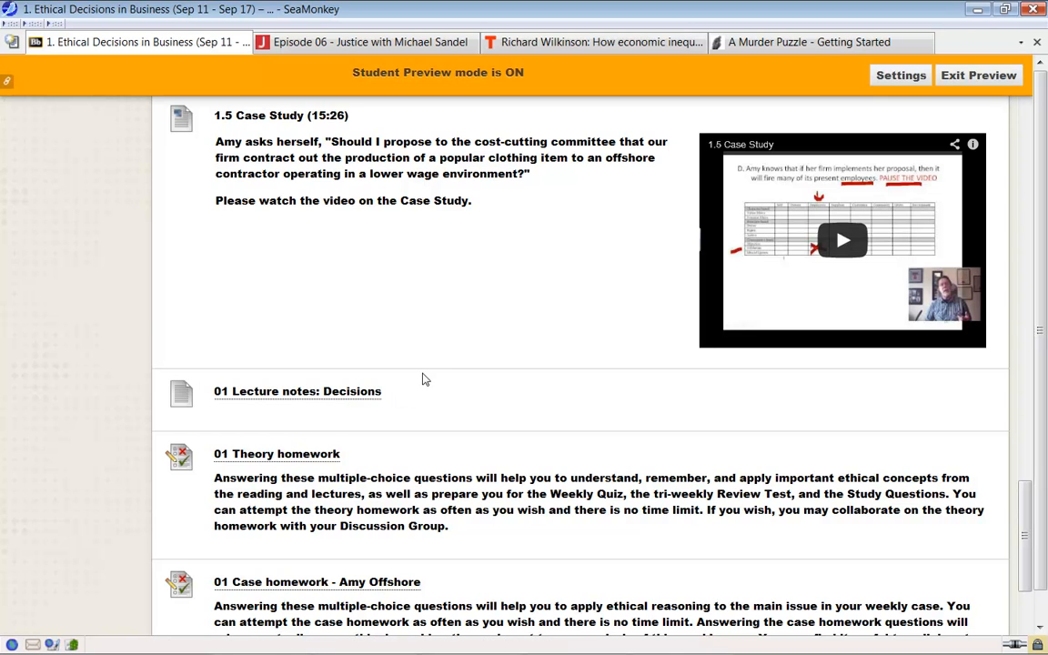
{"action": "scroll", "scroll_direction": "down", "scroll_amount": 3}
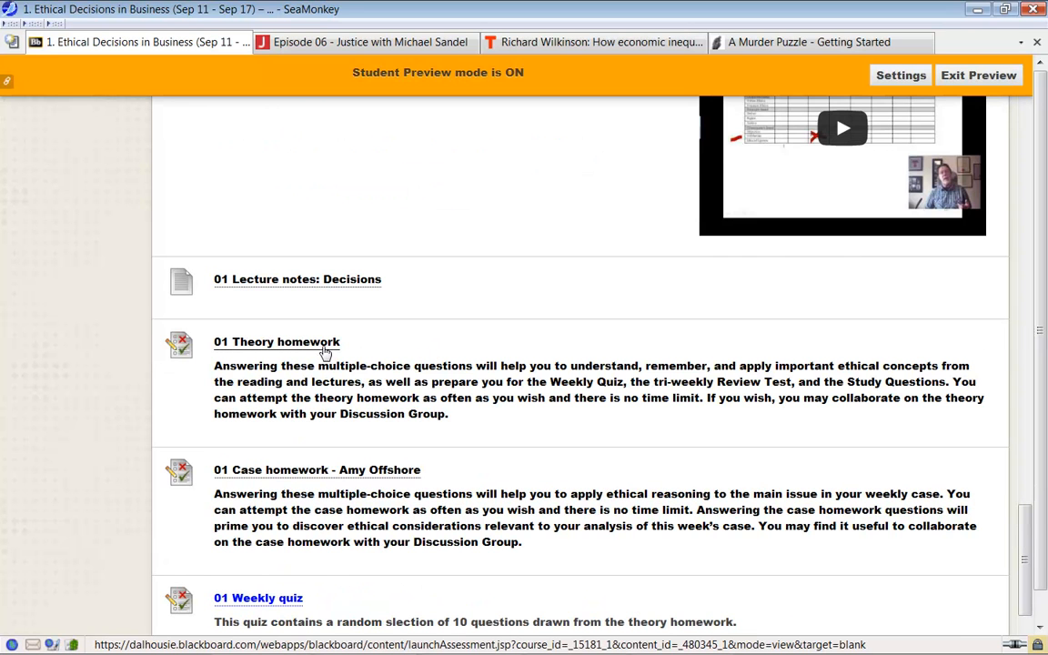
{"action": "mouse_move", "coordinate": [470, 393]}
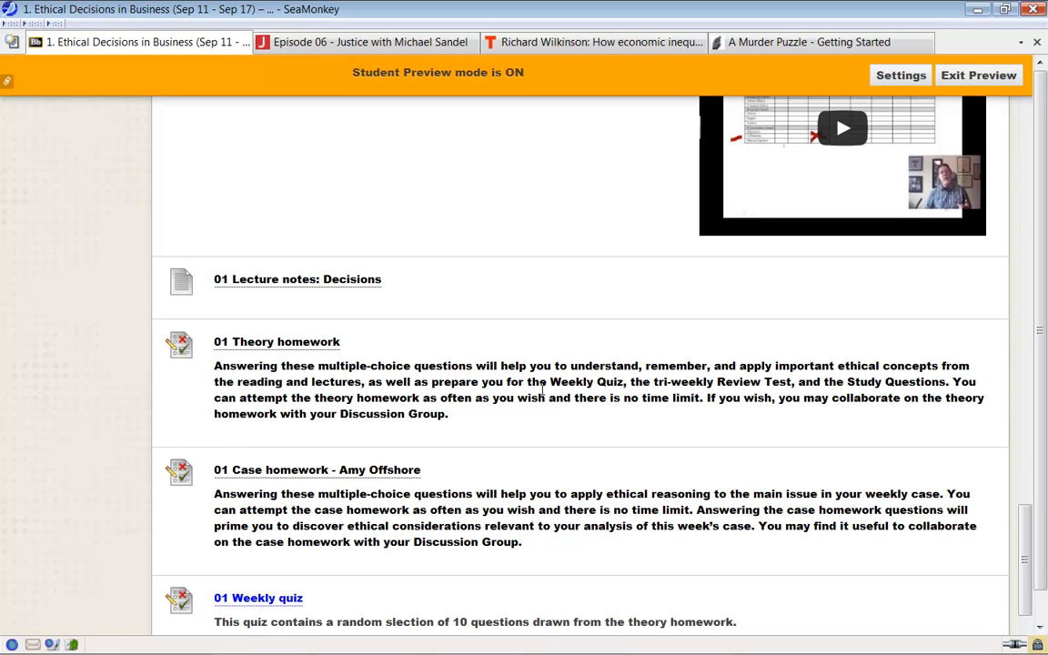
{"action": "mouse_move", "coordinate": [382, 357]}
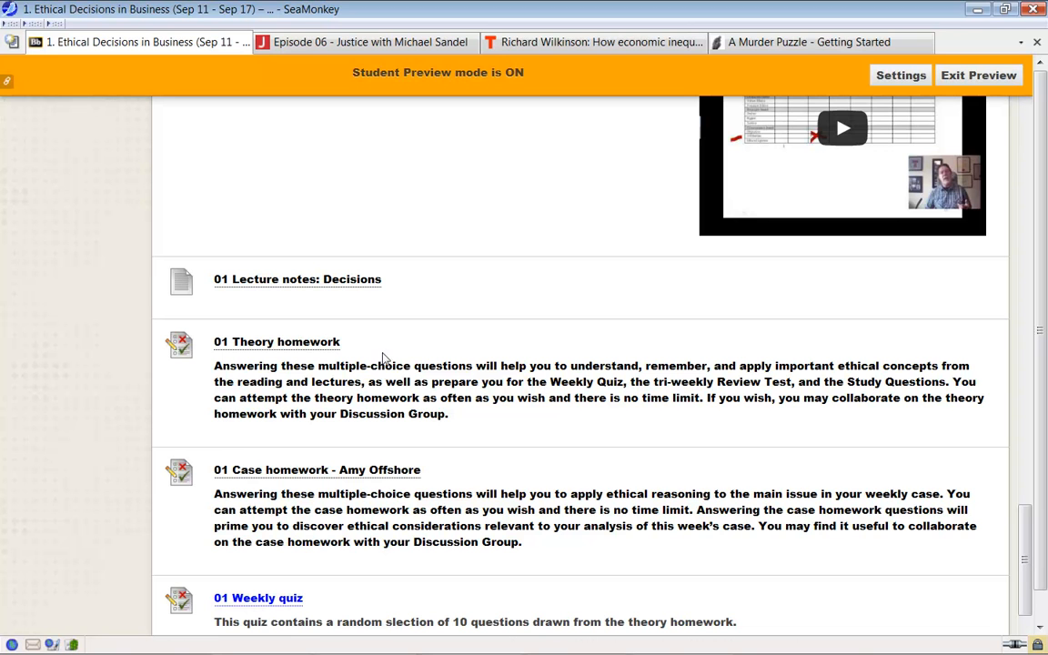
{"action": "scroll", "scroll_direction": "down", "scroll_amount": 3}
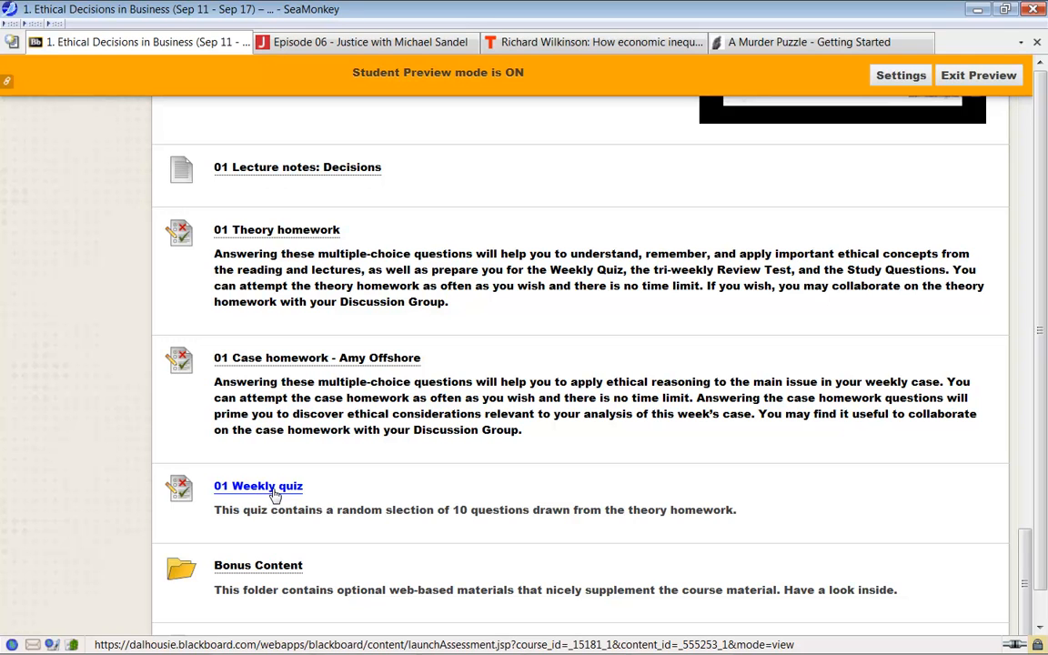
{"action": "mouse_move", "coordinate": [450, 512]}
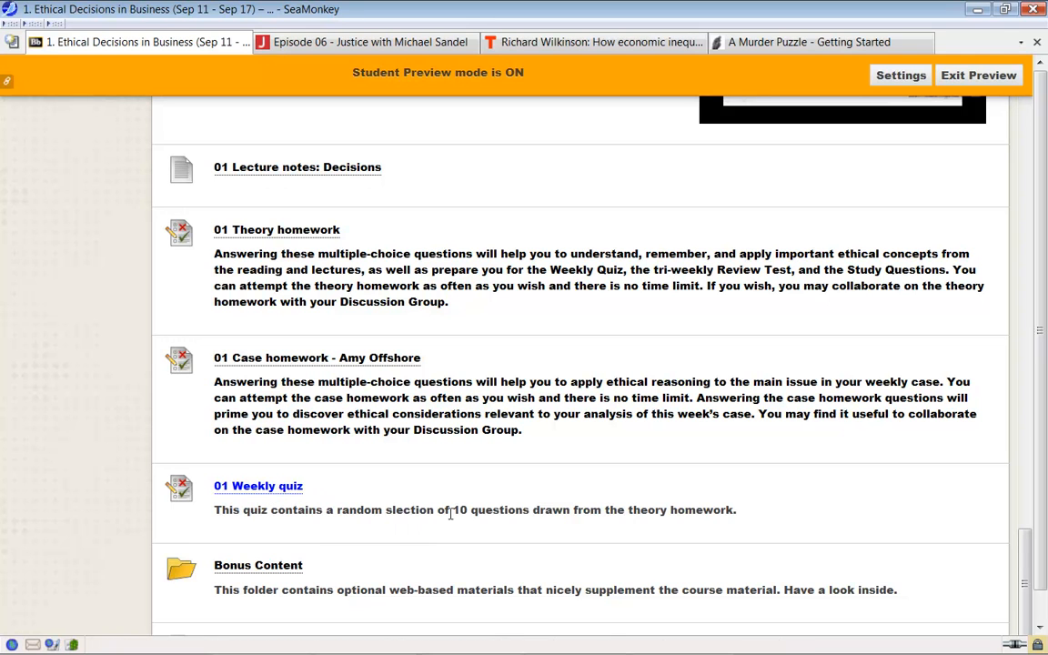
{"action": "mouse_move", "coordinate": [319, 257]}
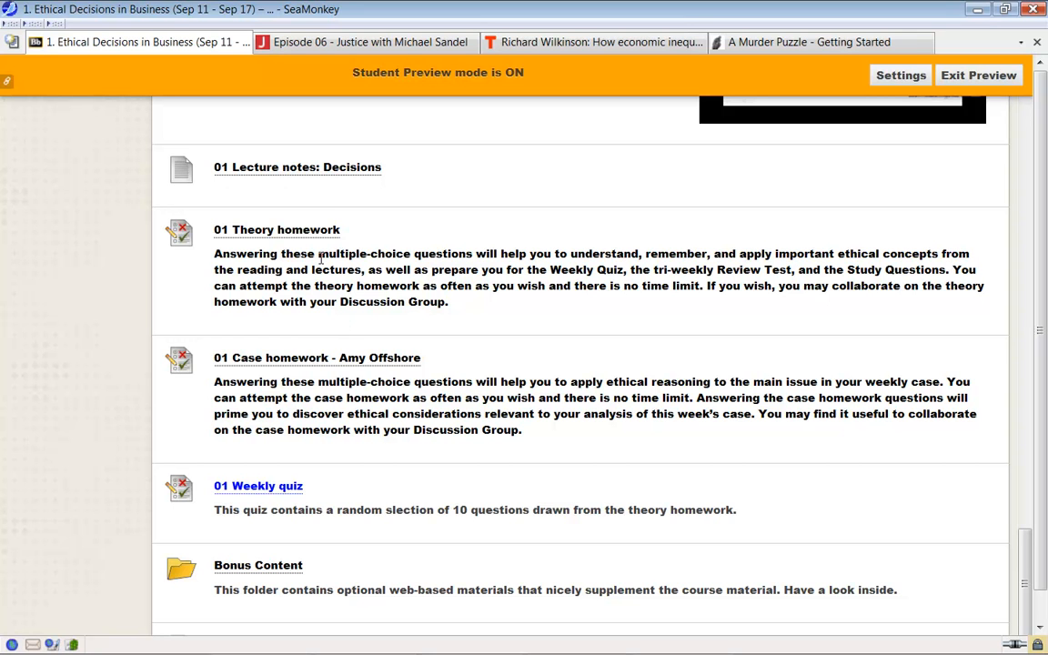
{"action": "mouse_move", "coordinate": [258, 486]}
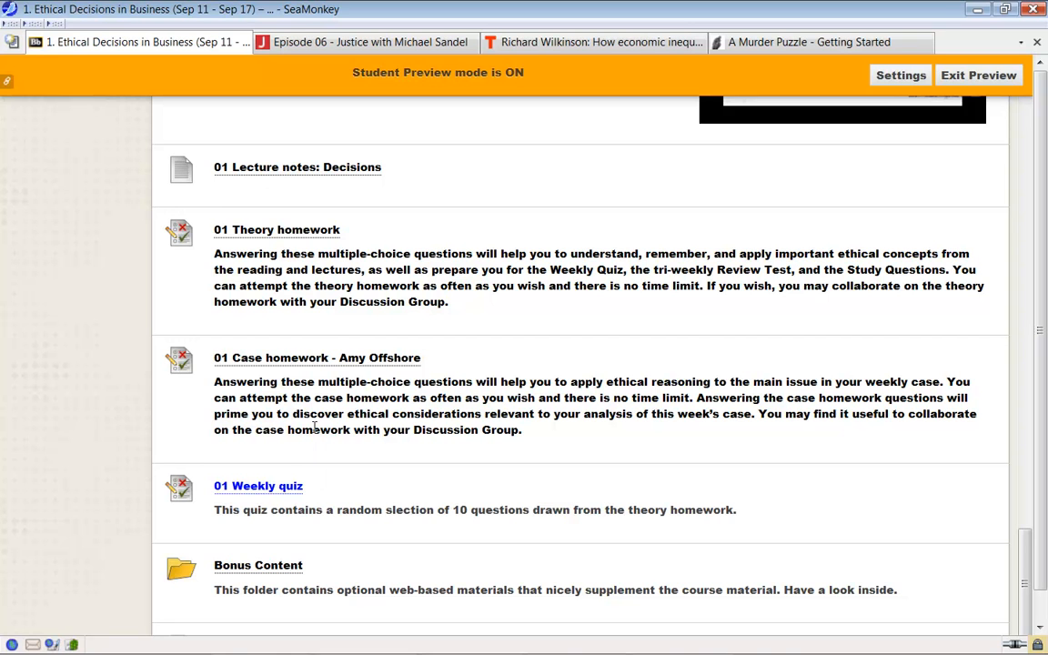
{"action": "mouse_move", "coordinate": [316, 358]}
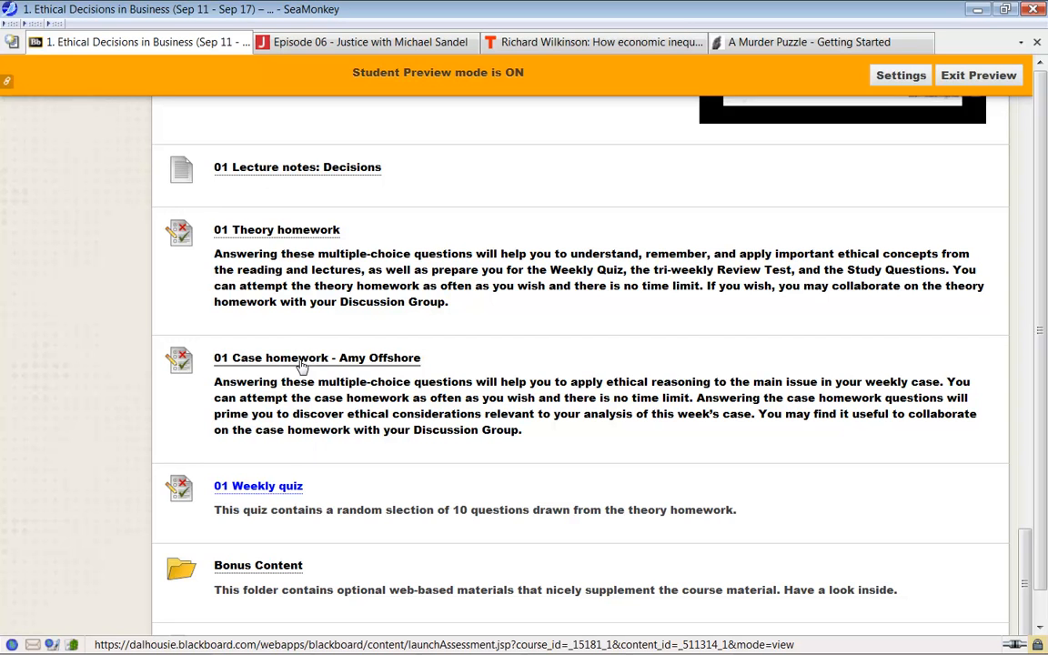
{"action": "mouse_move", "coordinate": [291, 492]}
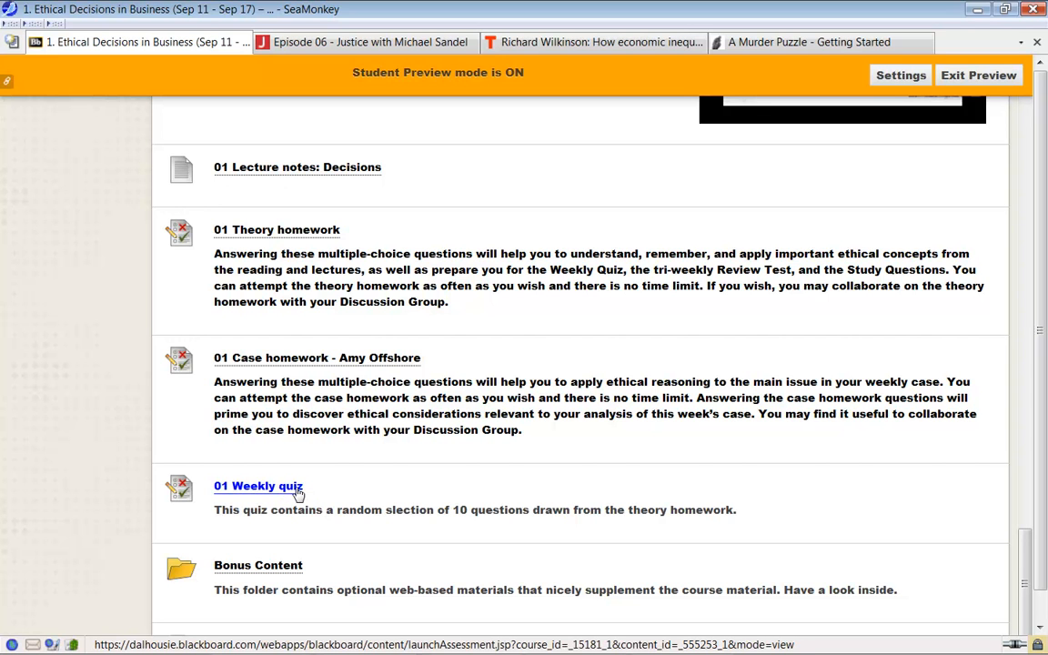
{"action": "scroll", "scroll_direction": "down", "scroll_amount": 3}
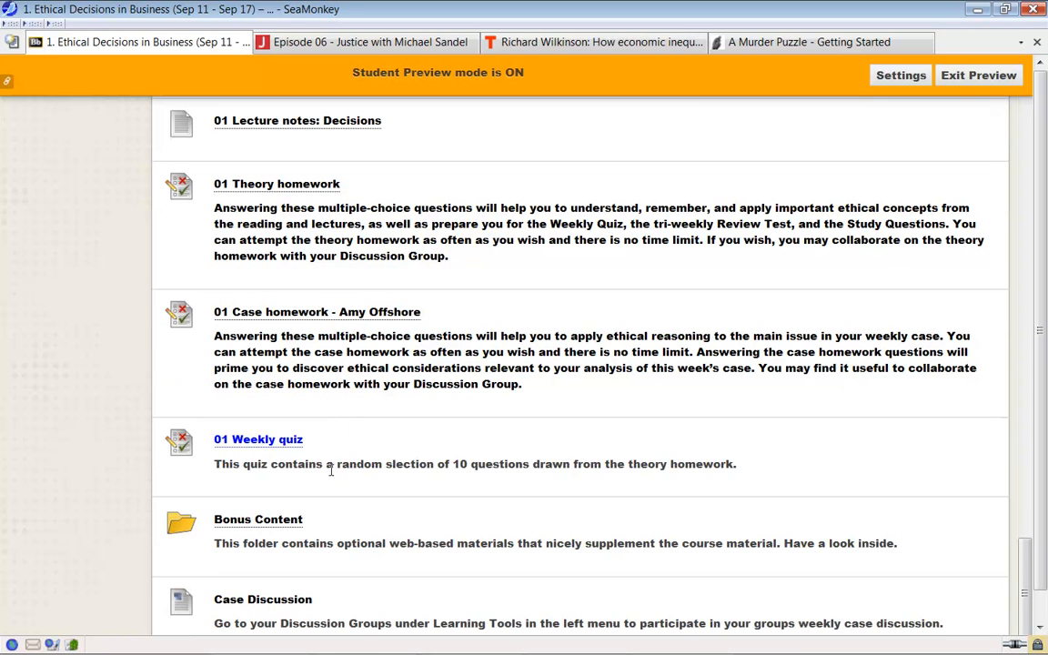
{"action": "scroll", "scroll_direction": "down", "scroll_amount": 3}
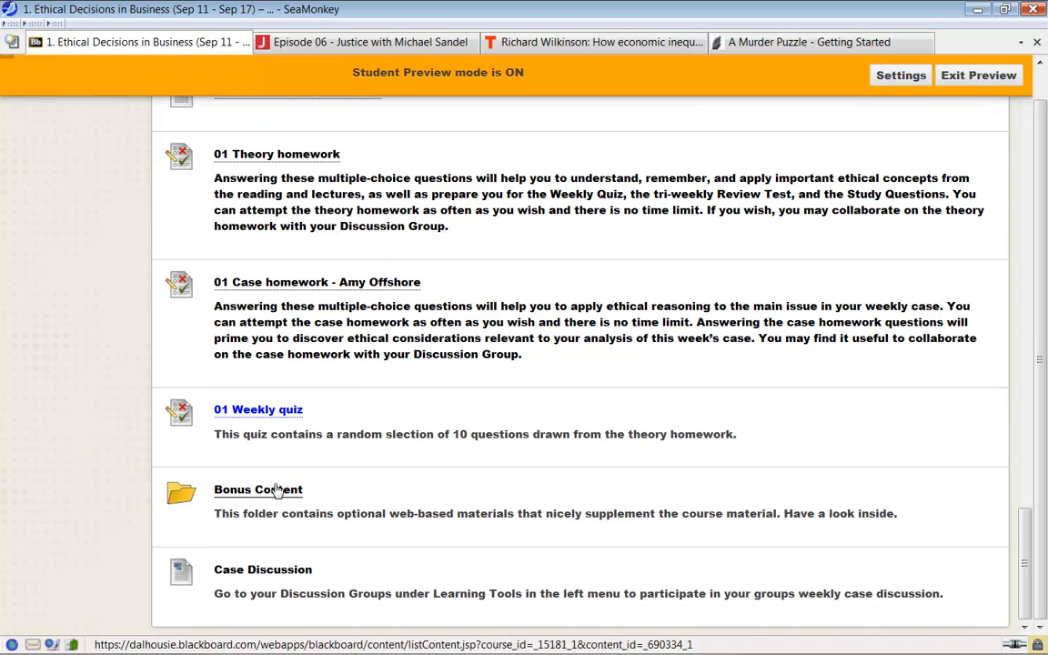
{"action": "mouse_move", "coordinate": [271, 495]}
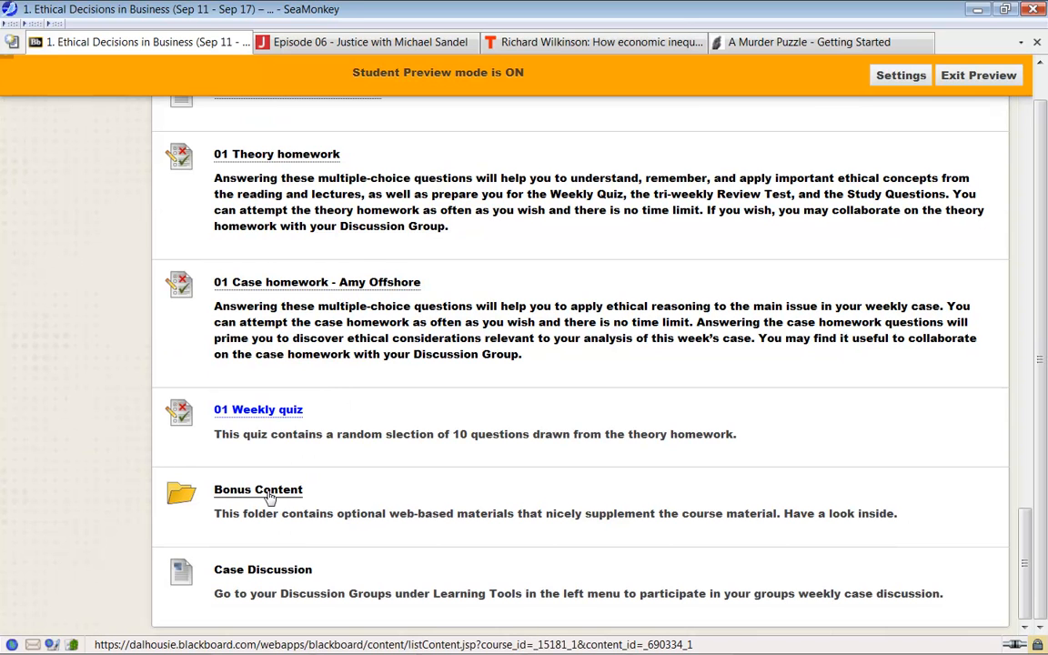
{"action": "left_click", "coordinate": [257, 489]}
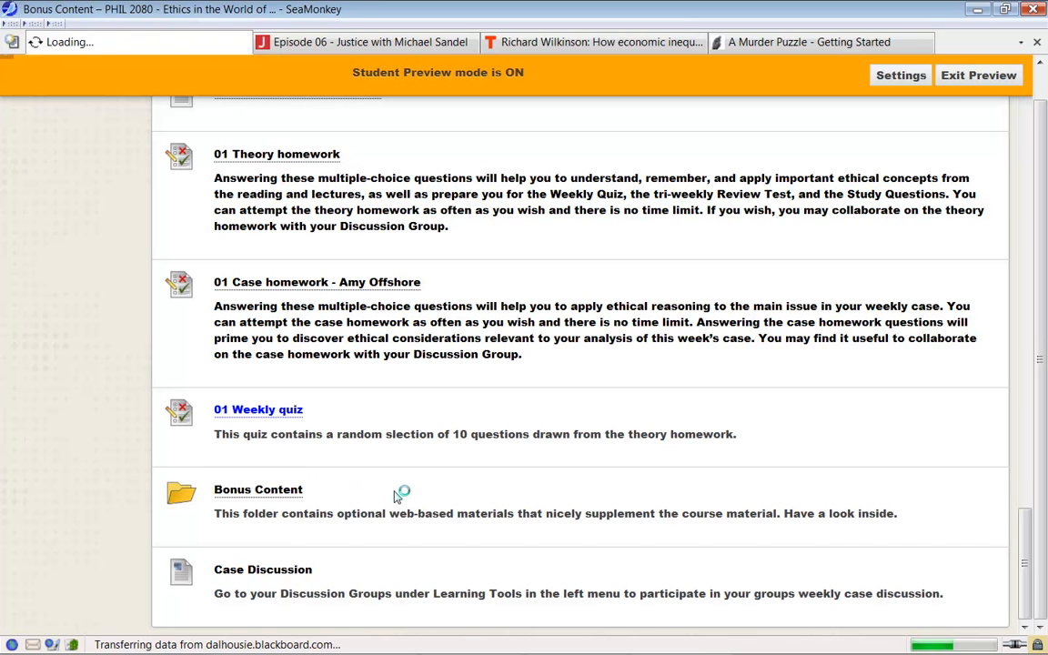
{"action": "left_click", "coordinate": [257, 489]}
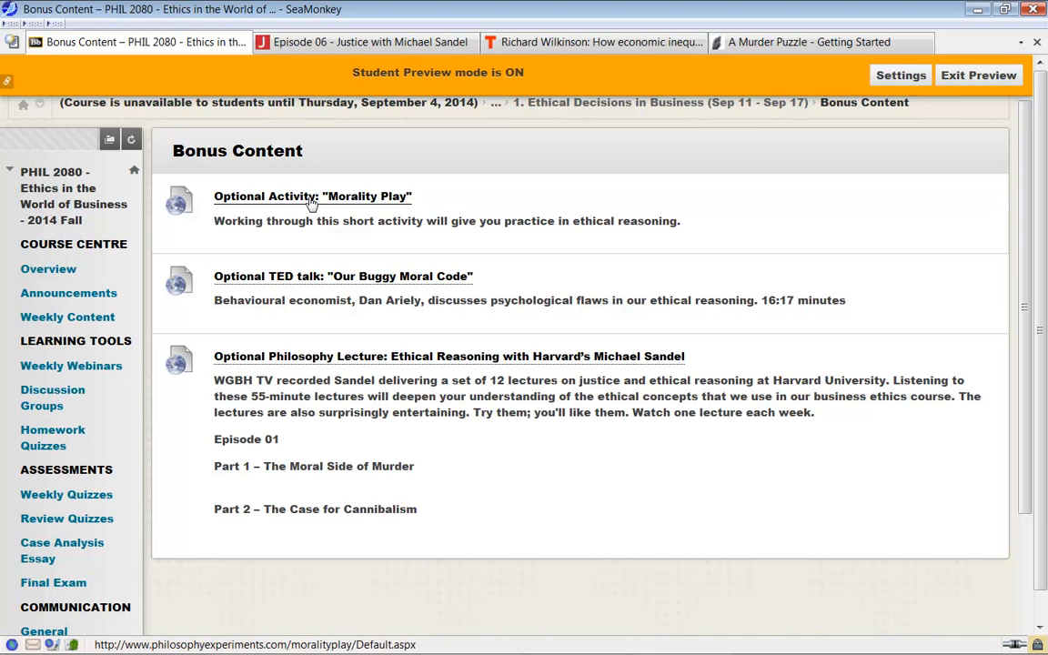
{"action": "mouse_move", "coordinate": [306, 238]}
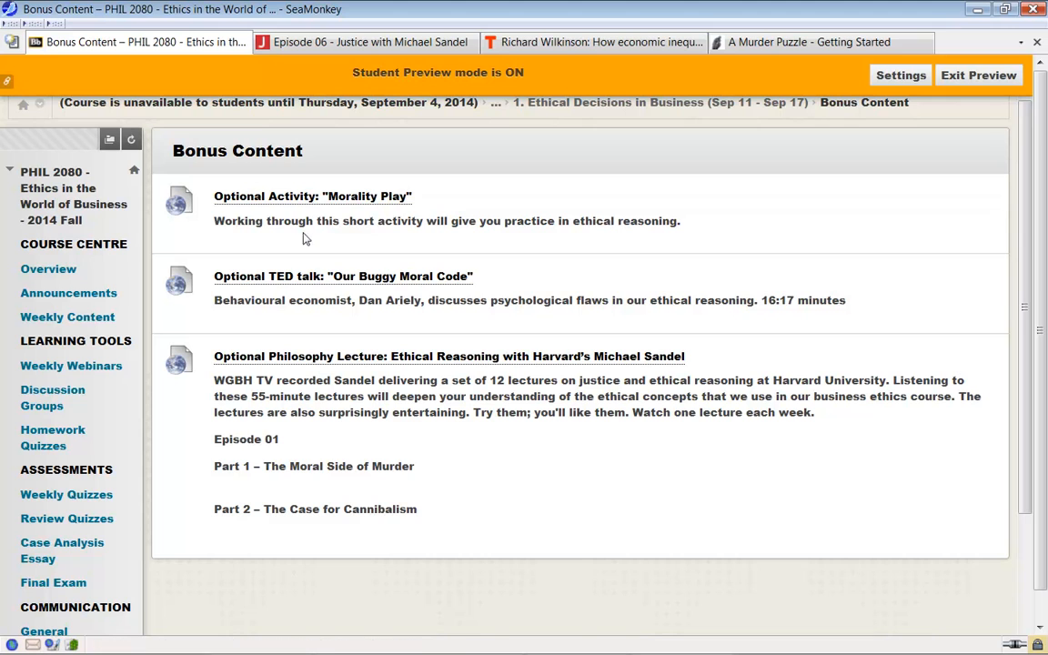
{"action": "mouse_move", "coordinate": [434, 293]}
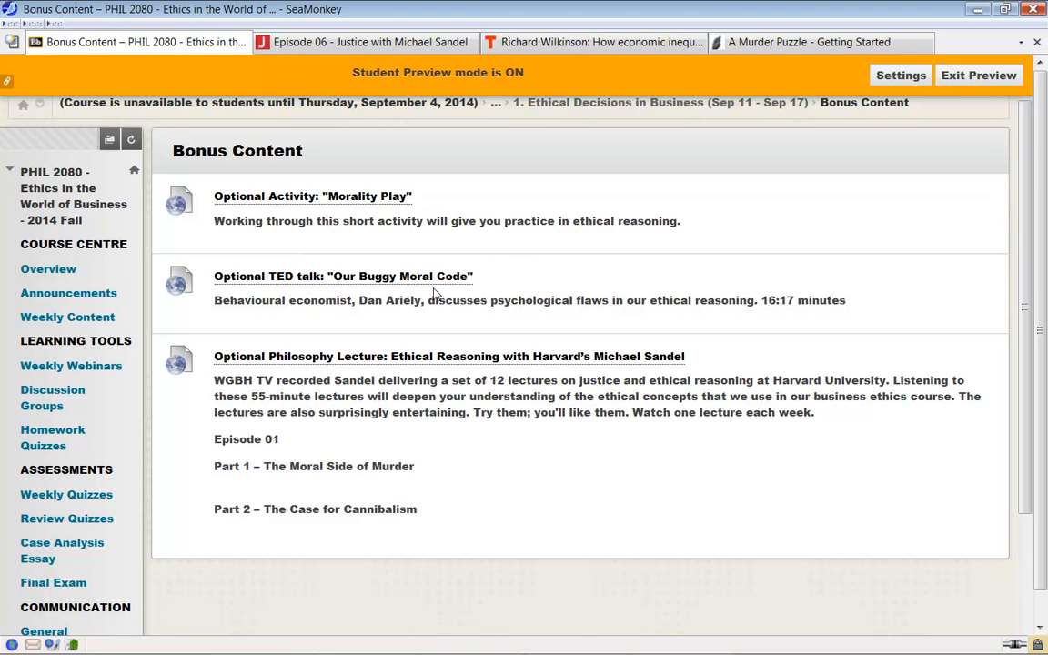
{"action": "mouse_move", "coordinate": [343, 276]}
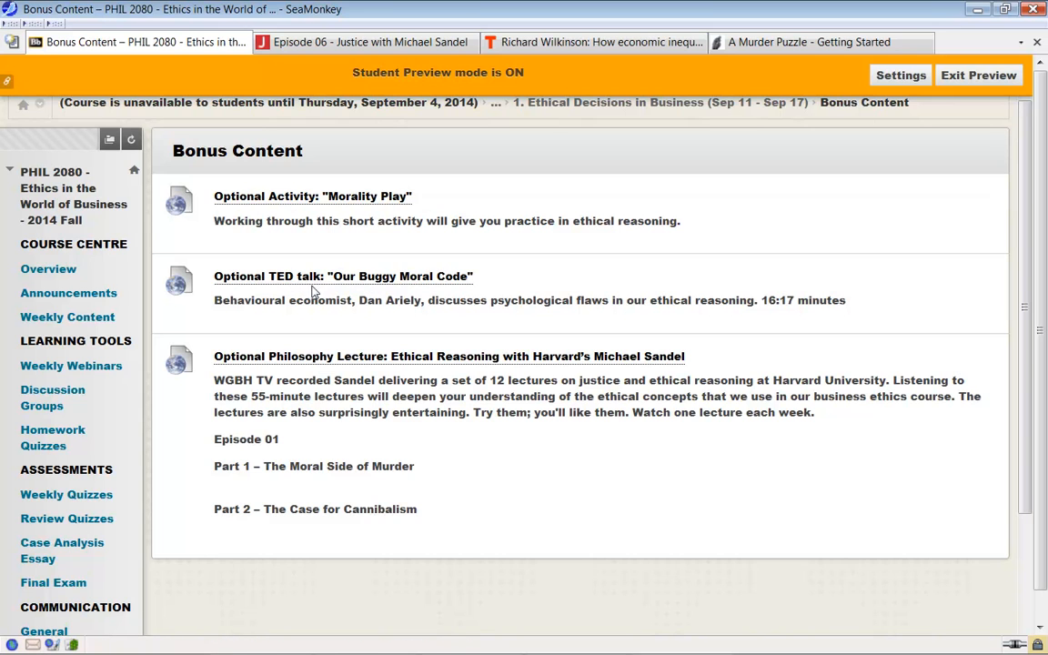
{"action": "mouse_move", "coordinate": [282, 282]}
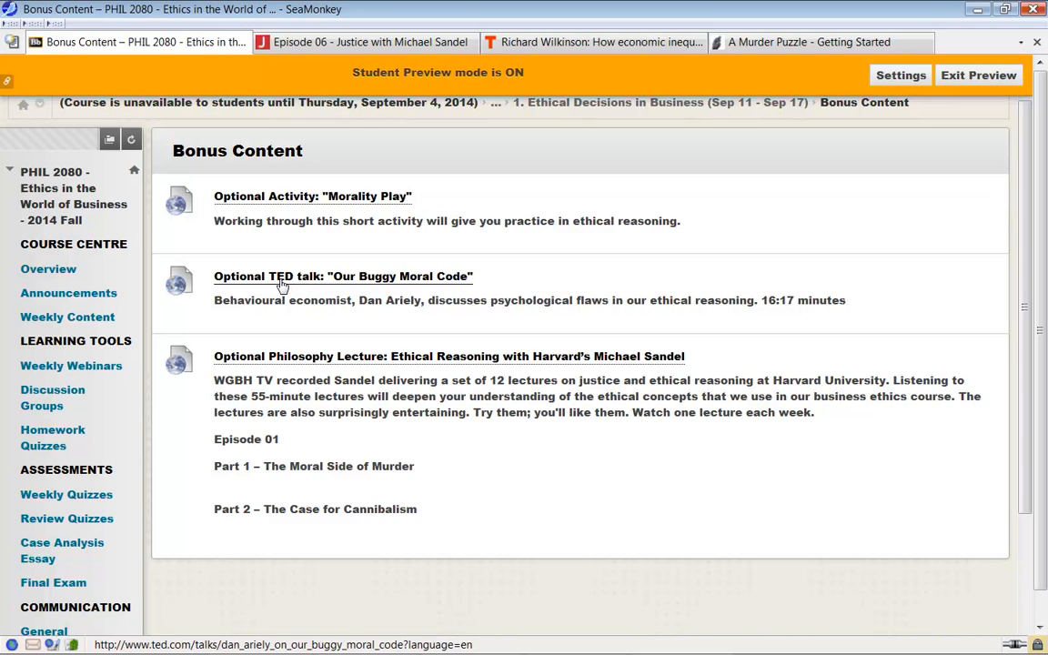
{"action": "mouse_move", "coordinate": [296, 285]}
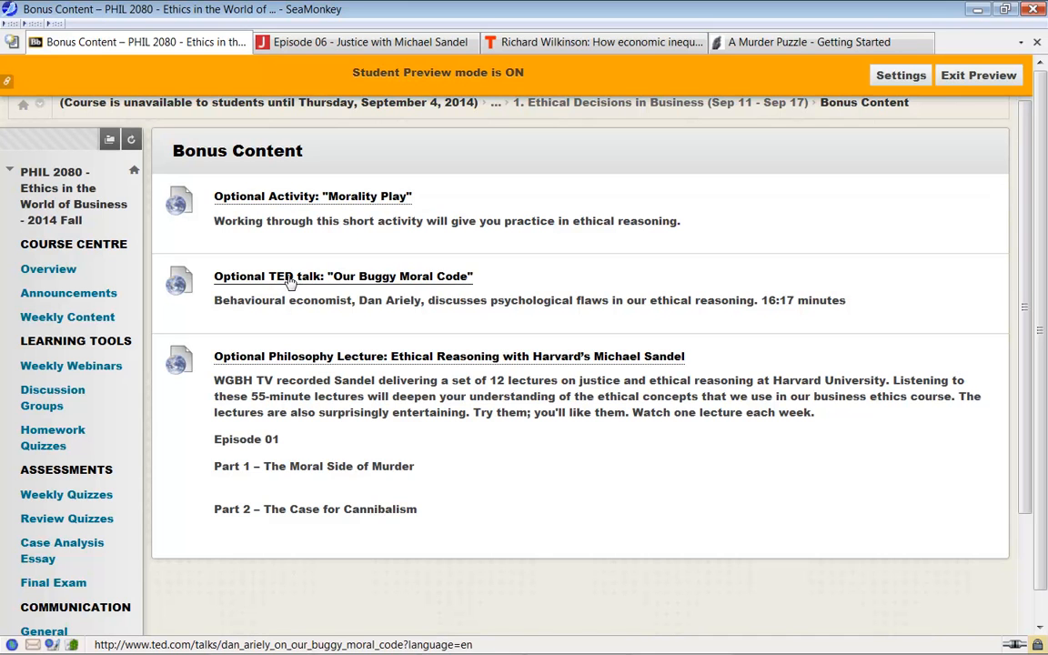
{"action": "mouse_move", "coordinate": [332, 355]}
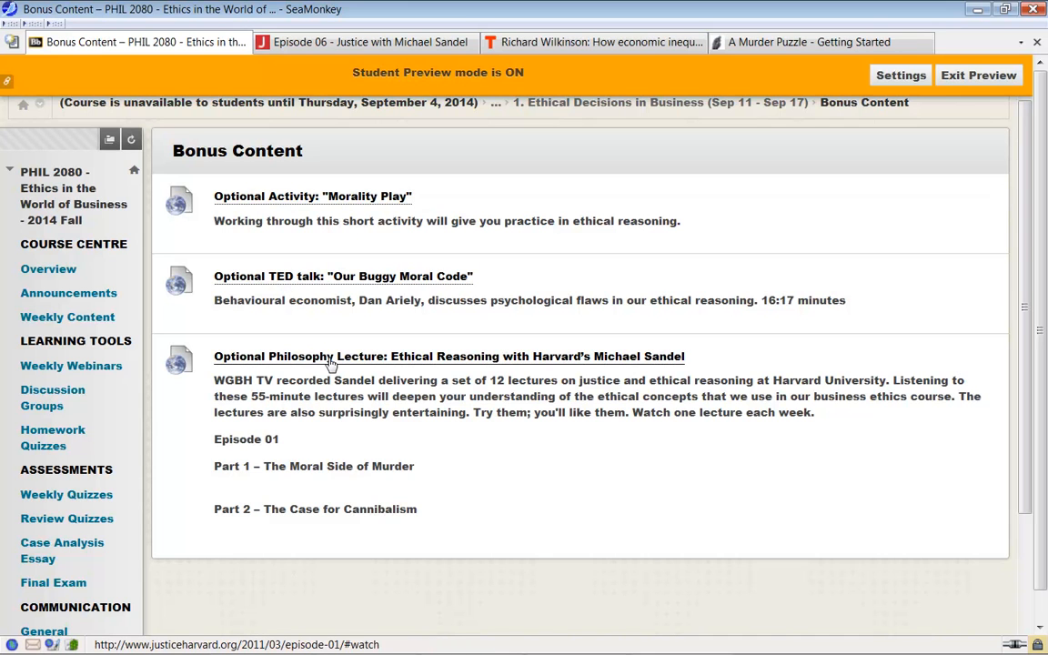
{"action": "mouse_move", "coordinate": [431, 370]}
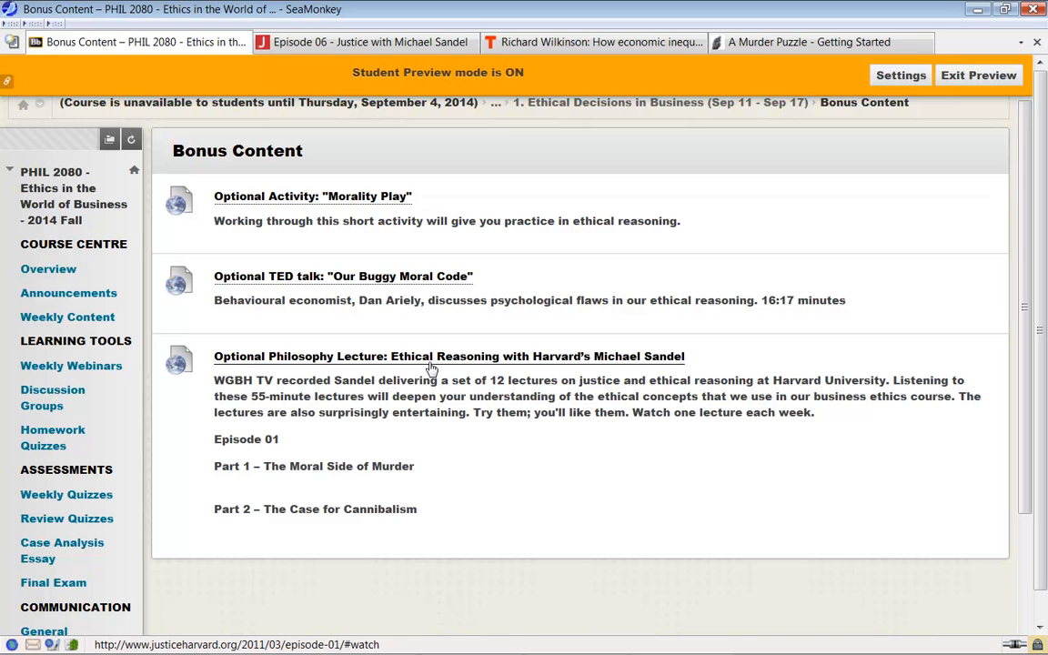
{"action": "mouse_move", "coordinate": [389, 364]}
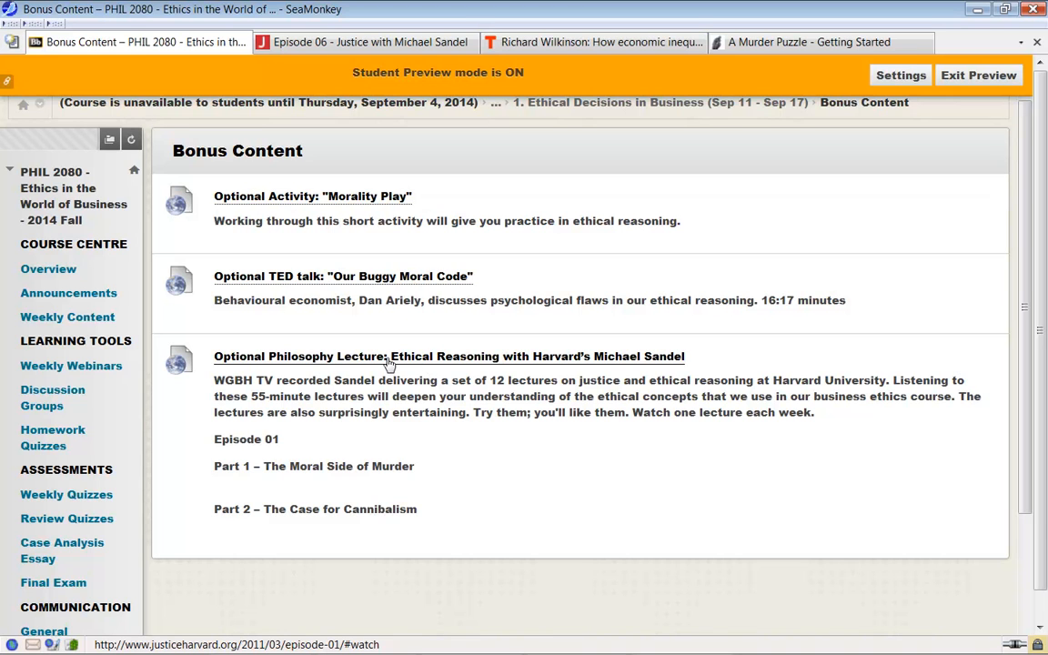
{"action": "mouse_move", "coordinate": [478, 370]}
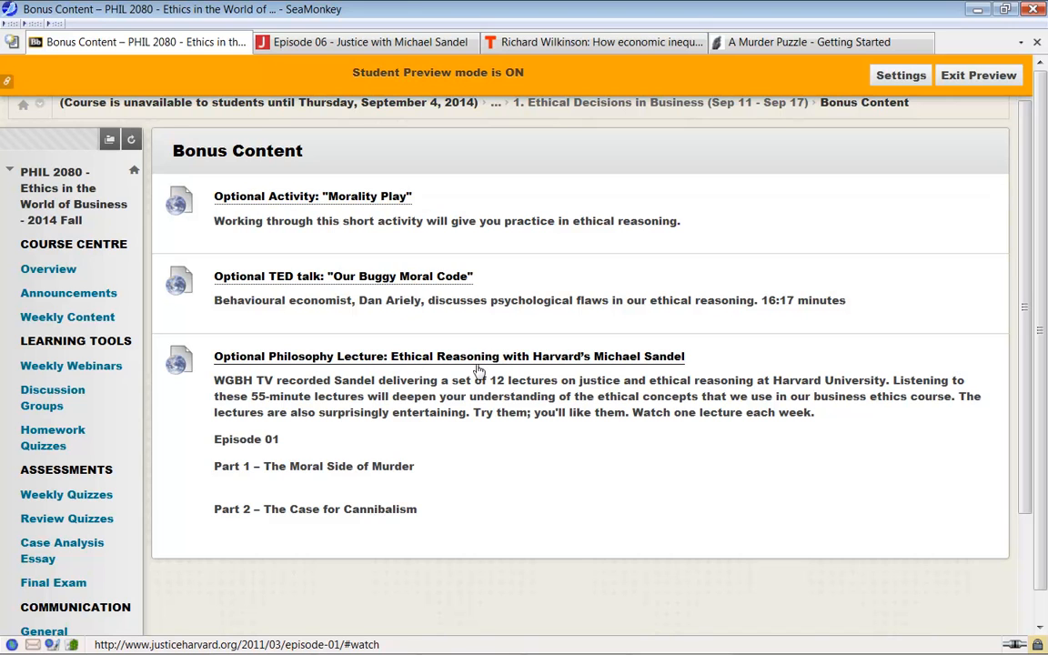
{"action": "mouse_move", "coordinate": [617, 368]}
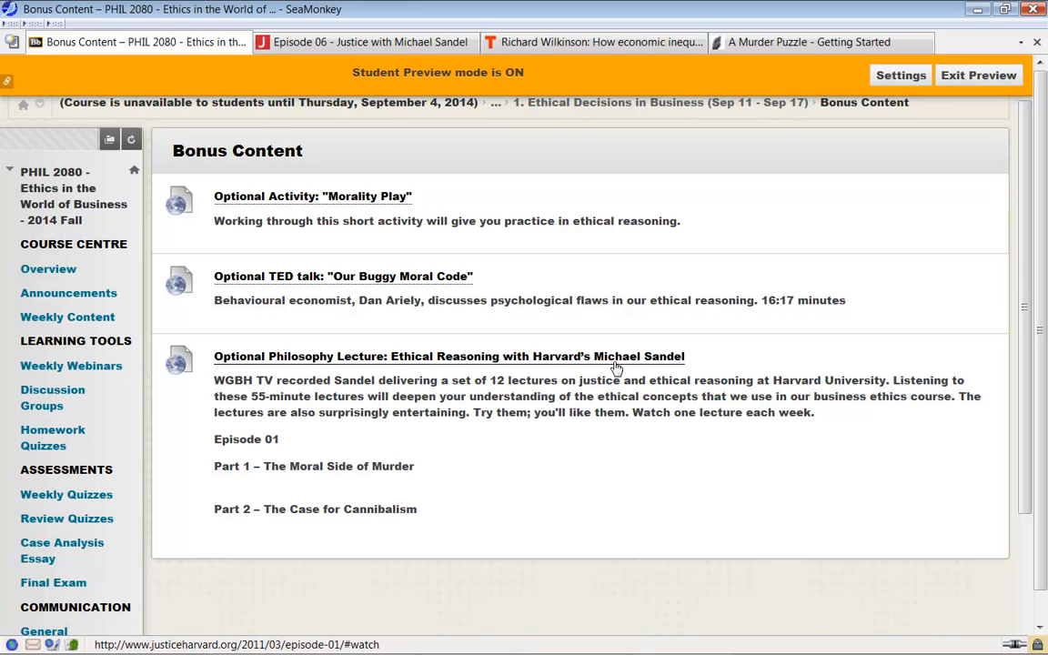
{"action": "mouse_move", "coordinate": [666, 367]}
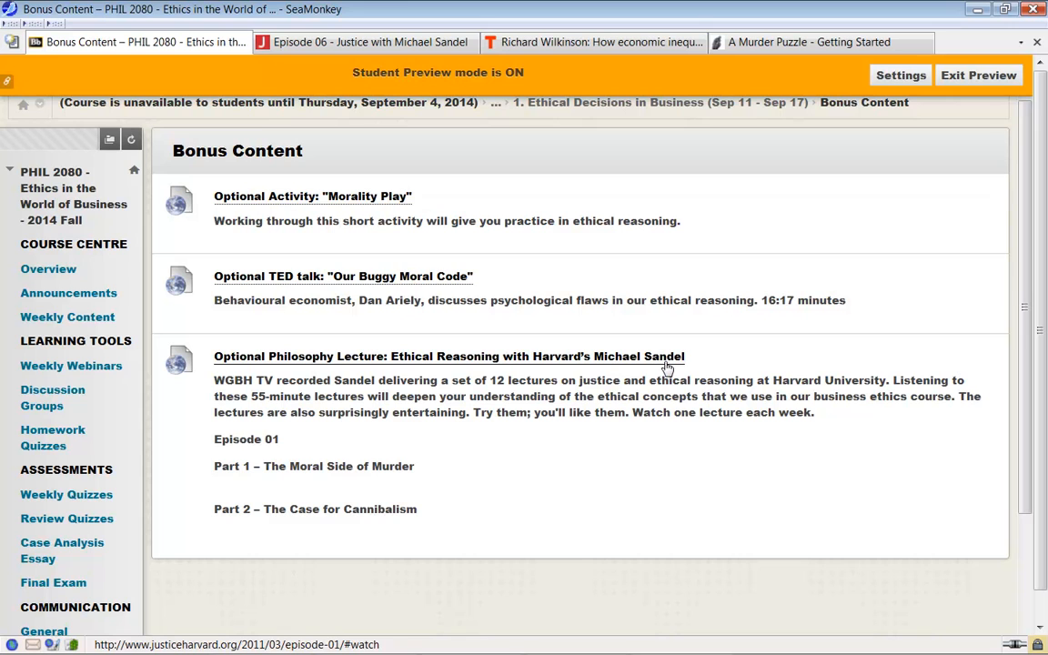
{"action": "mouse_move", "coordinate": [571, 437]}
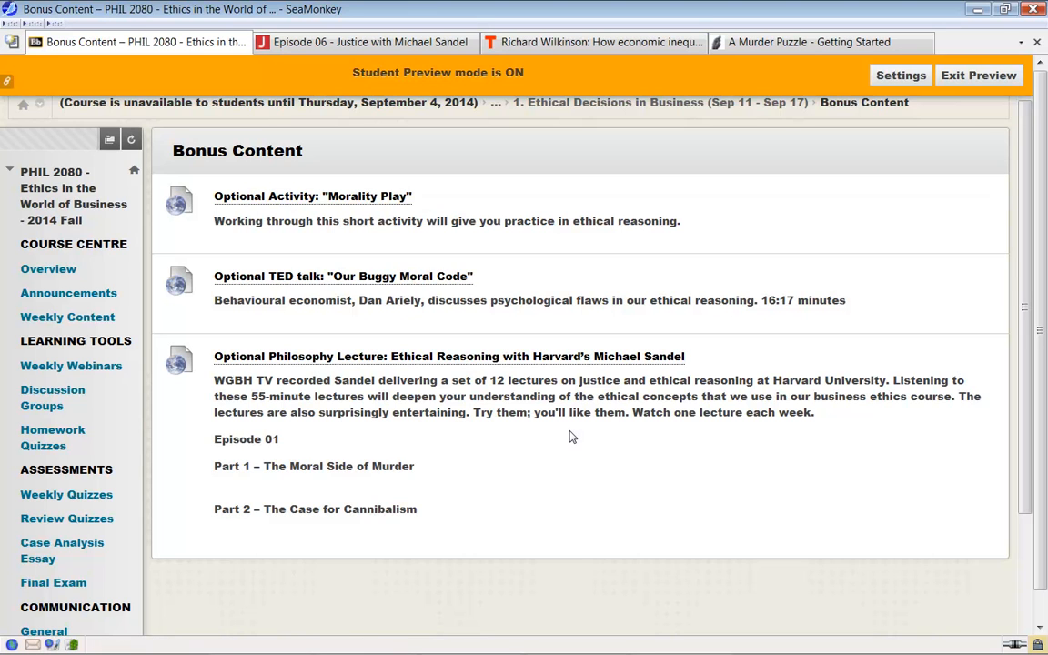
{"action": "mouse_move", "coordinate": [664, 408]}
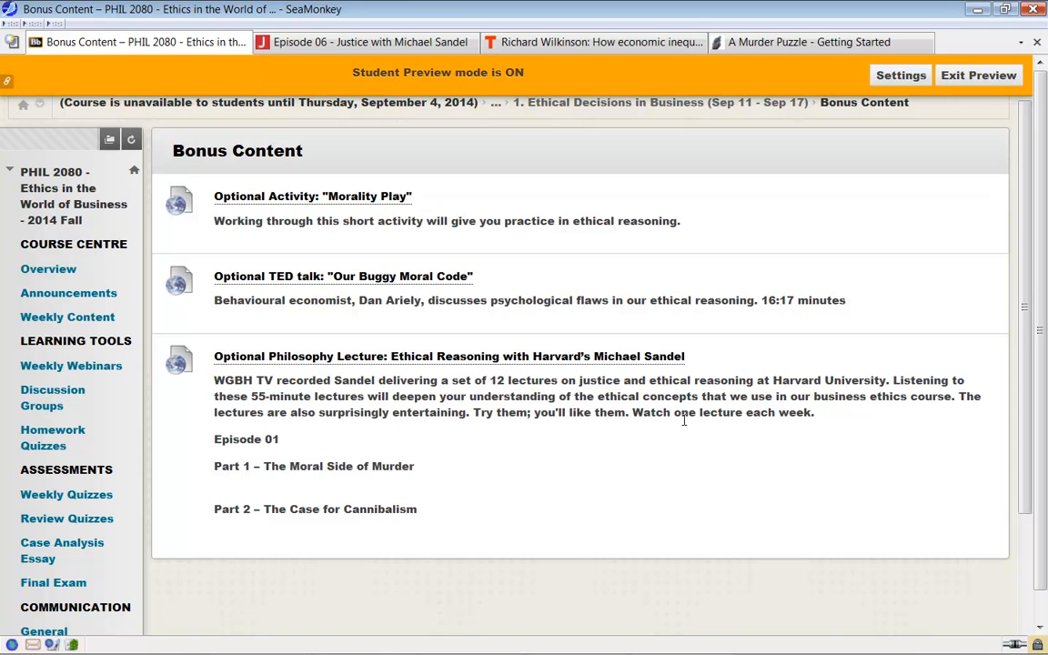
{"action": "mouse_move", "coordinate": [600, 428]}
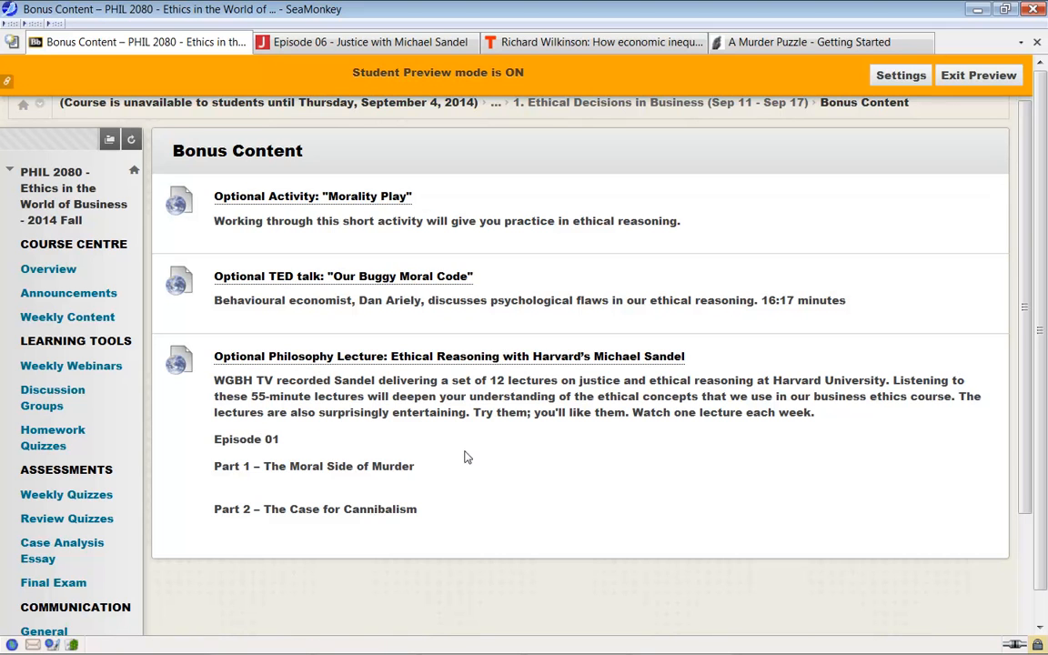
{"action": "mouse_move", "coordinate": [590, 492]}
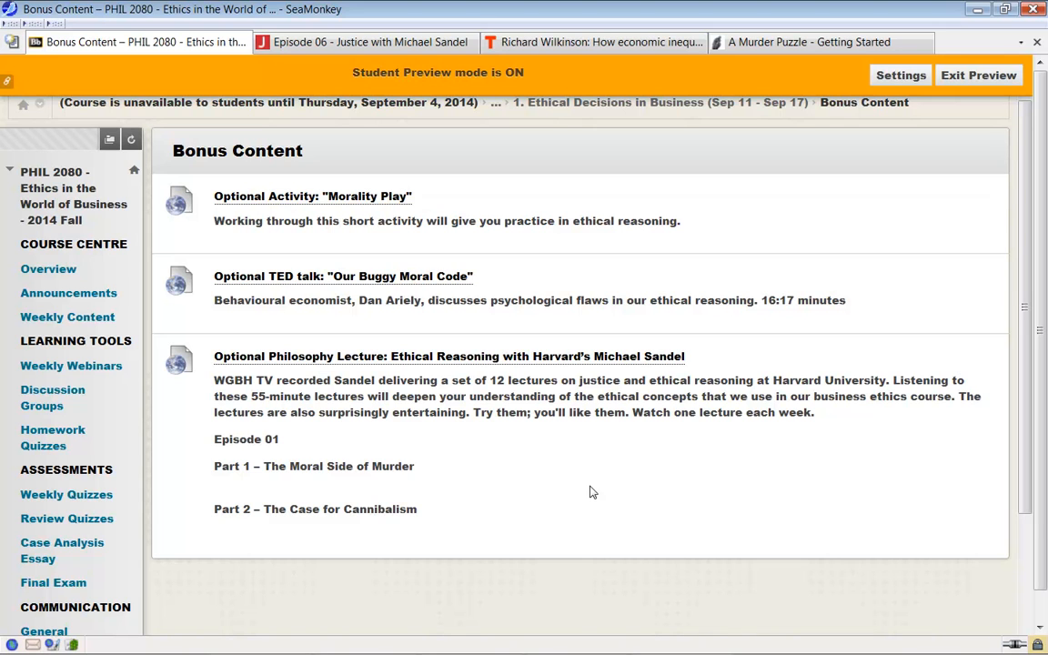
{"action": "mouse_move", "coordinate": [415, 298]}
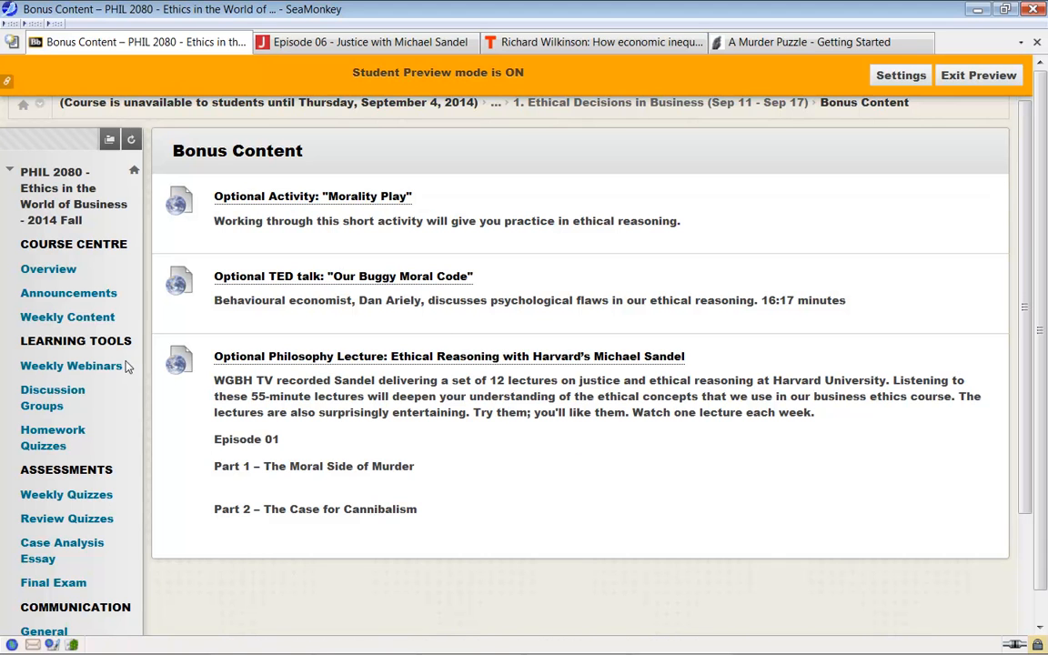
Return to Weekly Content and scroll to Module 4, Utilitarian Reasoning and Calculating Consequences
{"action": "left_click", "coordinate": [67, 316]}
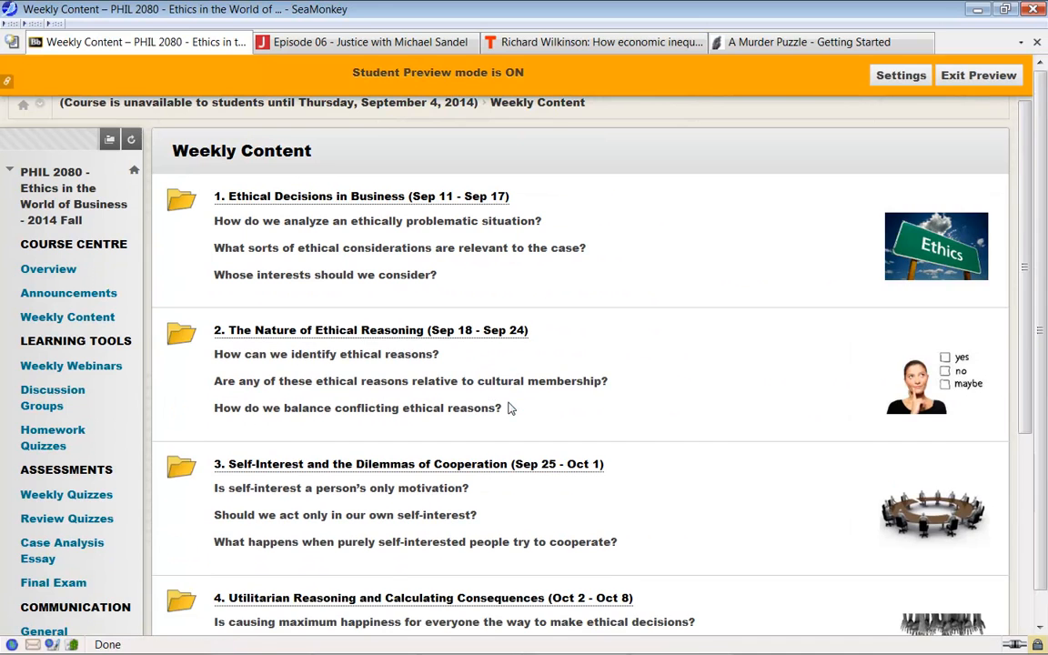
{"action": "scroll", "scroll_direction": "down", "scroll_amount": 3}
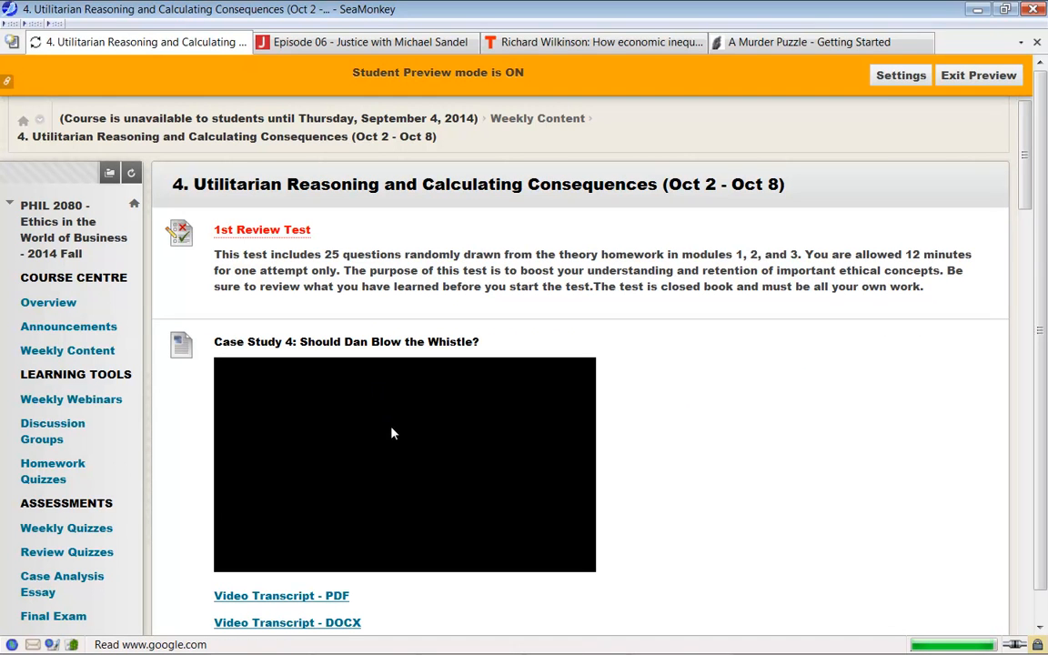
{"action": "mouse_move", "coordinate": [278, 234]}
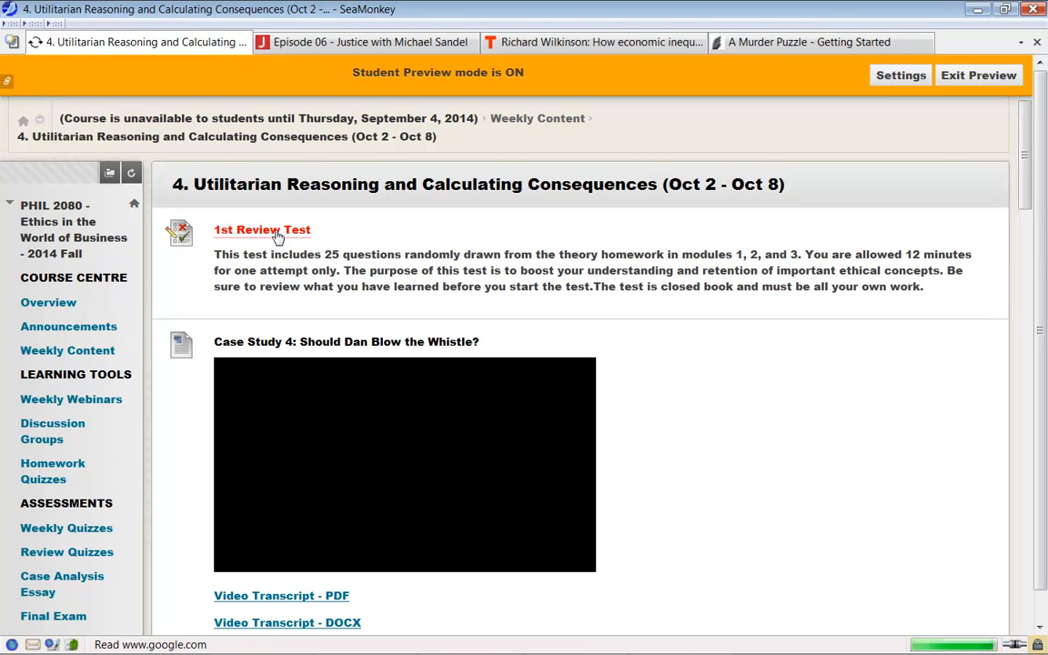
{"action": "mouse_move", "coordinate": [293, 241]}
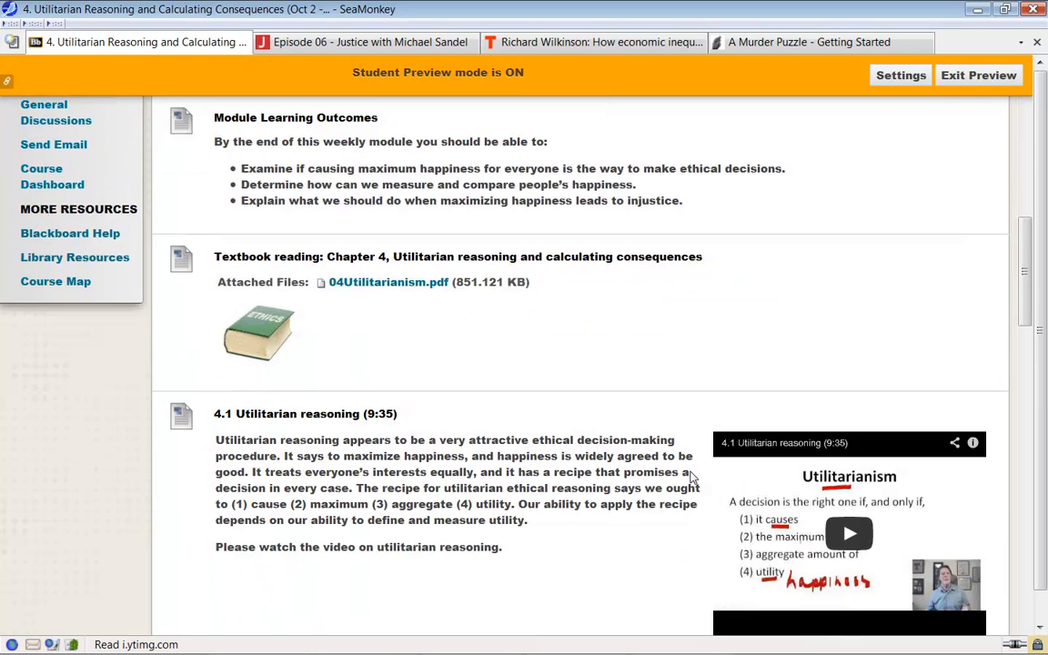
{"action": "scroll", "scroll_direction": "down", "scroll_amount": 3}
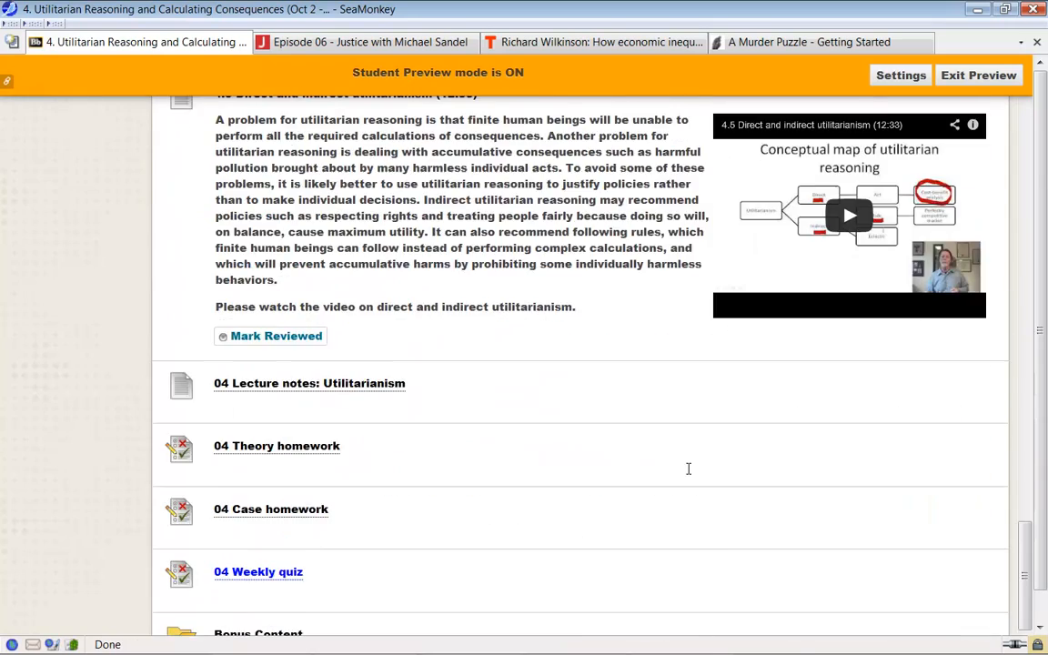
{"action": "scroll", "scroll_direction": "down", "scroll_amount": 3}
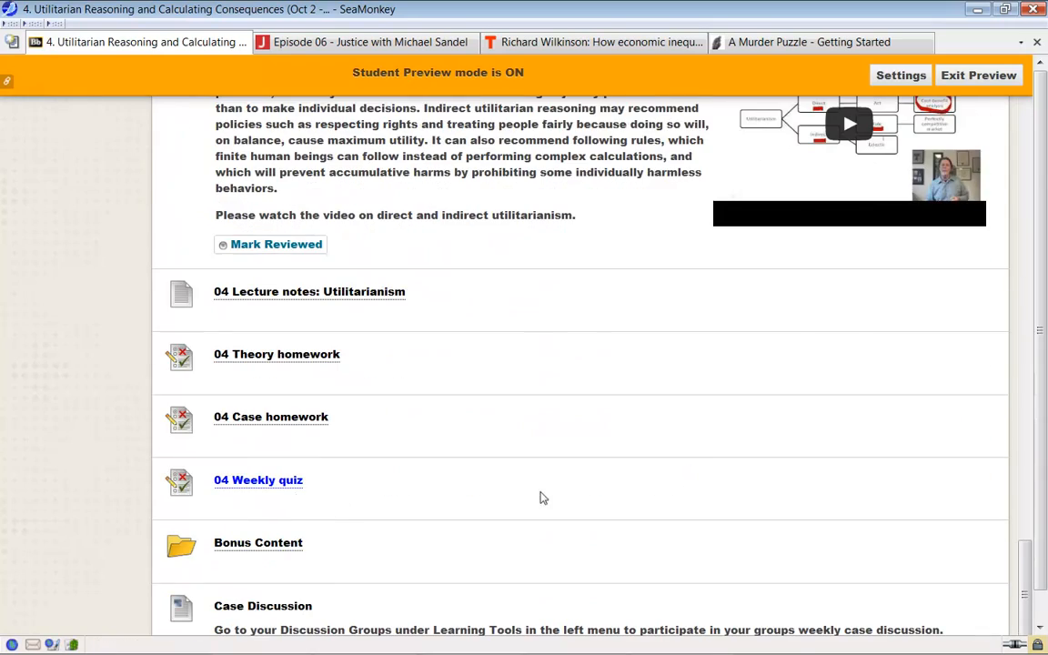
{"action": "scroll", "scroll_direction": "up", "scroll_amount": 3}
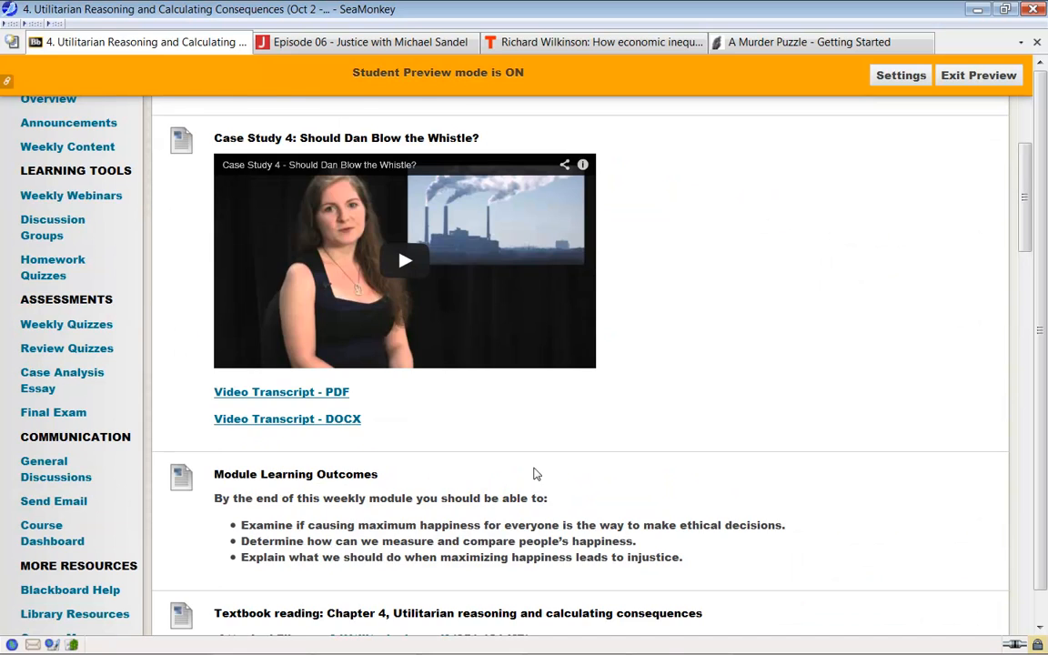
{"action": "scroll", "scroll_direction": "up", "scroll_amount": 3}
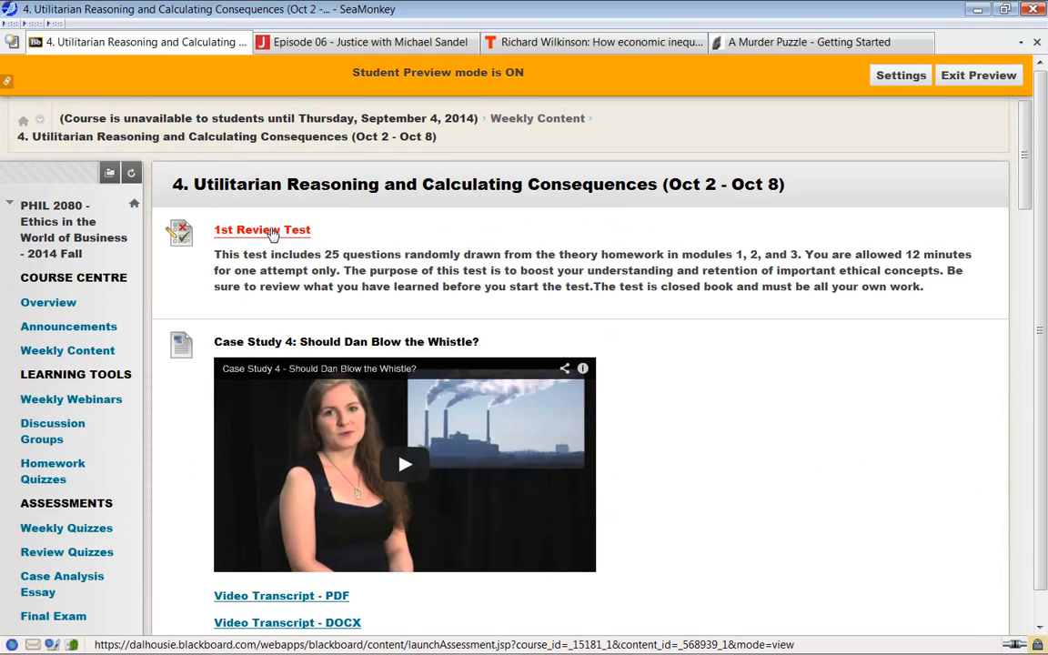
{"action": "mouse_move", "coordinate": [276, 236]}
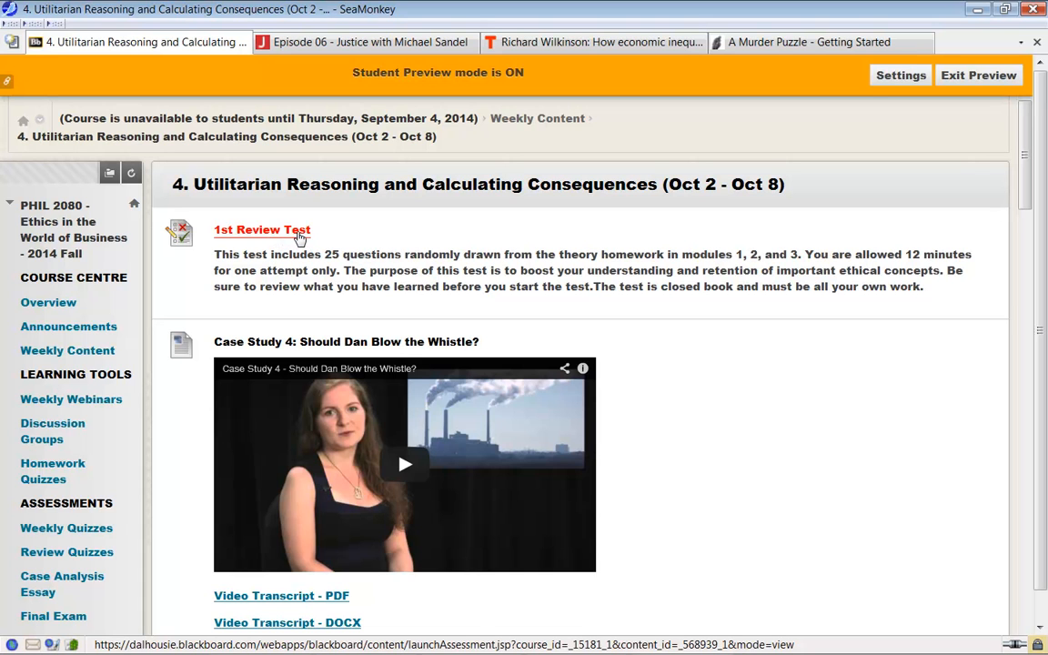
{"action": "mouse_move", "coordinate": [430, 199]}
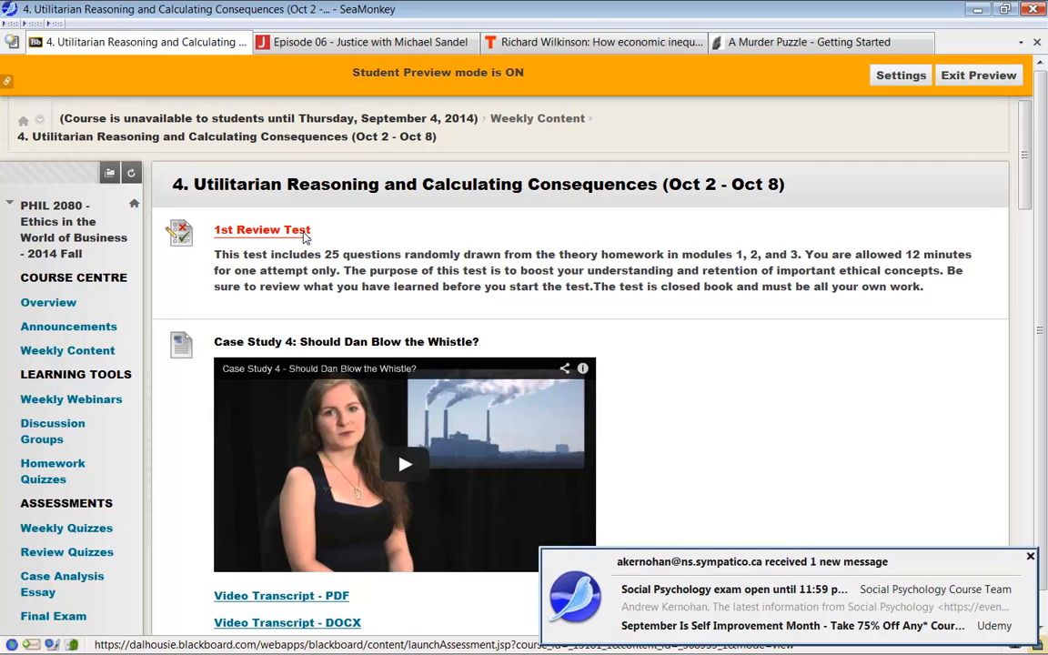
{"action": "mouse_move", "coordinate": [279, 241]}
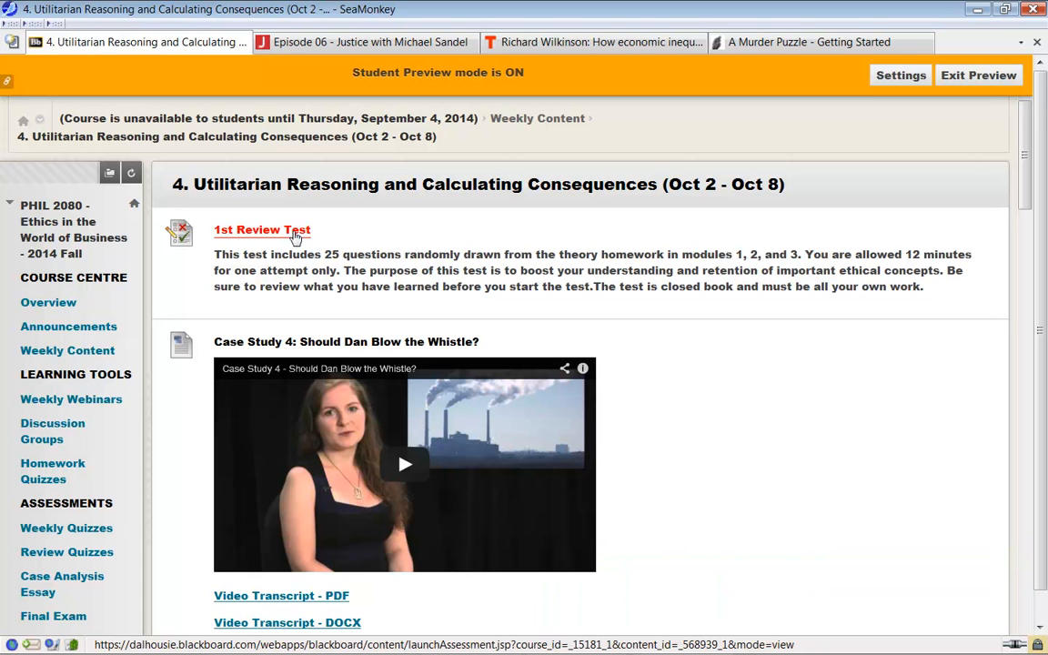
{"action": "mouse_move", "coordinate": [293, 235]}
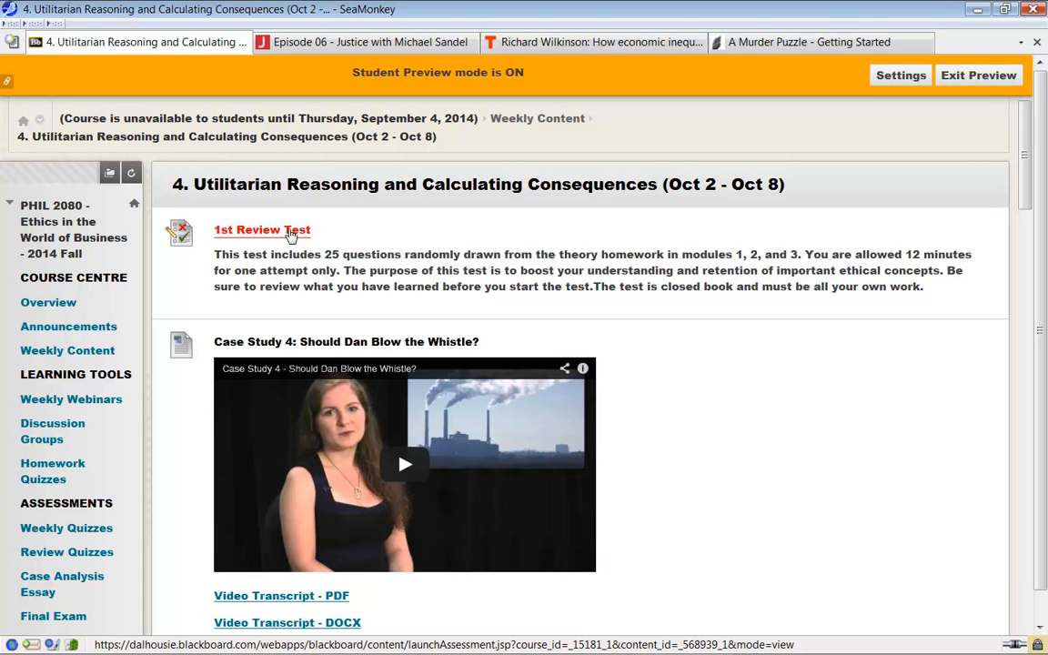
{"action": "scroll", "scroll_direction": "down", "scroll_amount": 3}
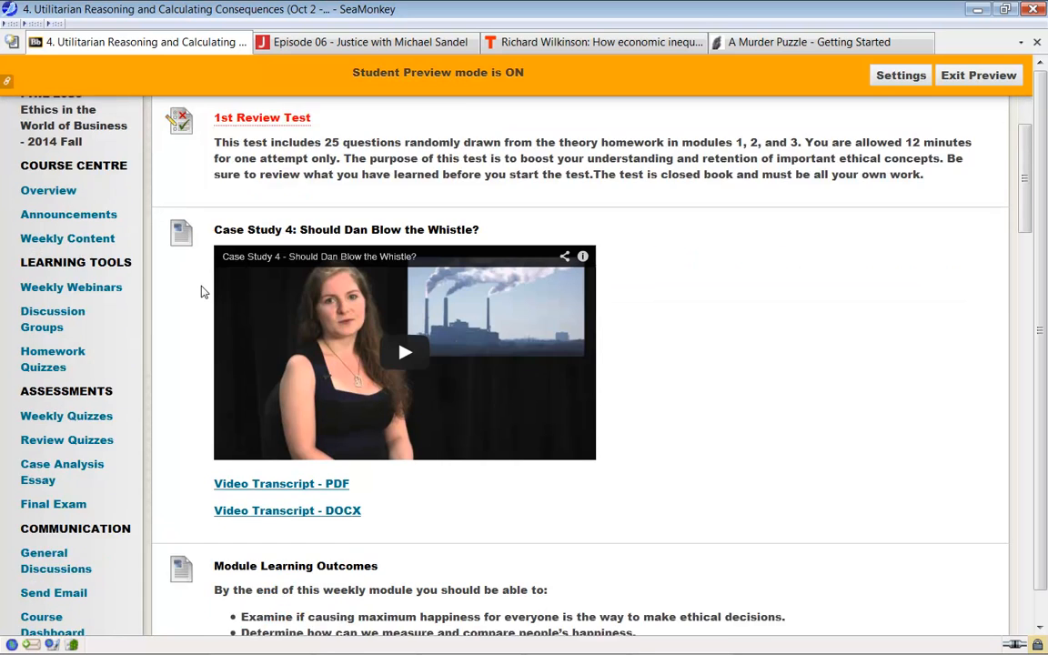
{"action": "mouse_move", "coordinate": [67, 243]}
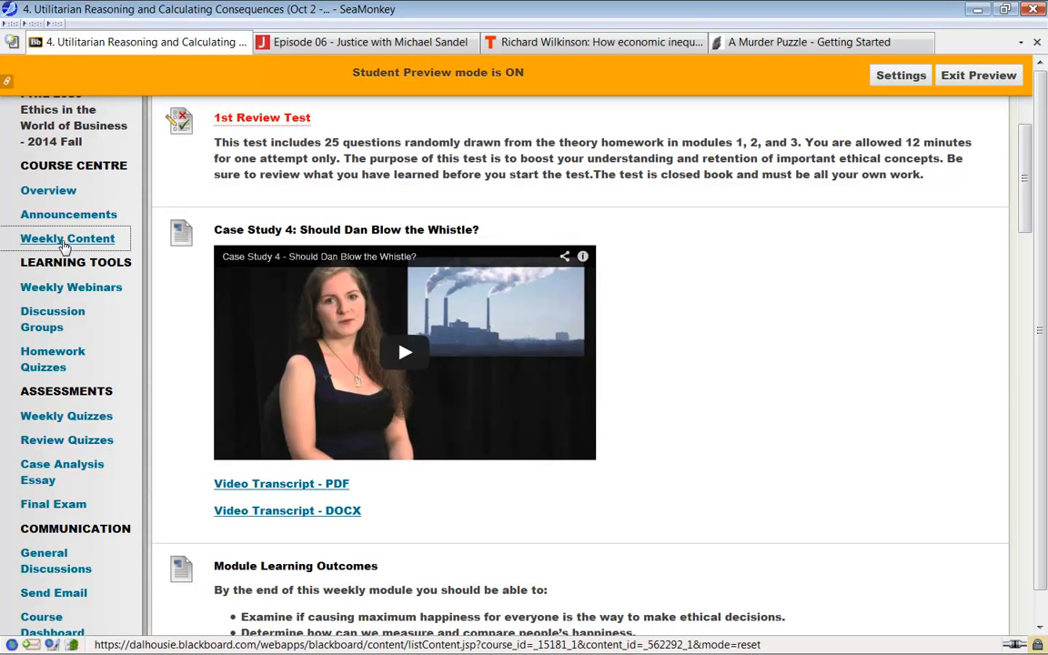
Return to the Weekly Content list of numbered course modules
{"action": "left_click", "coordinate": [67, 238]}
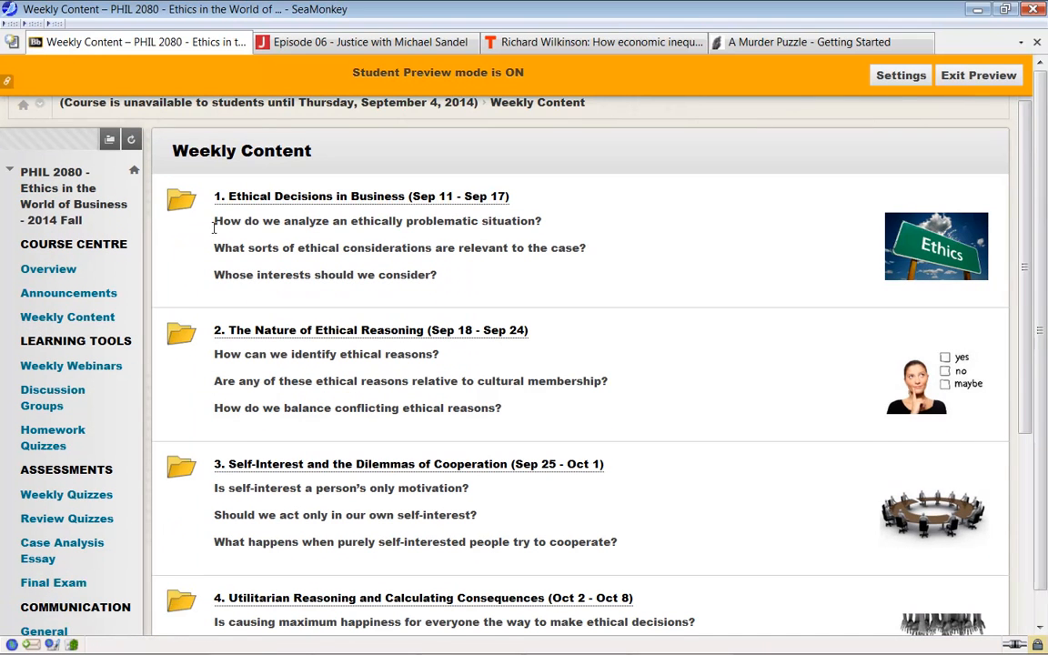
{"action": "mouse_move", "coordinate": [345, 339]}
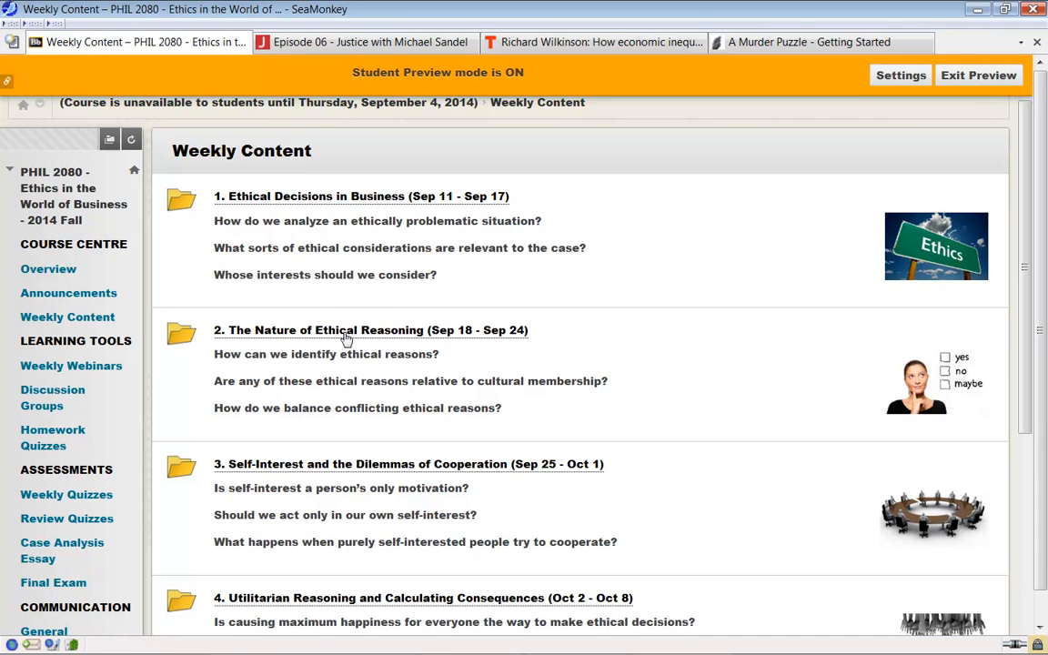
{"action": "mouse_move", "coordinate": [371, 397]}
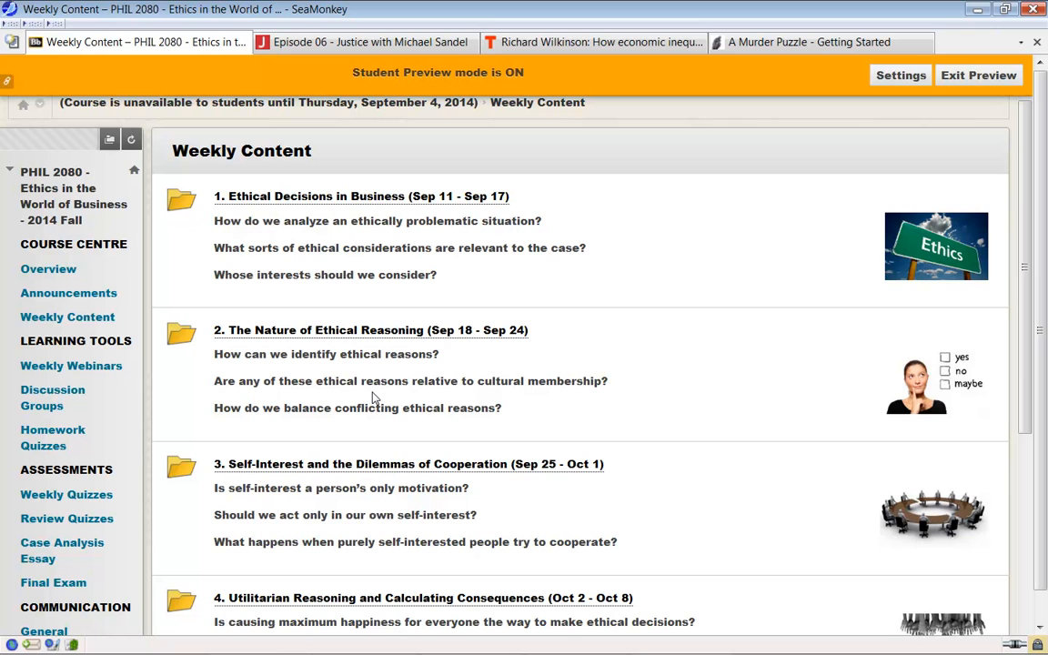